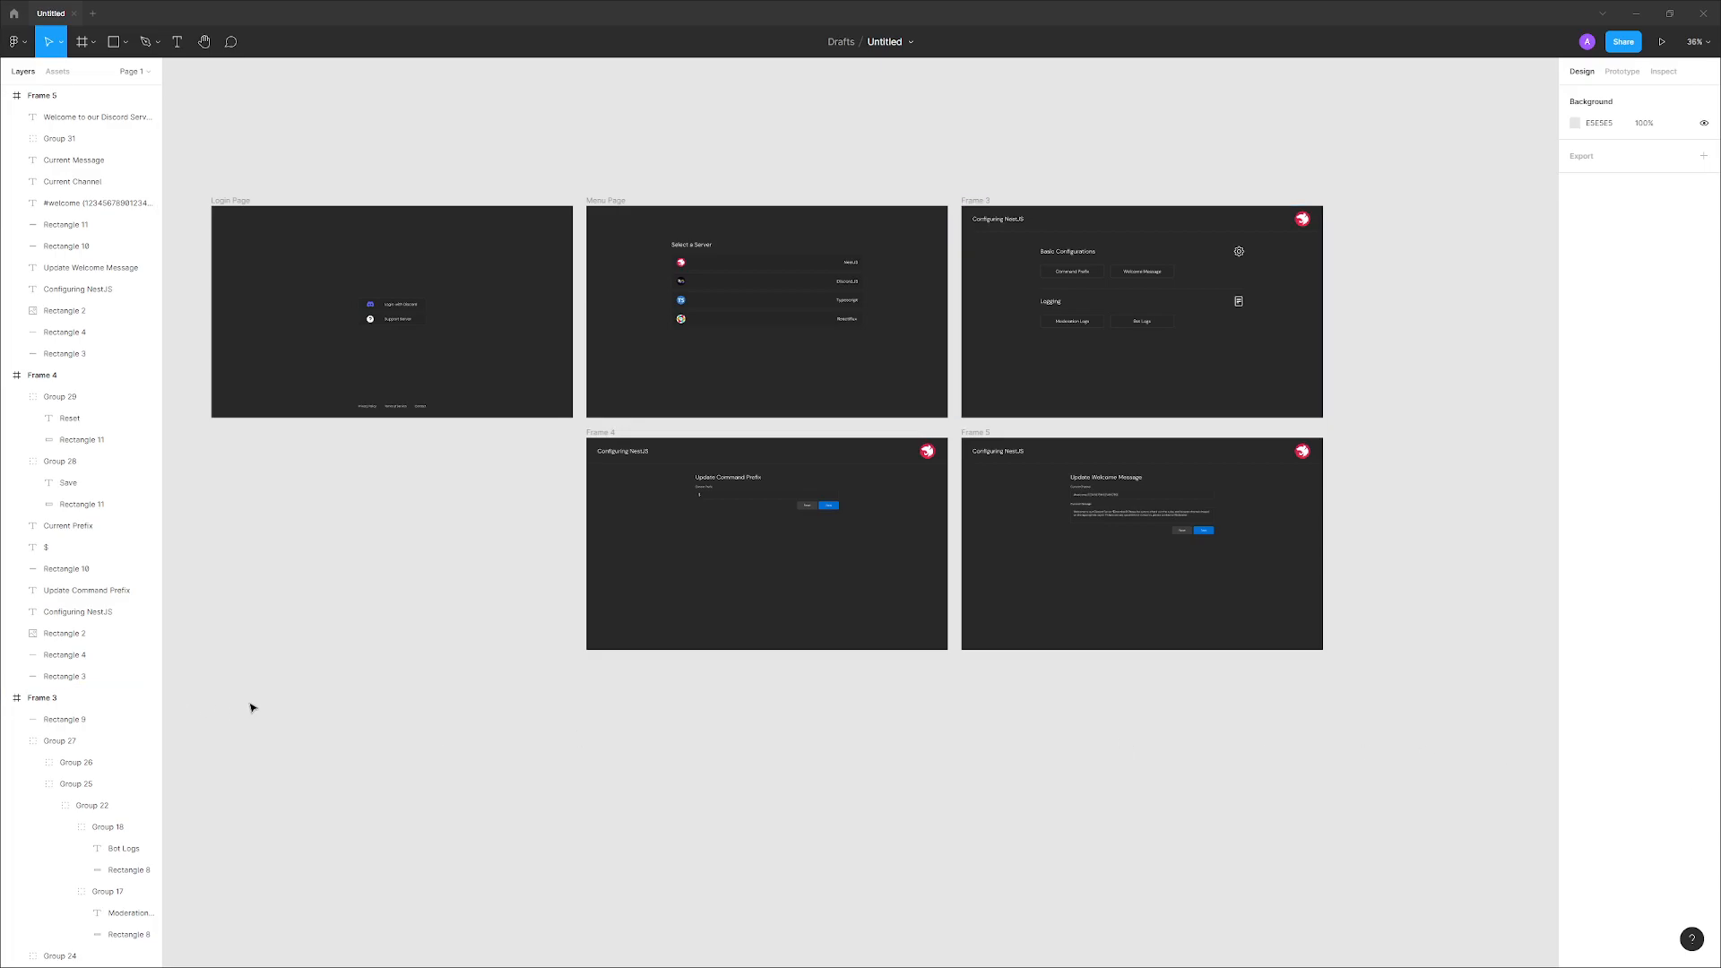
mouse_move(431, 728)
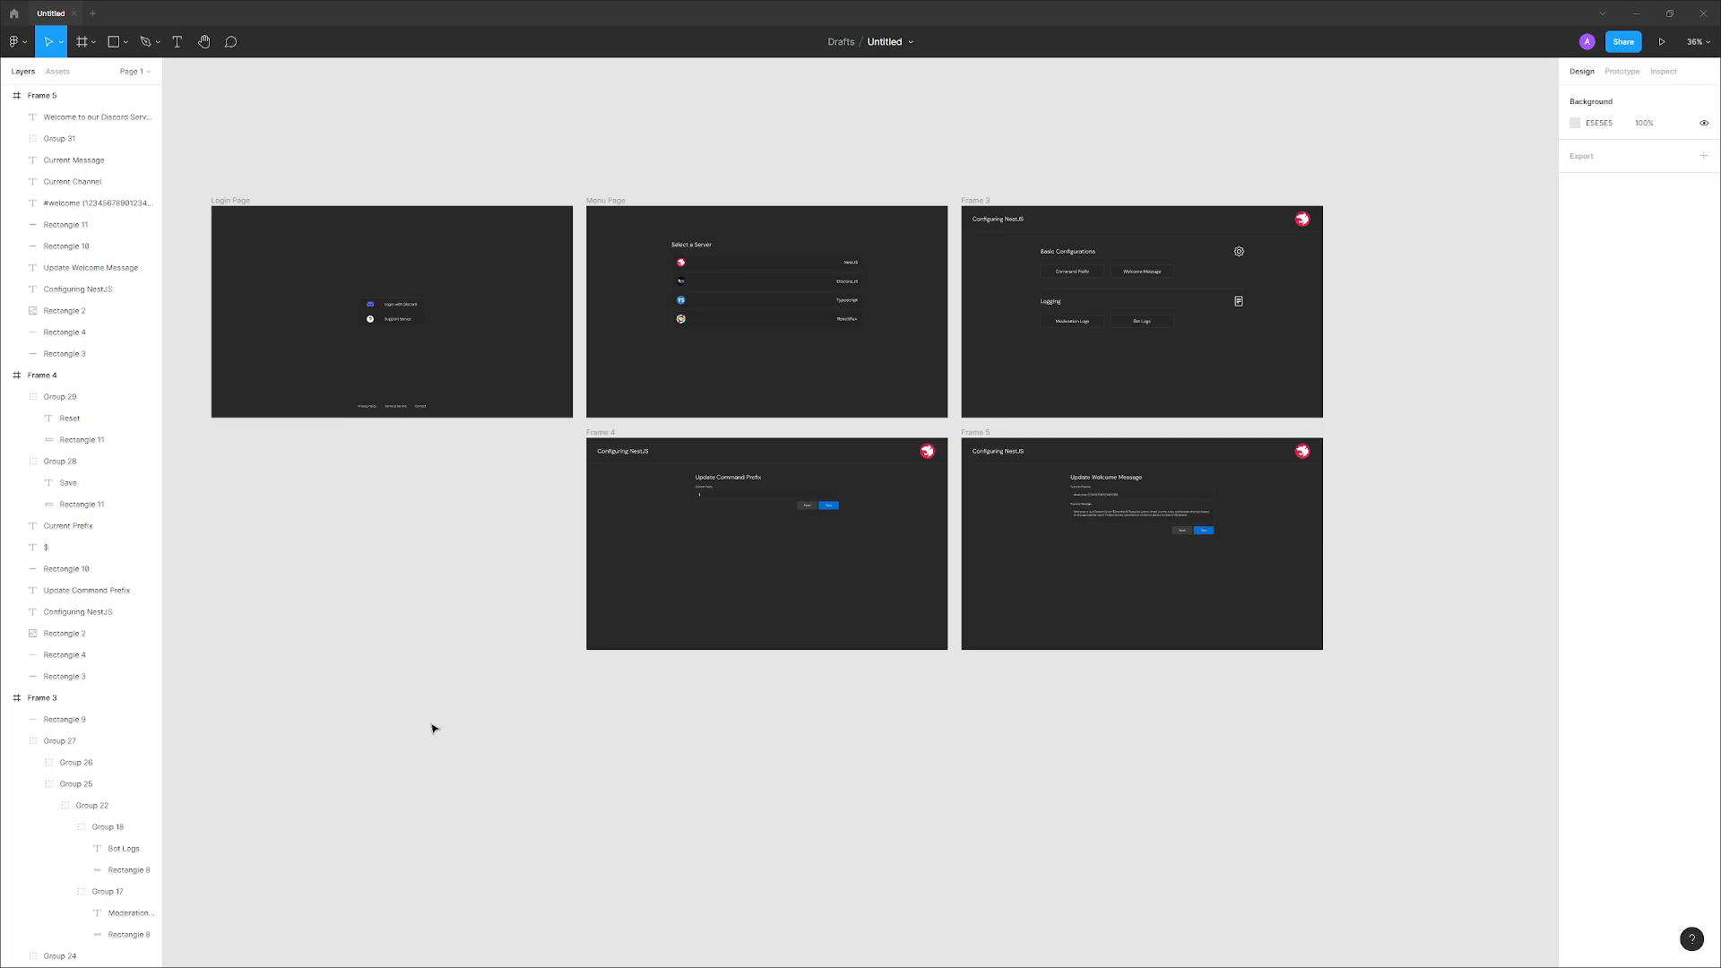
mouse_move(479, 703)
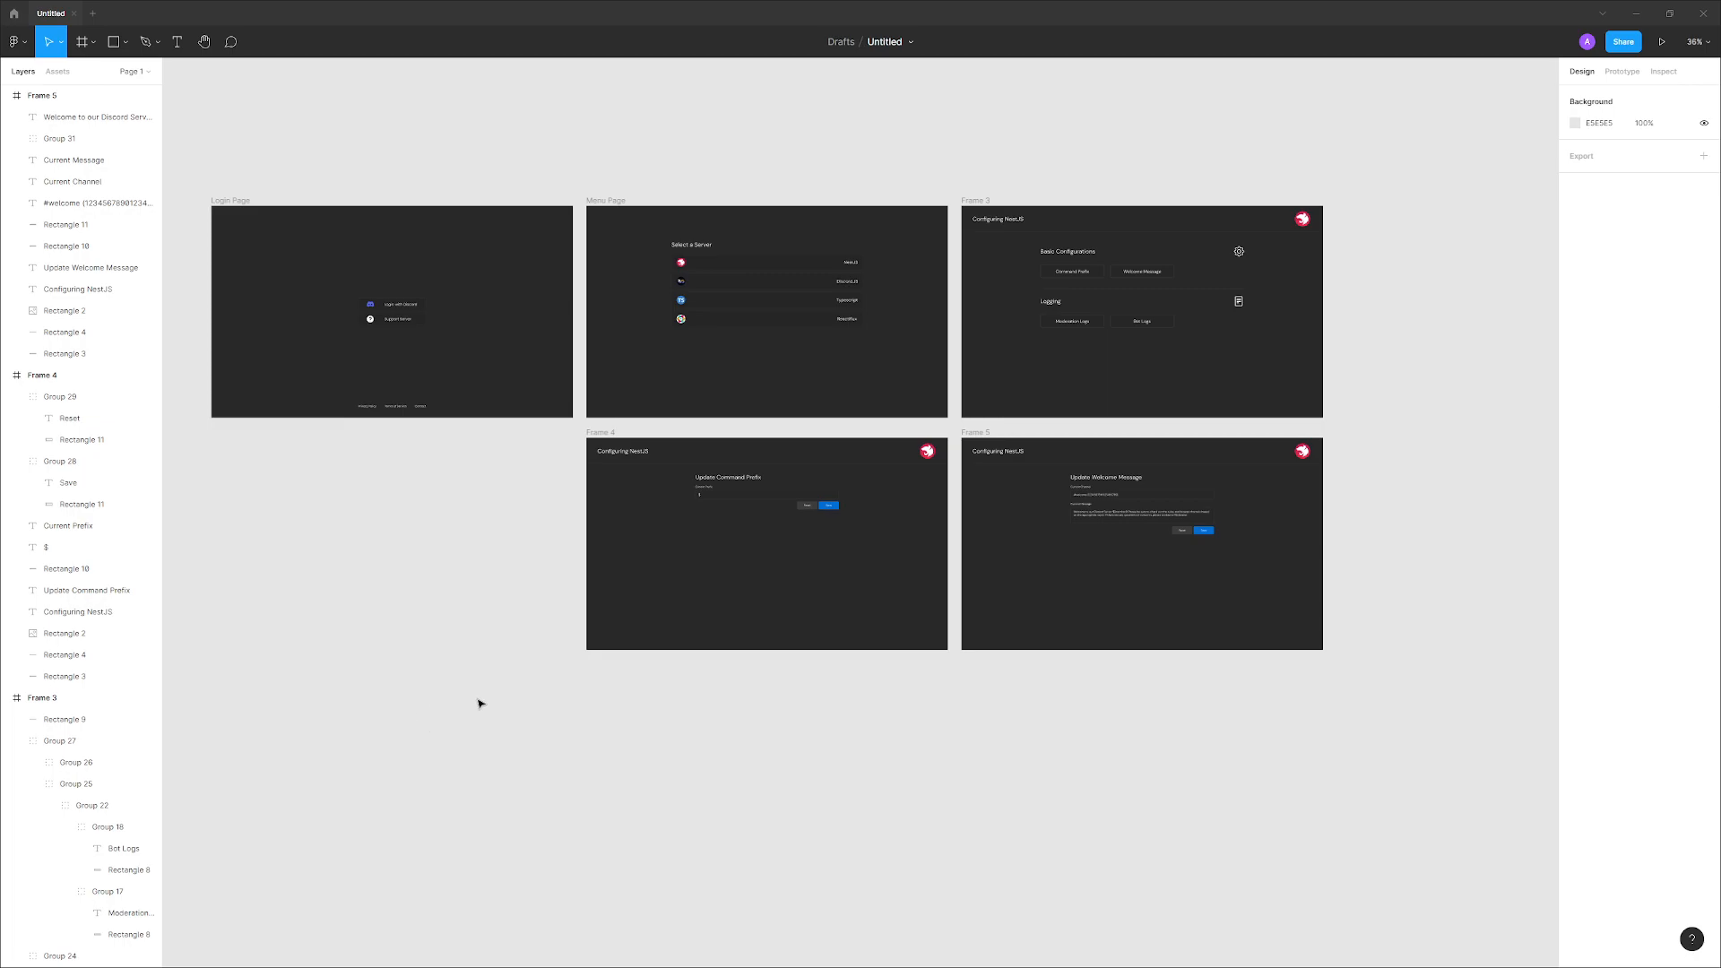
mouse_move(1165, 625)
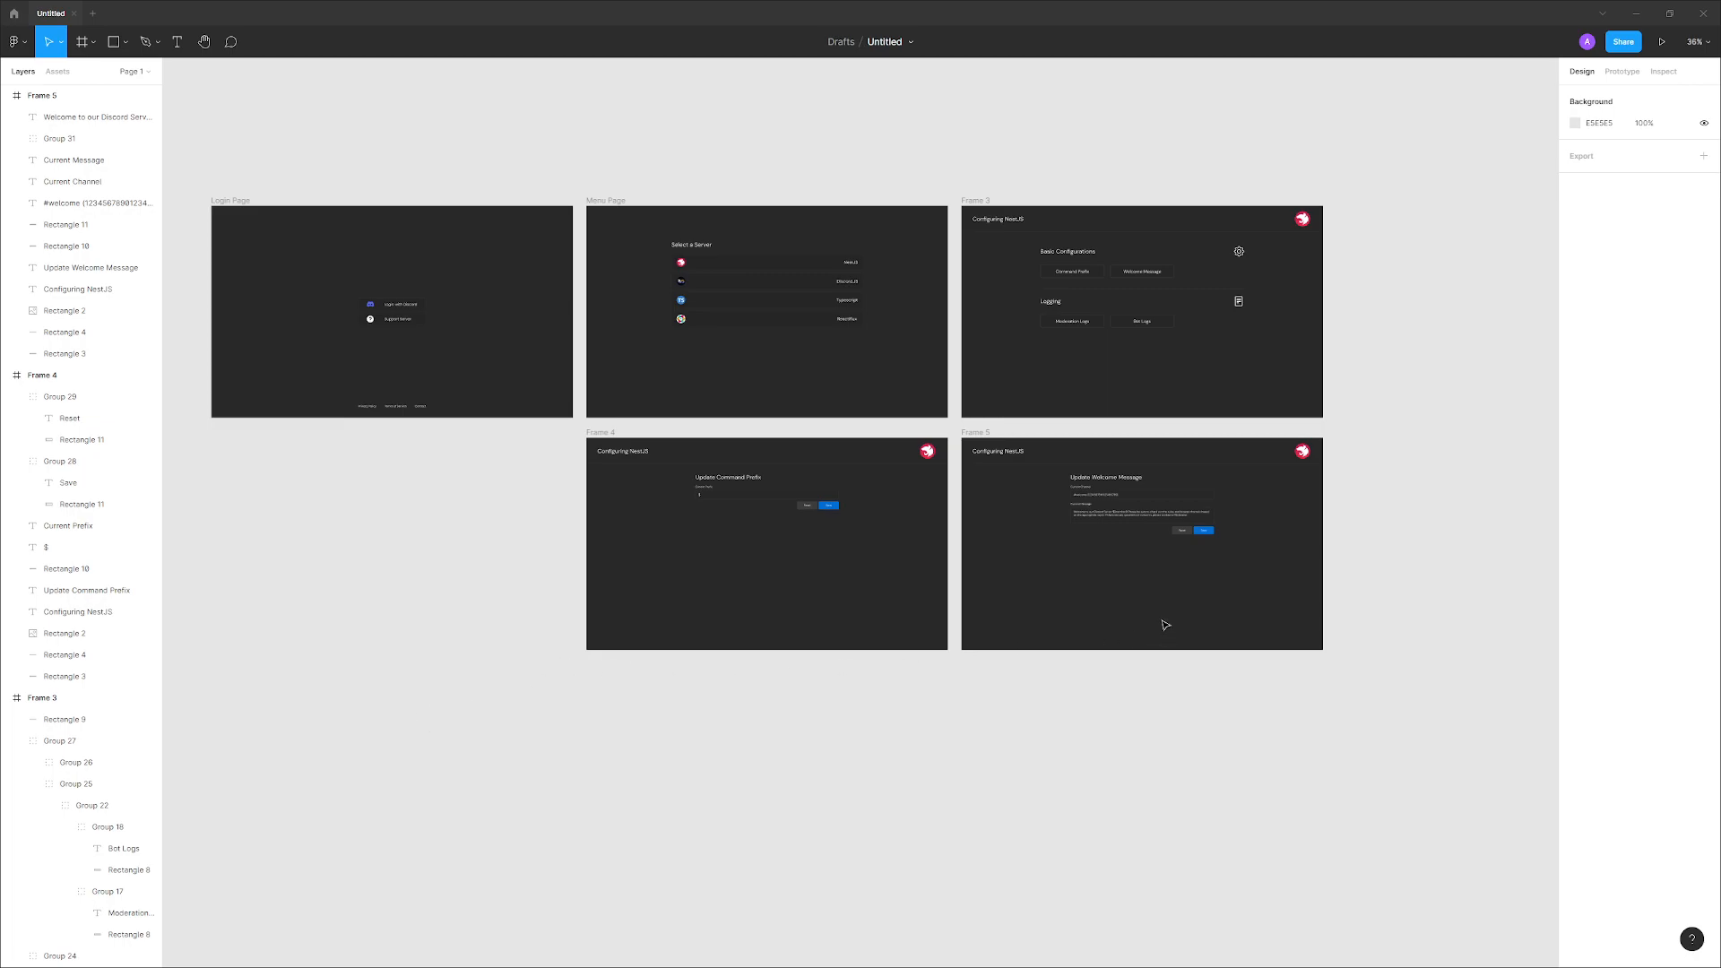
mouse_move(1149, 582)
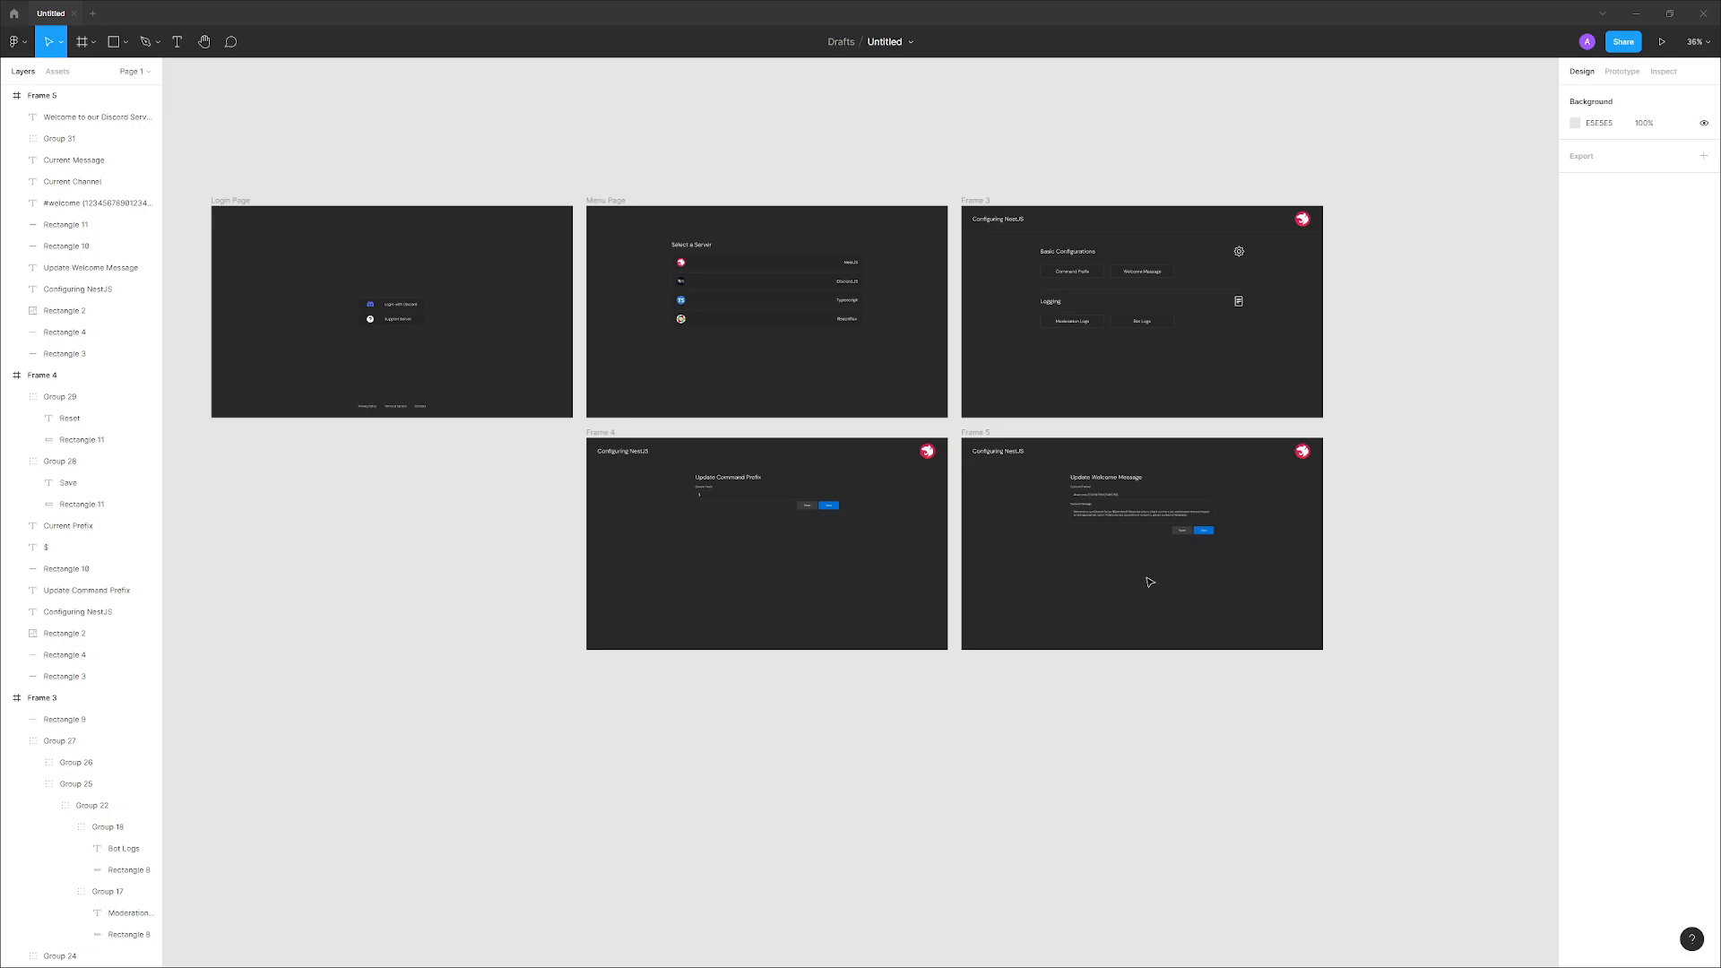
mouse_move(1140, 534)
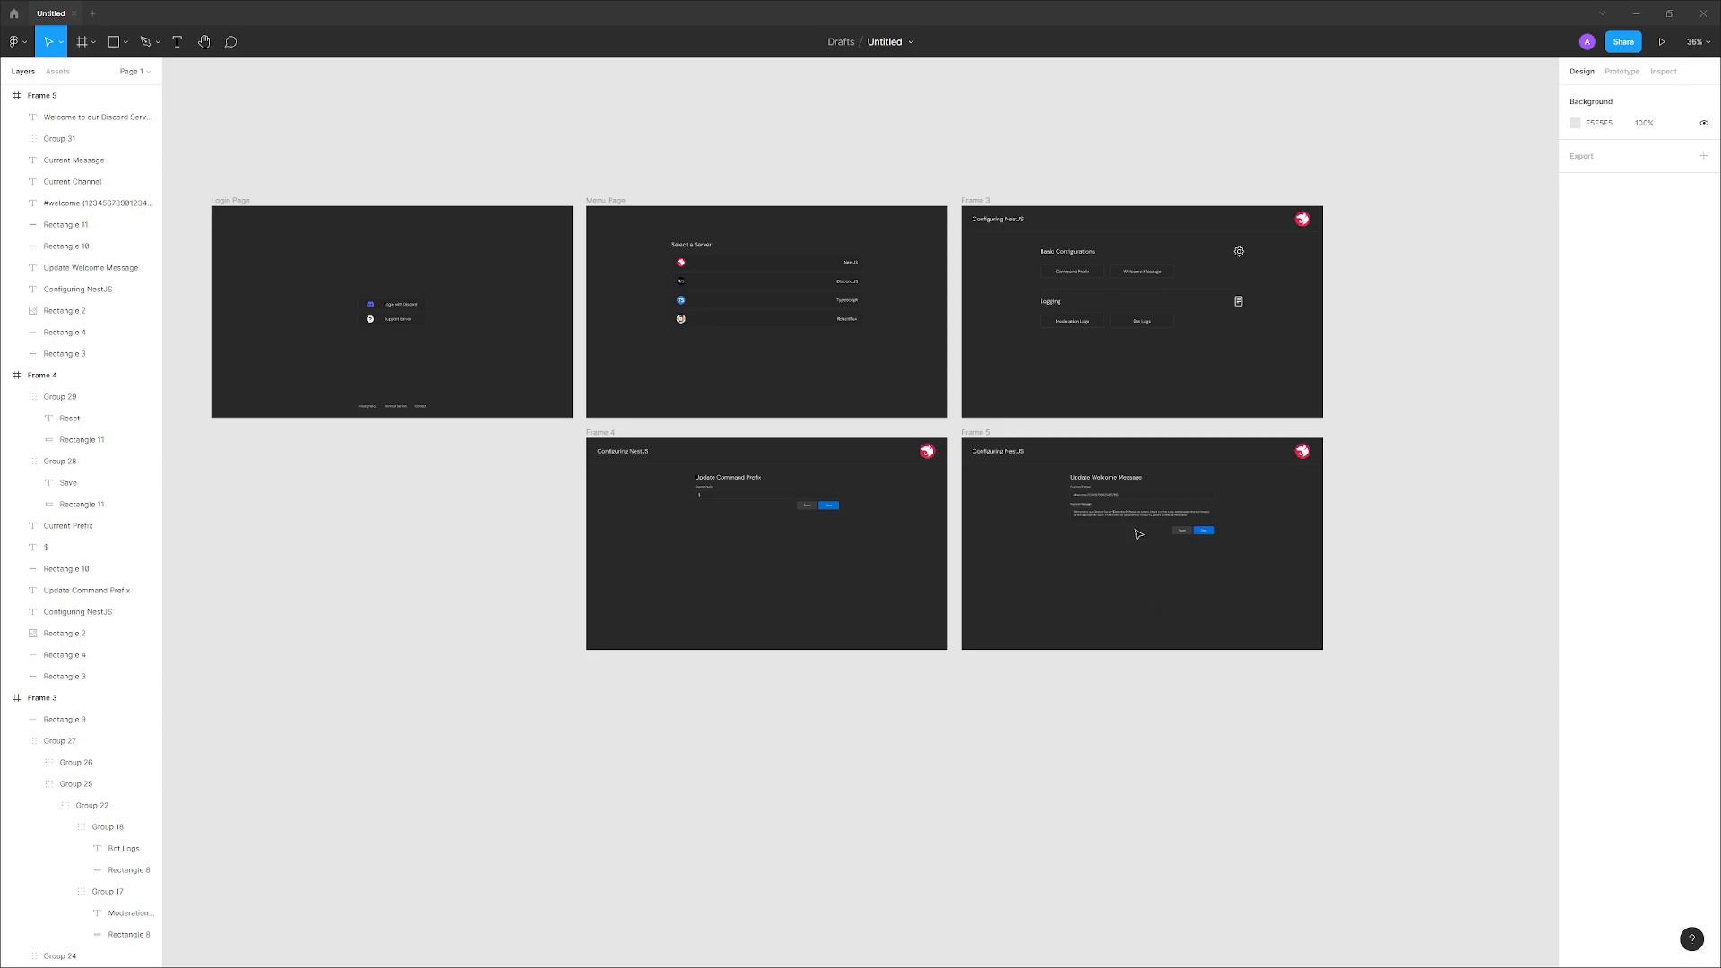
mouse_move(815, 260)
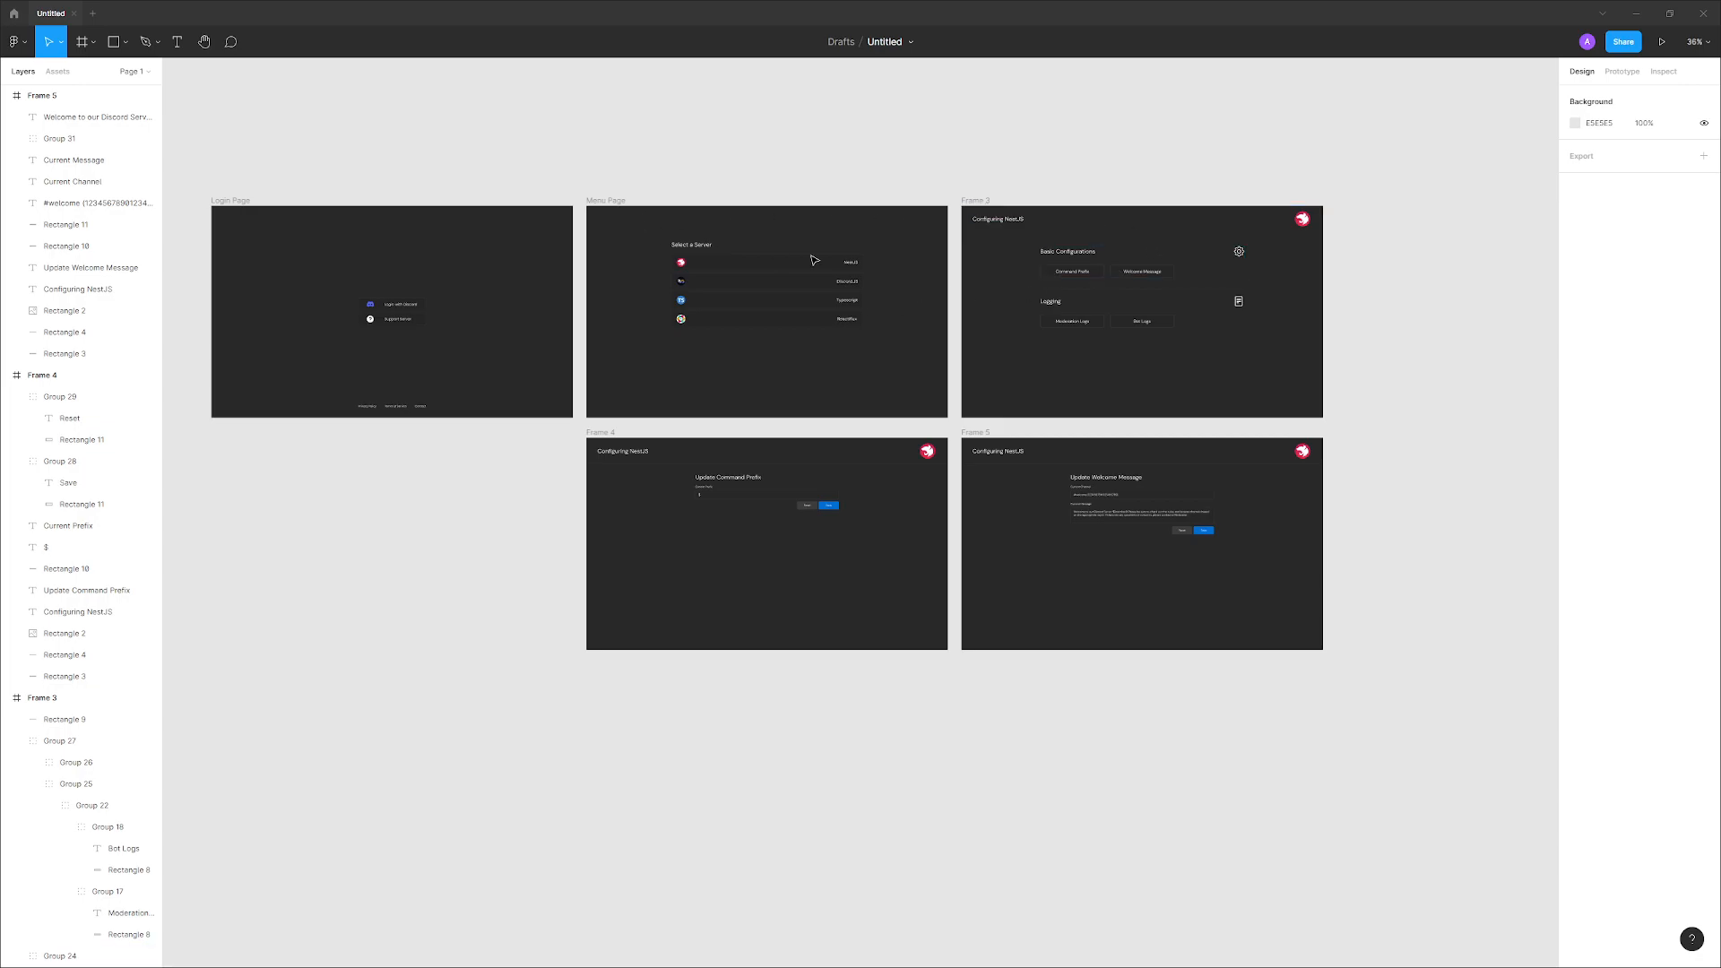
mouse_move(1446, 373)
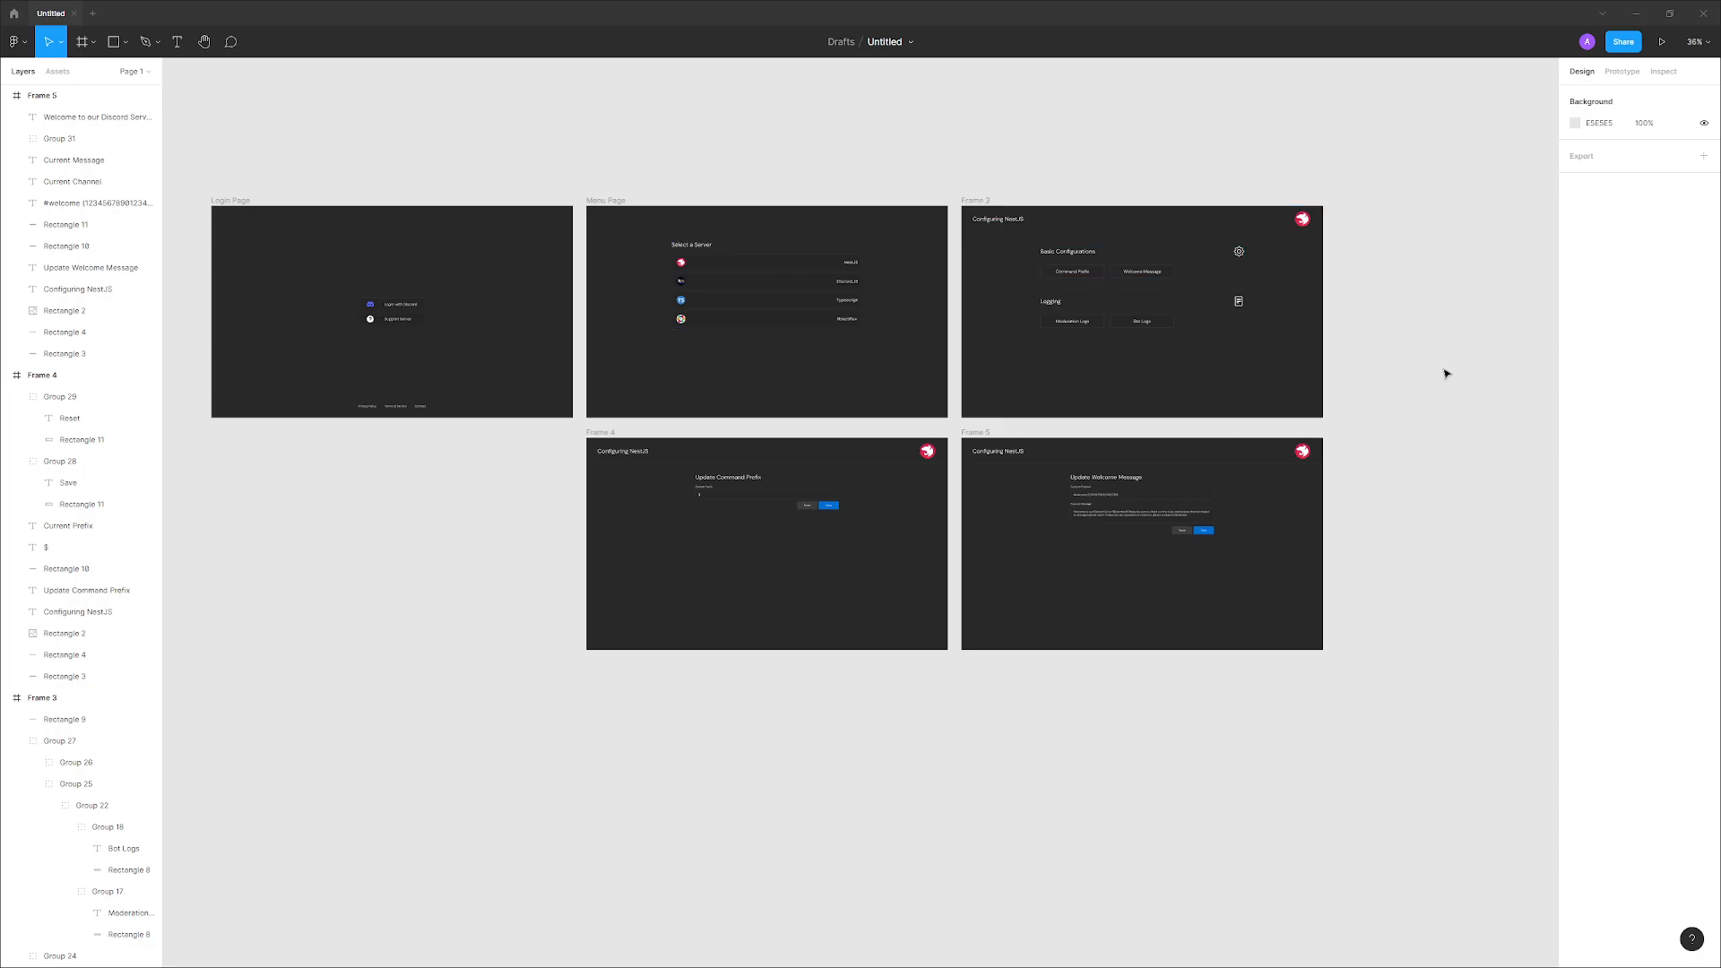
- Select the Menu Page server list, then clear the selection to view the Login Page
left_click(735, 267)
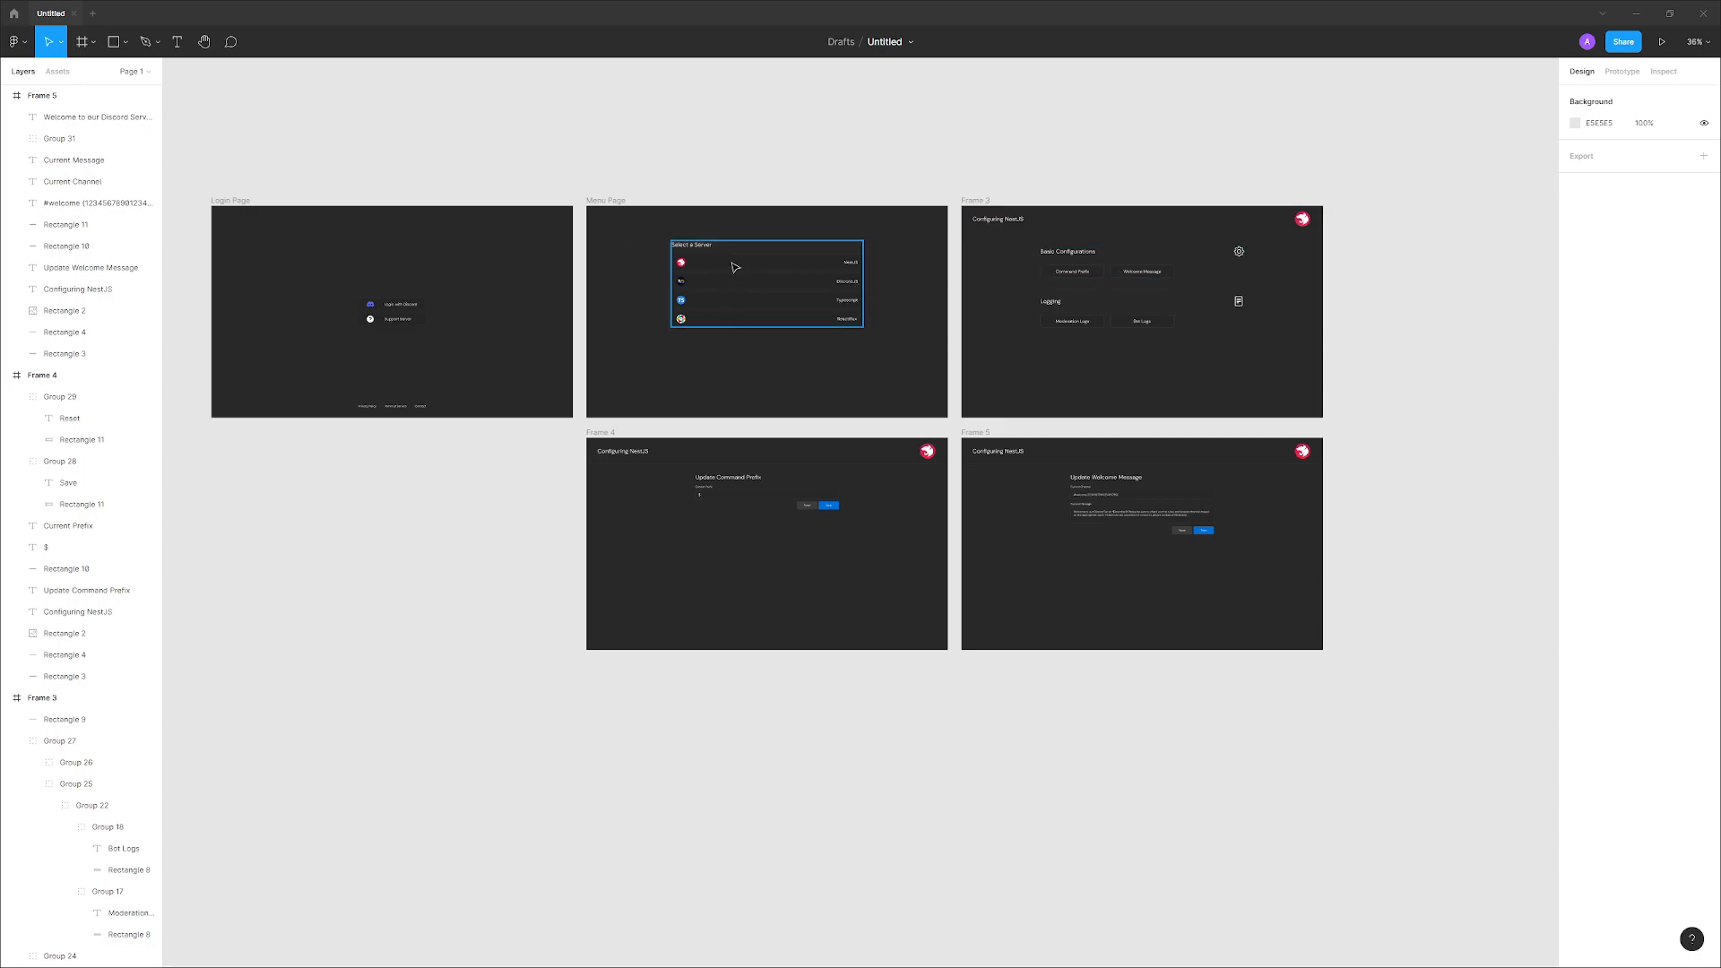
mouse_move(774, 270)
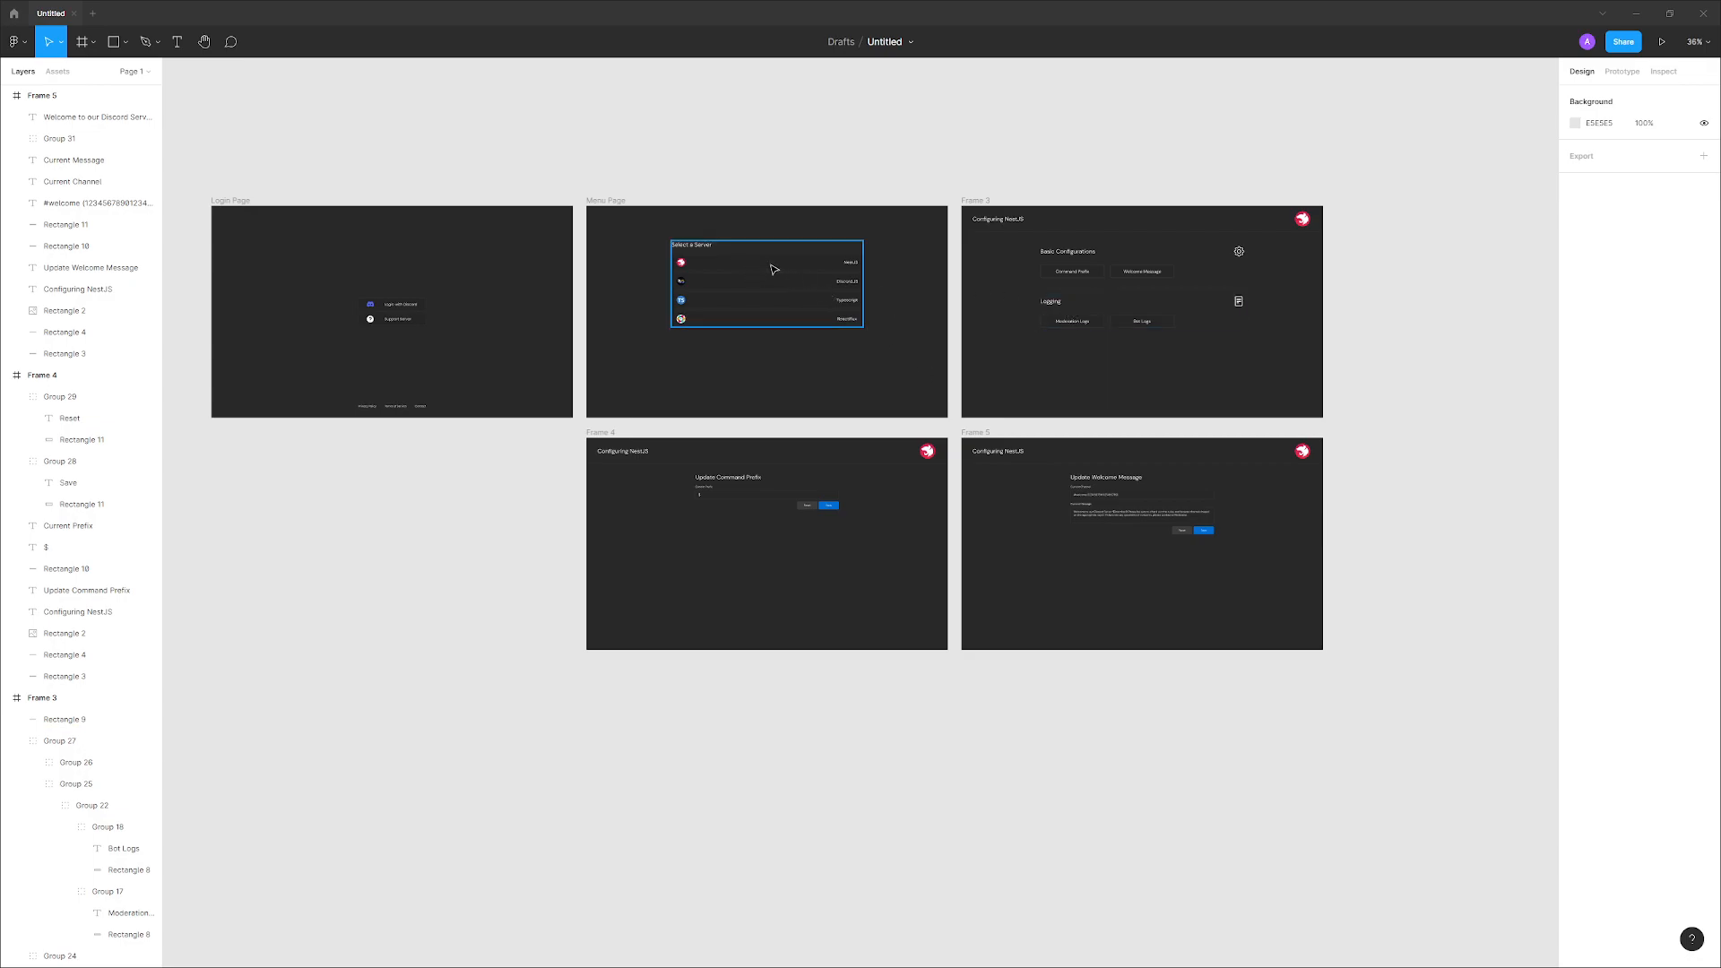
left_click(1033, 410)
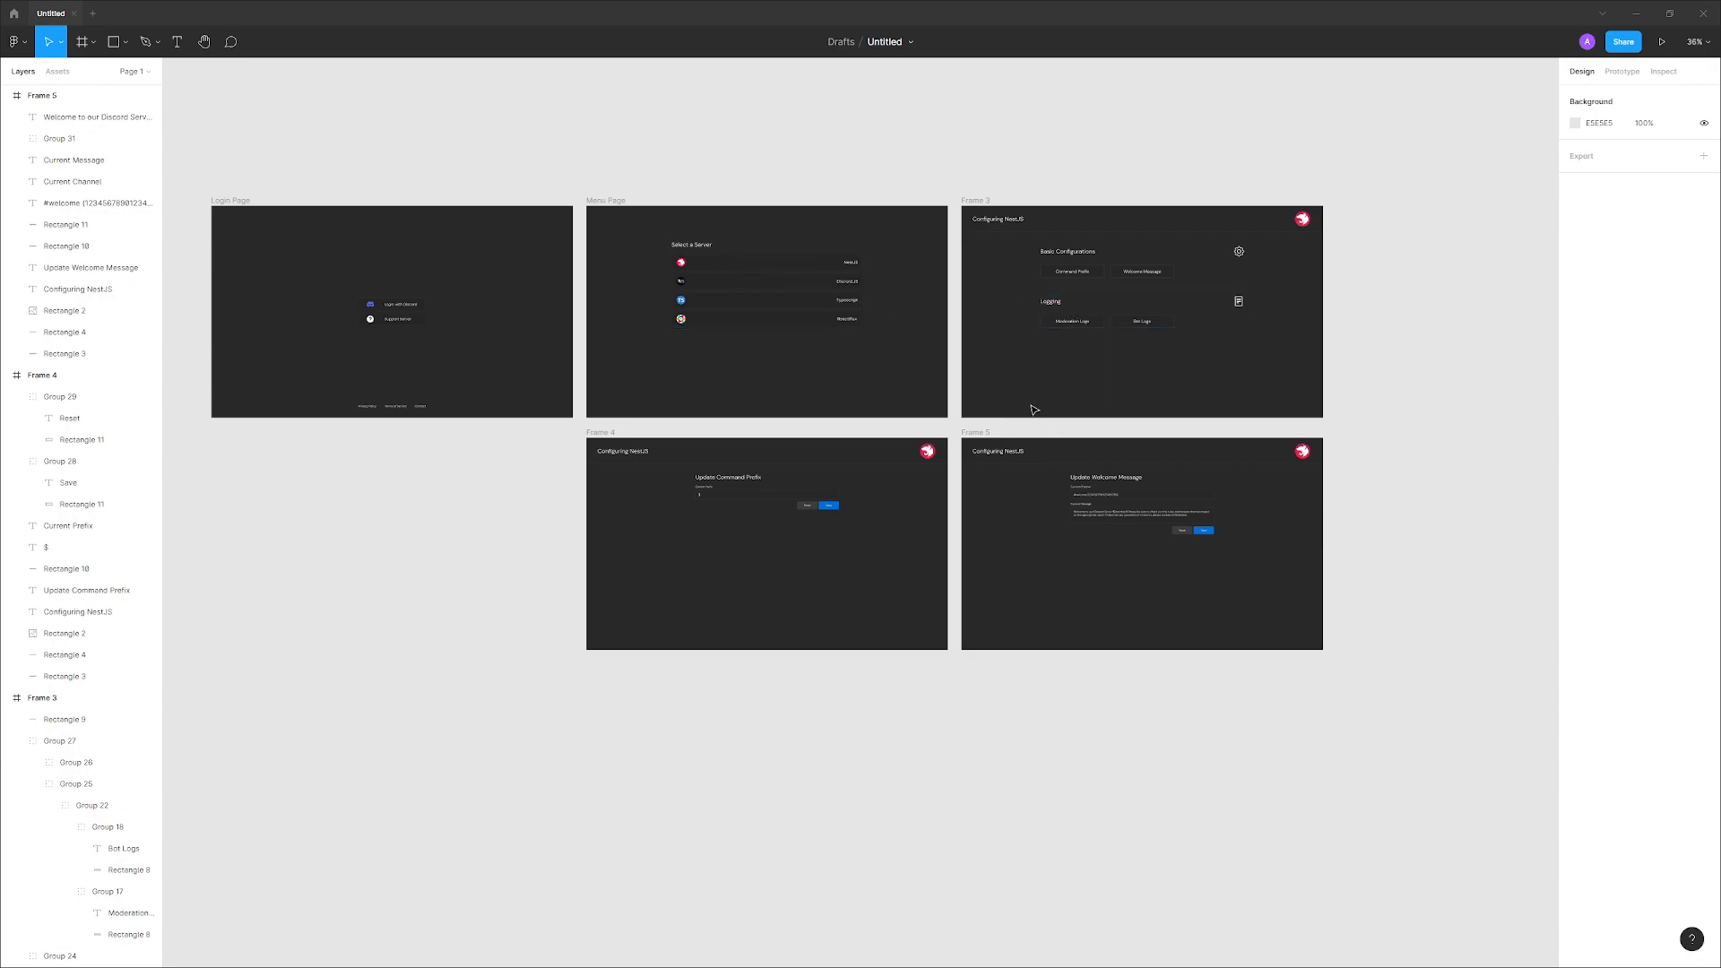
mouse_move(1335, 394)
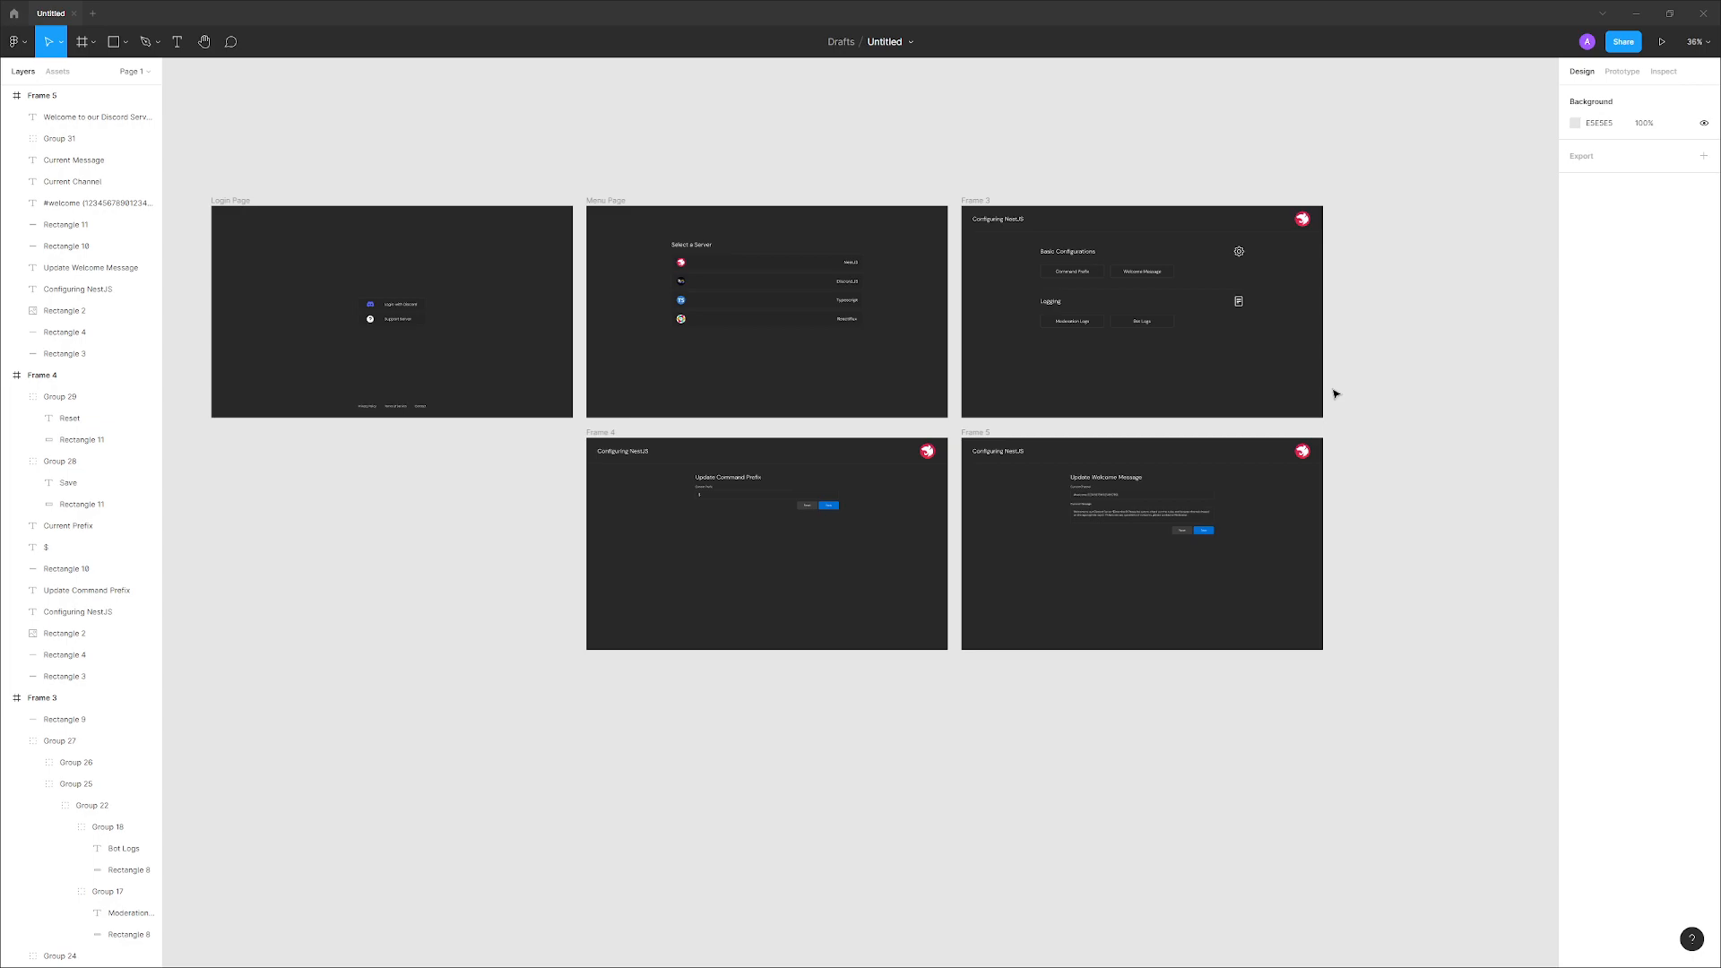
mouse_move(1354, 387)
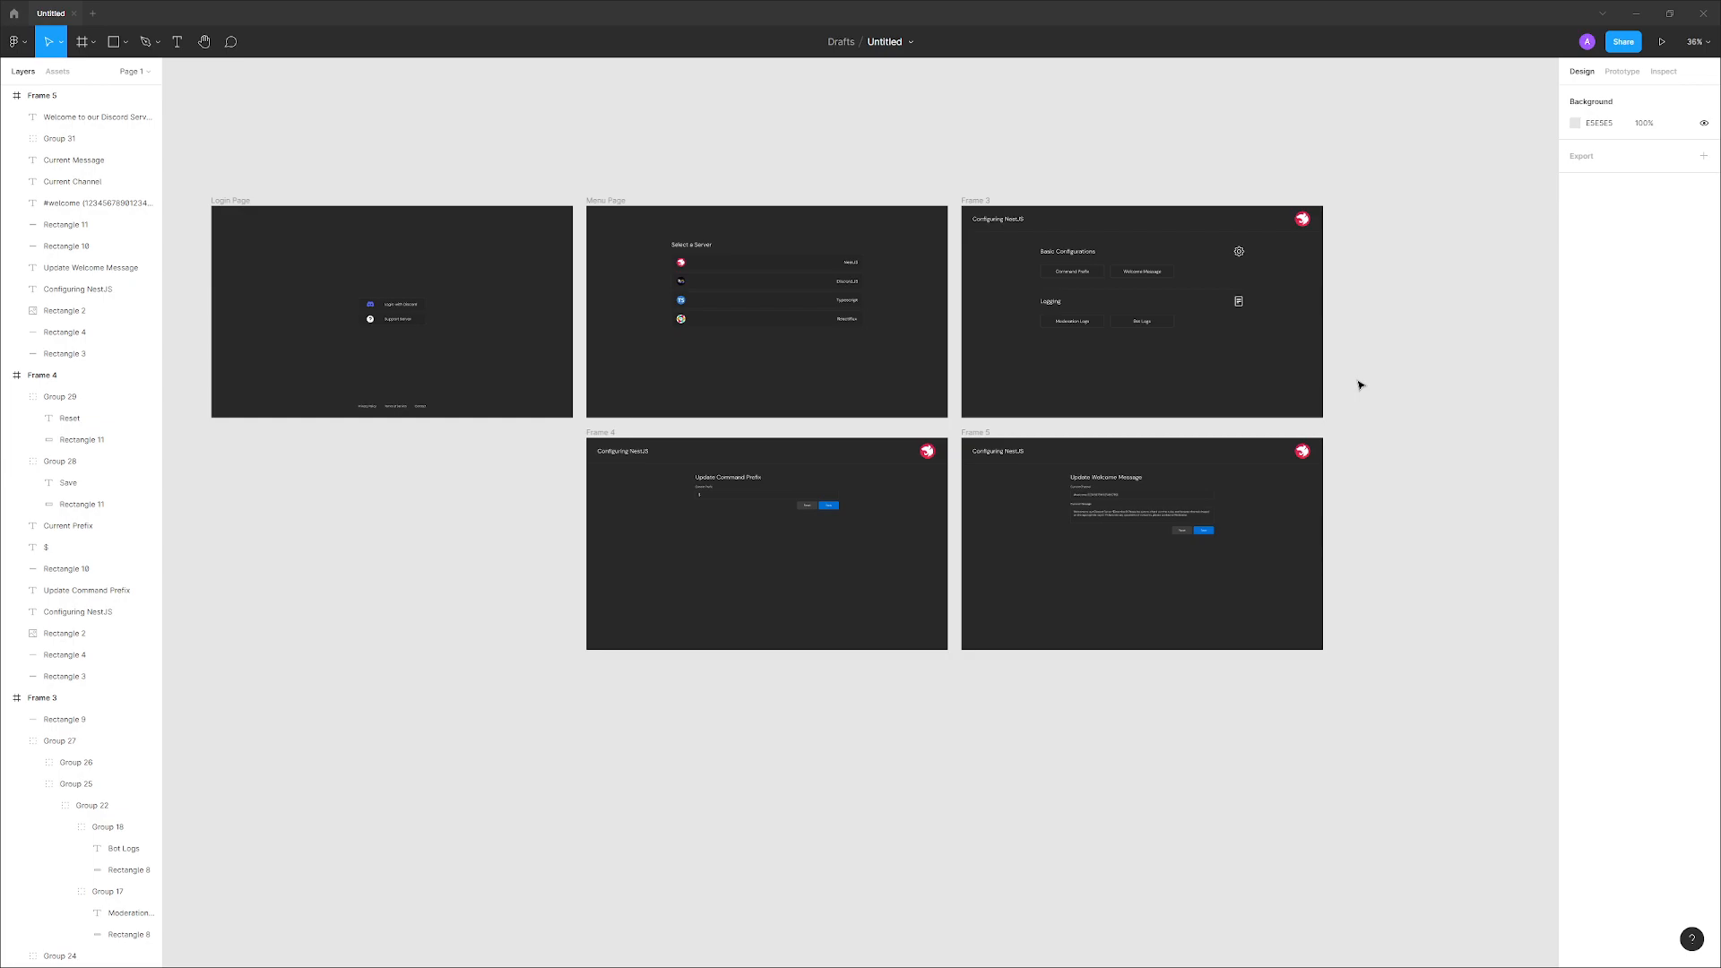
mouse_move(484, 403)
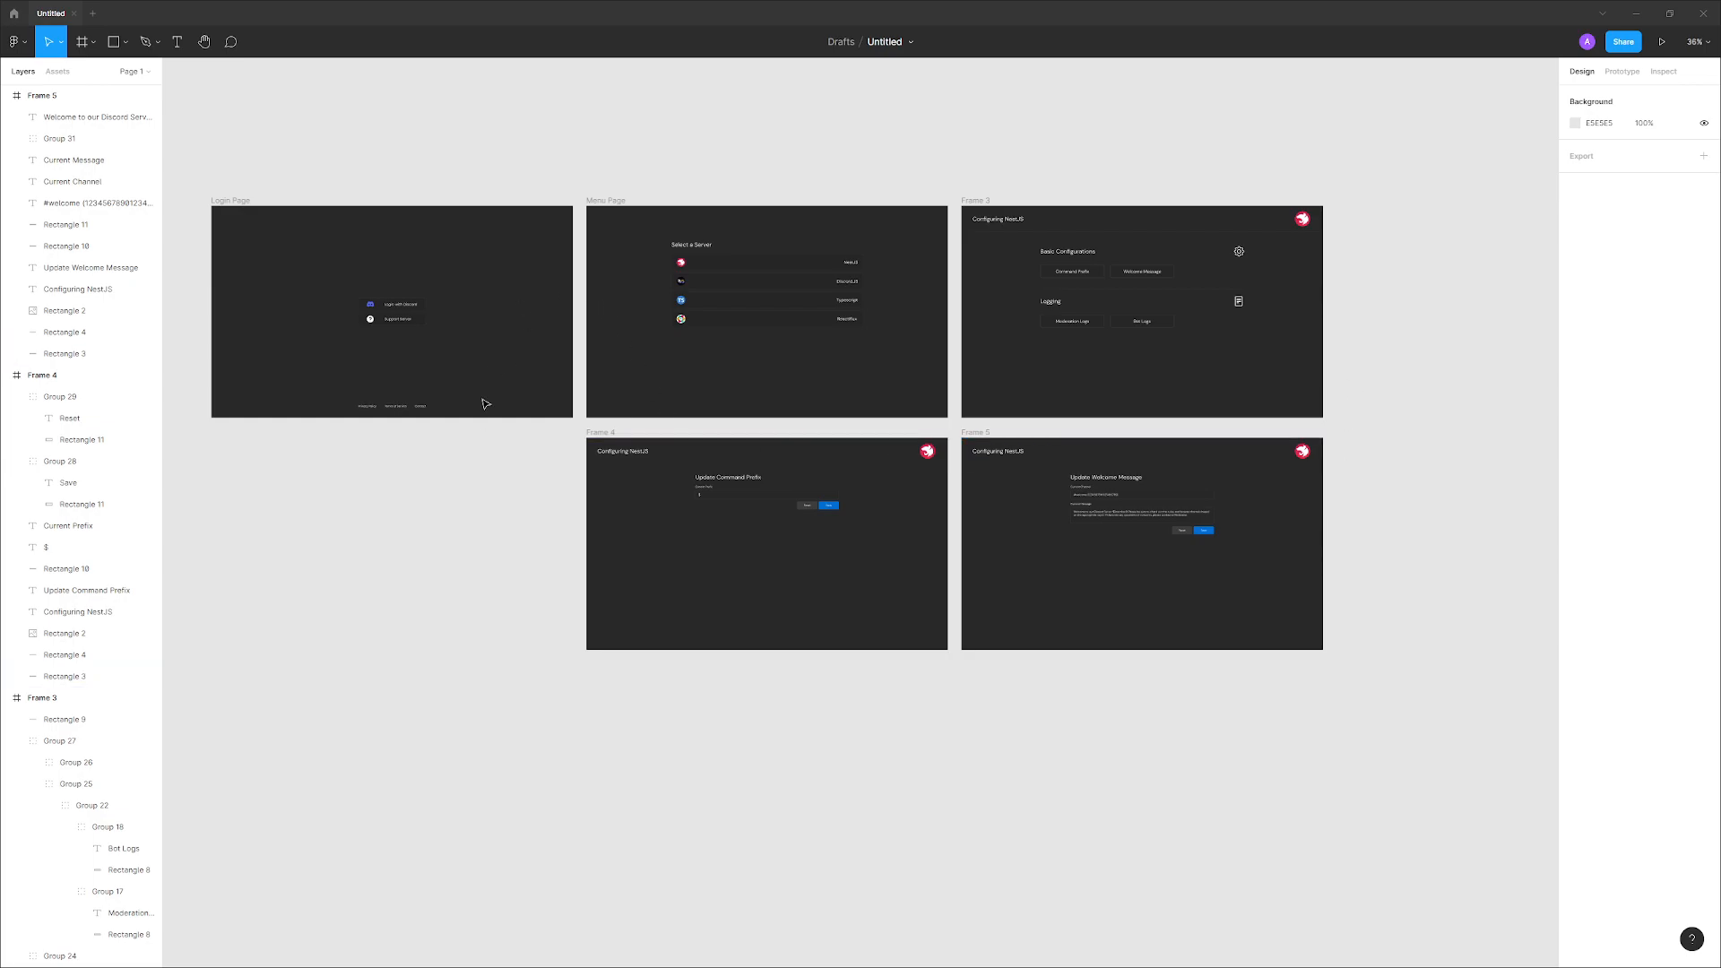
mouse_move(484, 426)
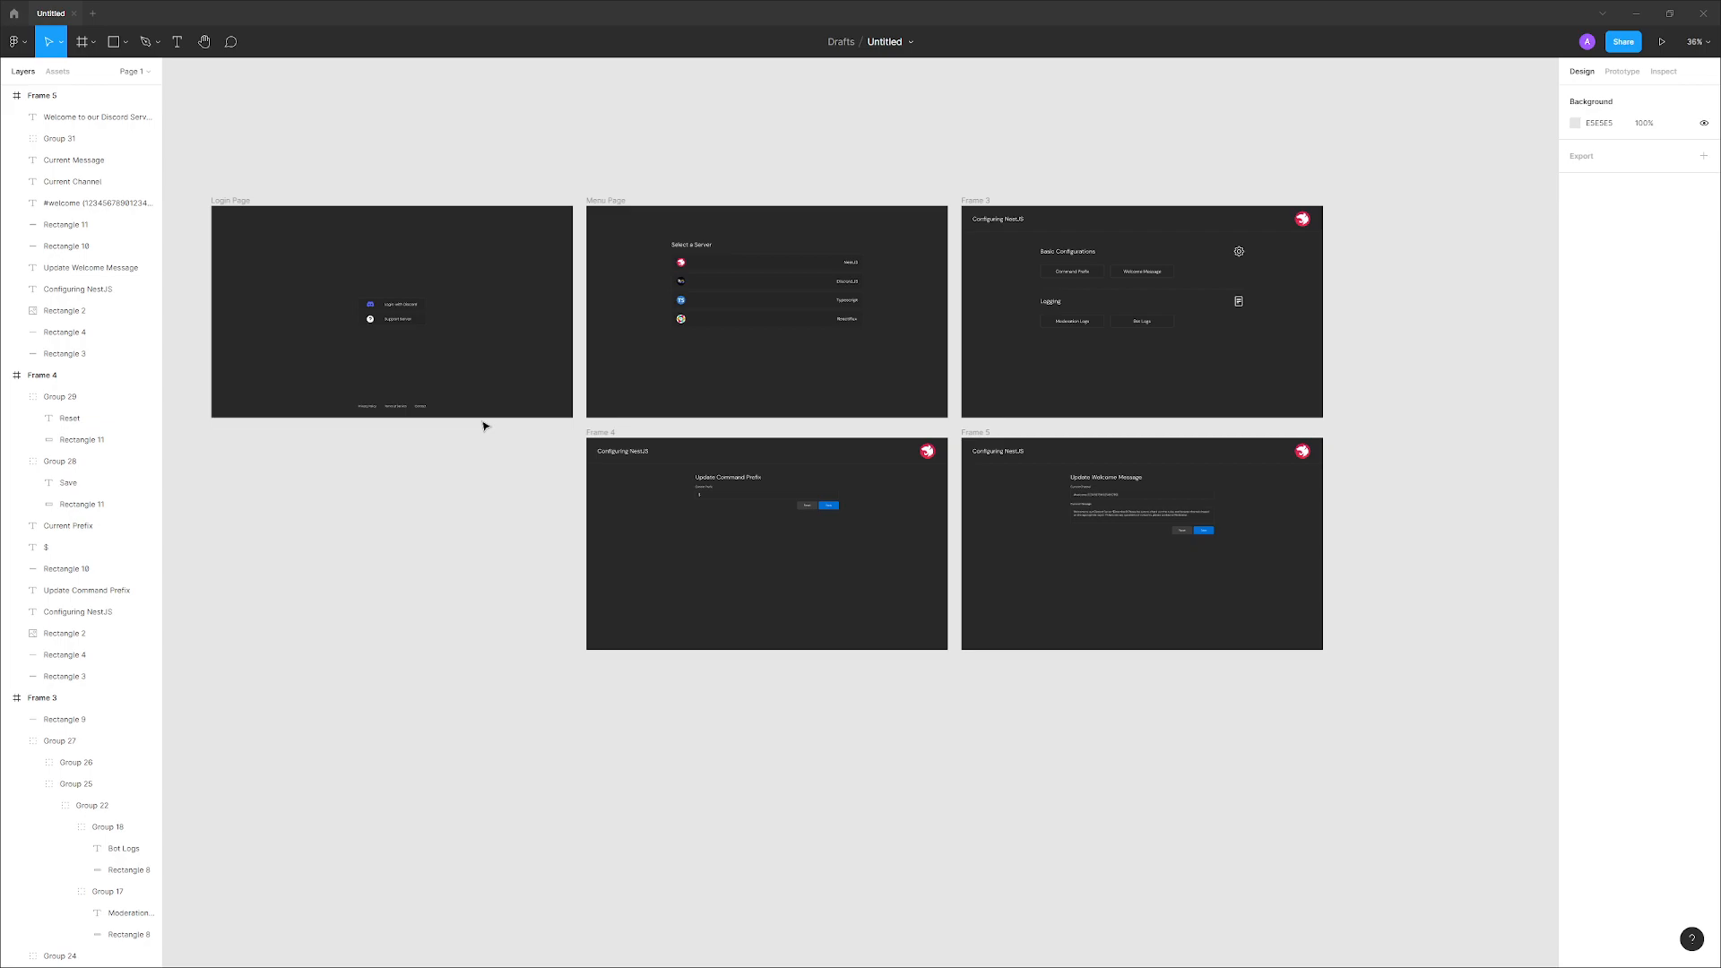
mouse_move(644, 118)
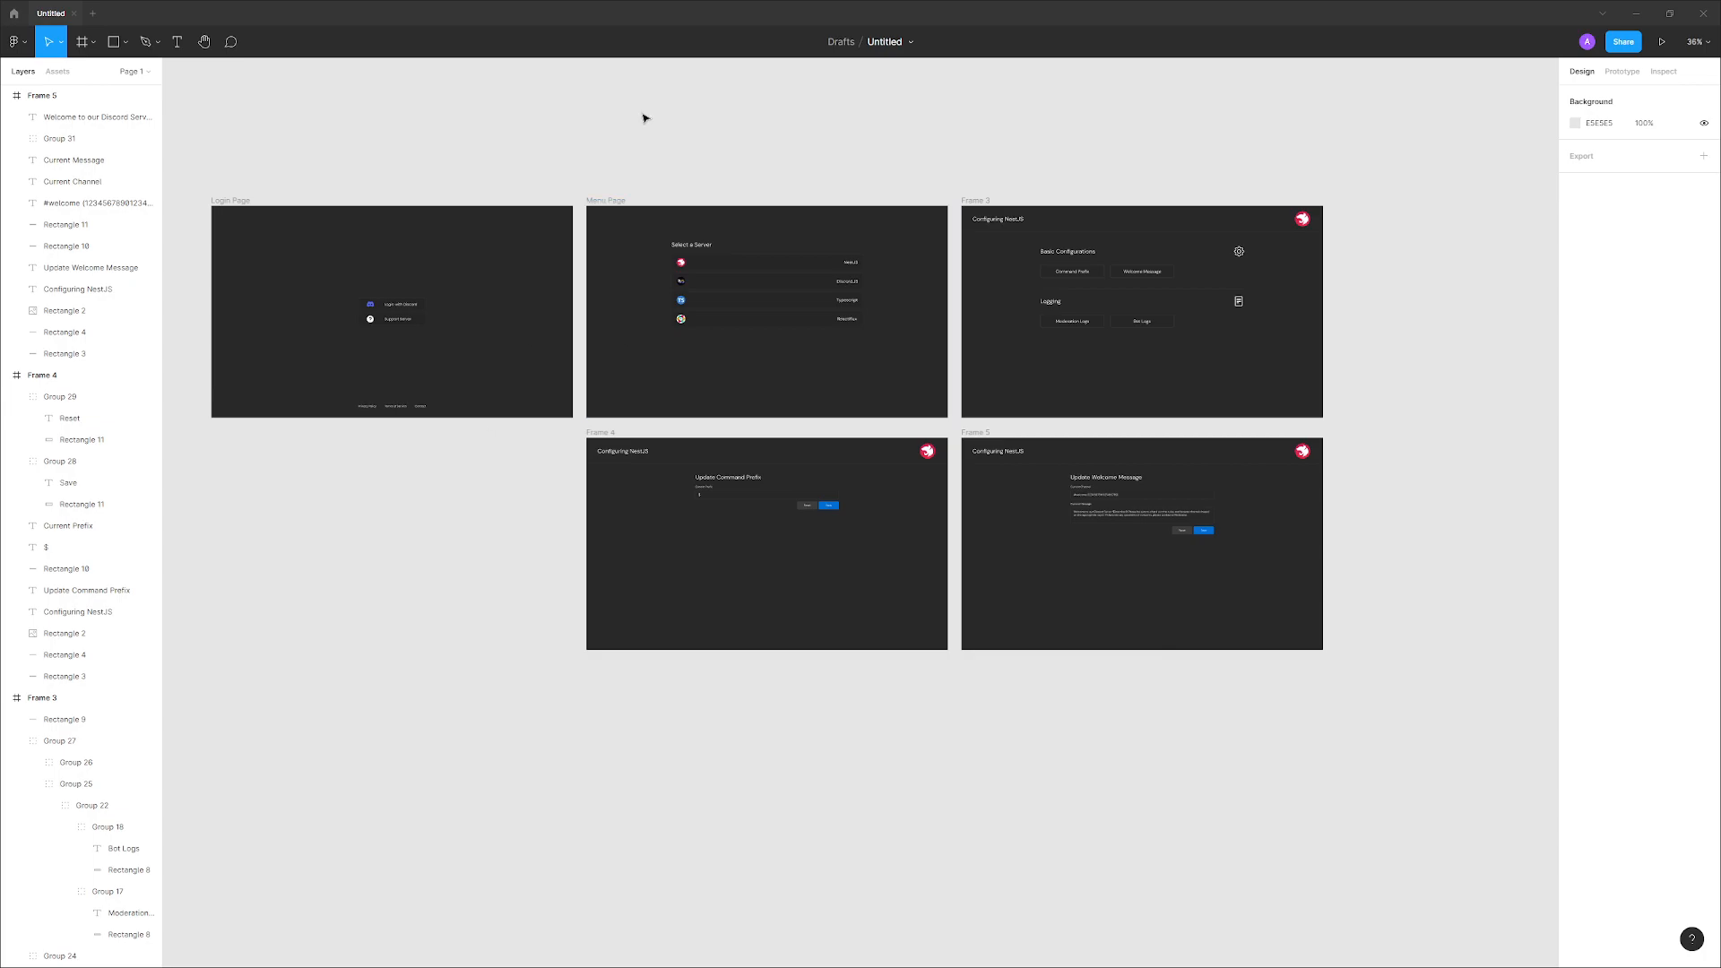
mouse_move(1060, 189)
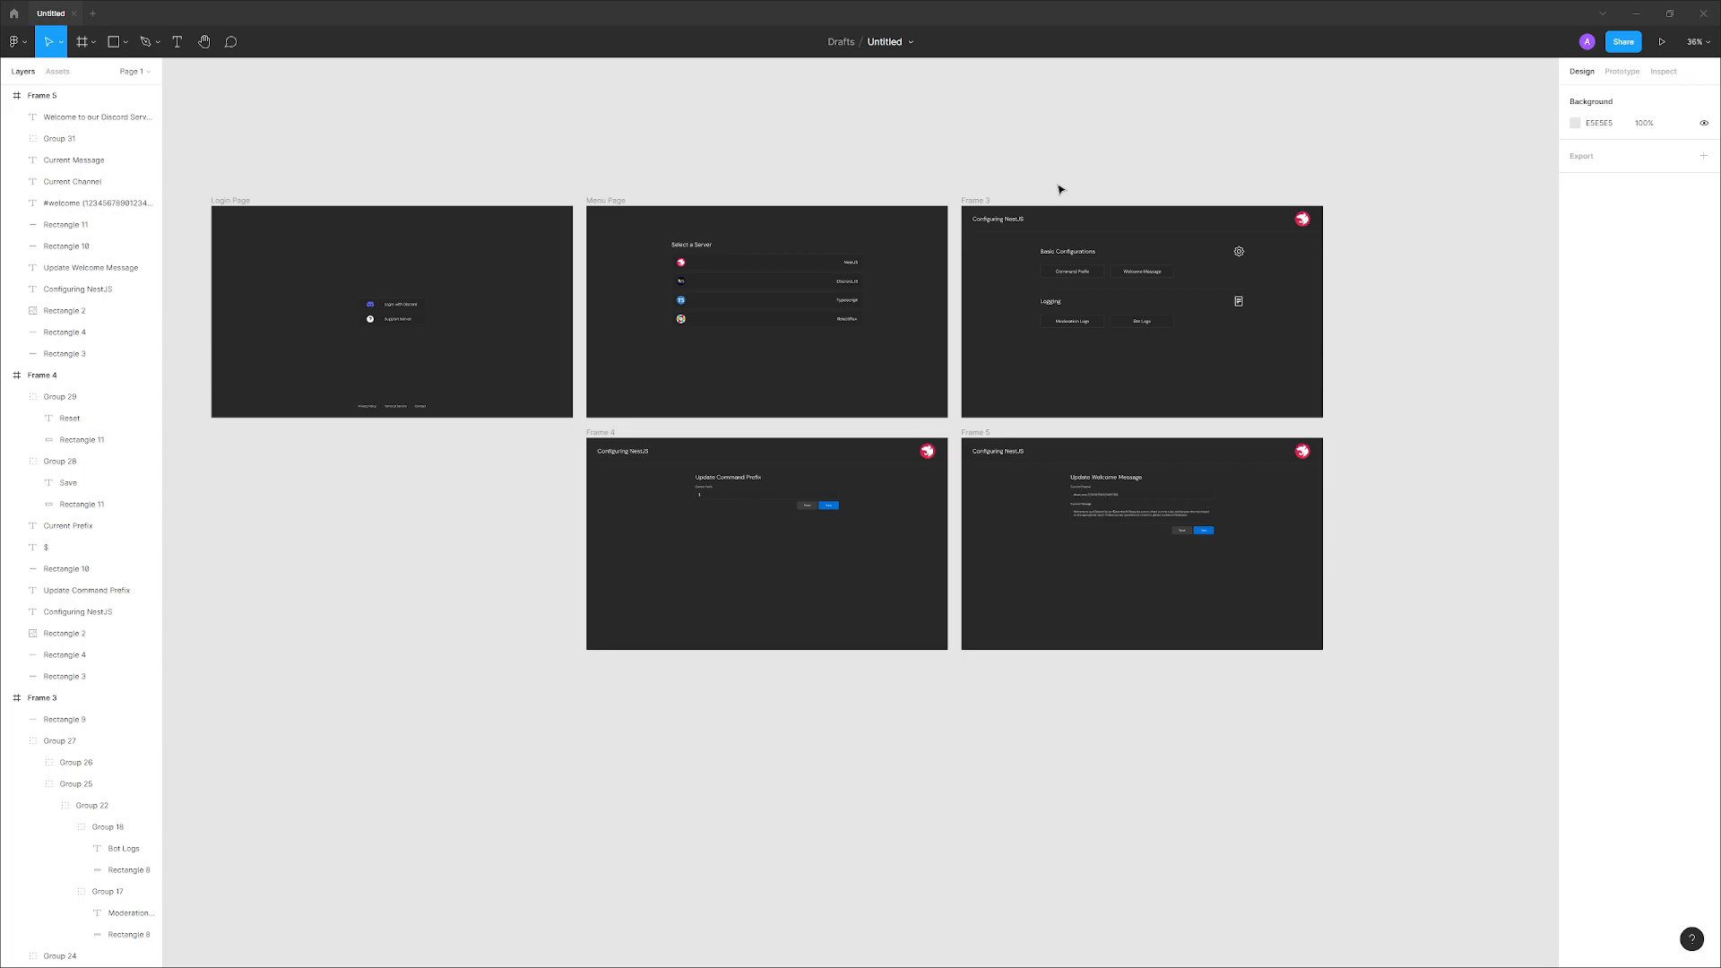
mouse_move(440, 513)
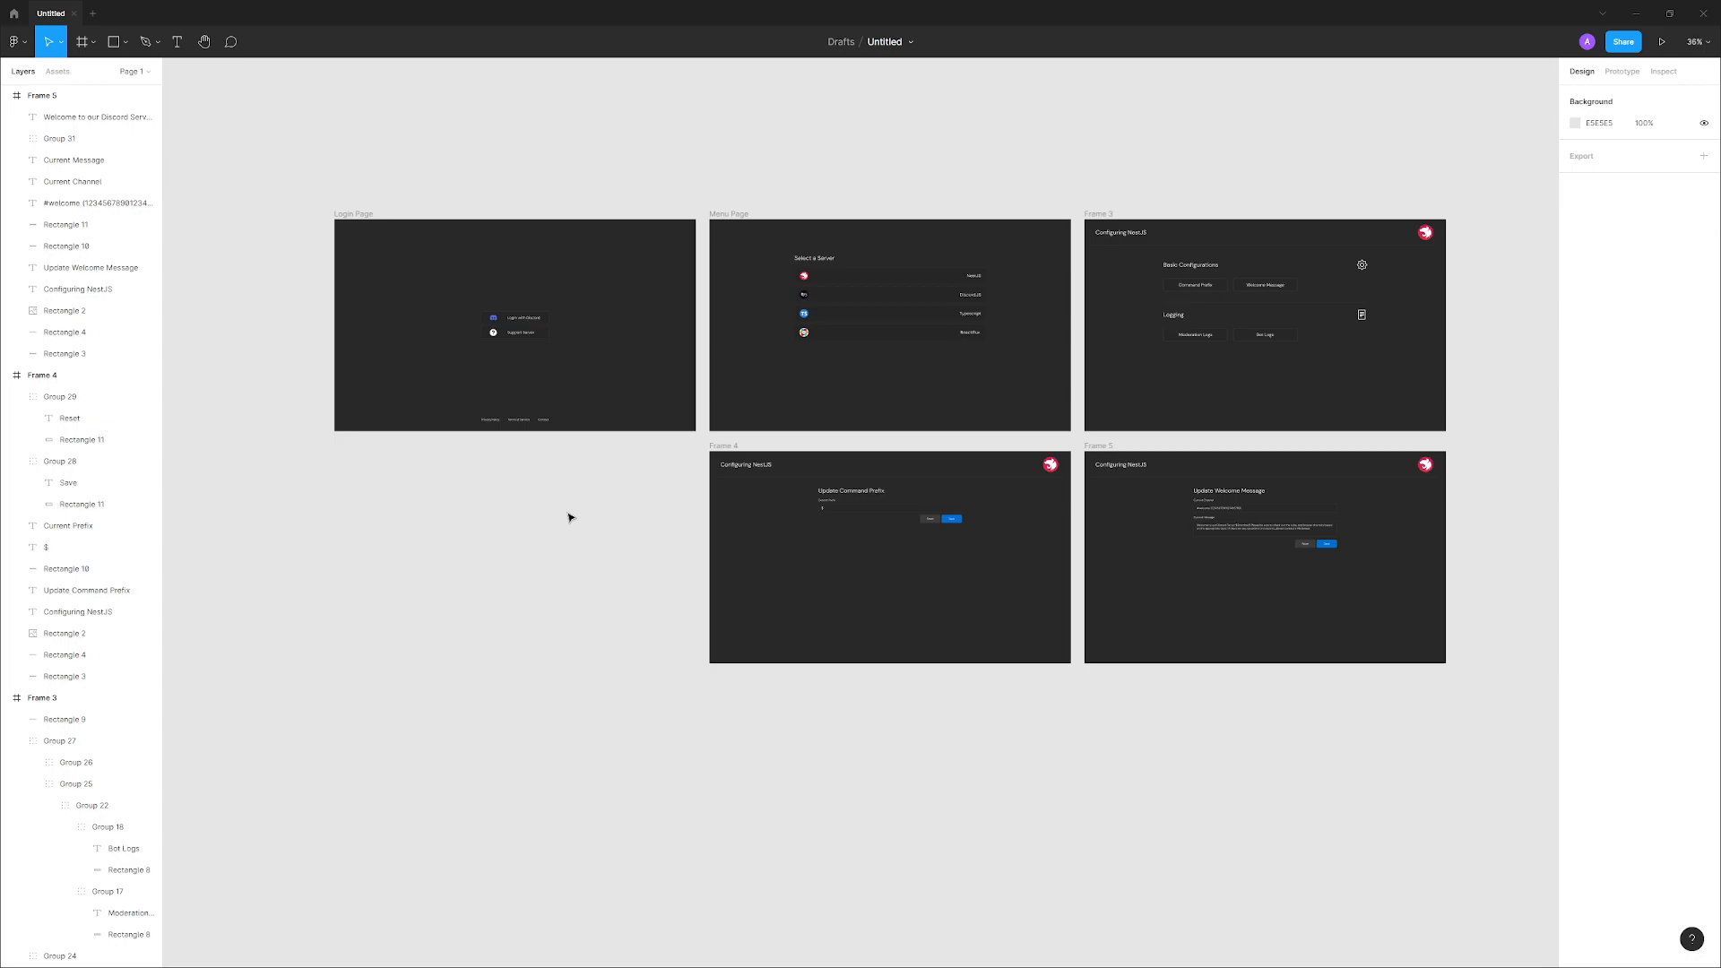
mouse_move(558, 473)
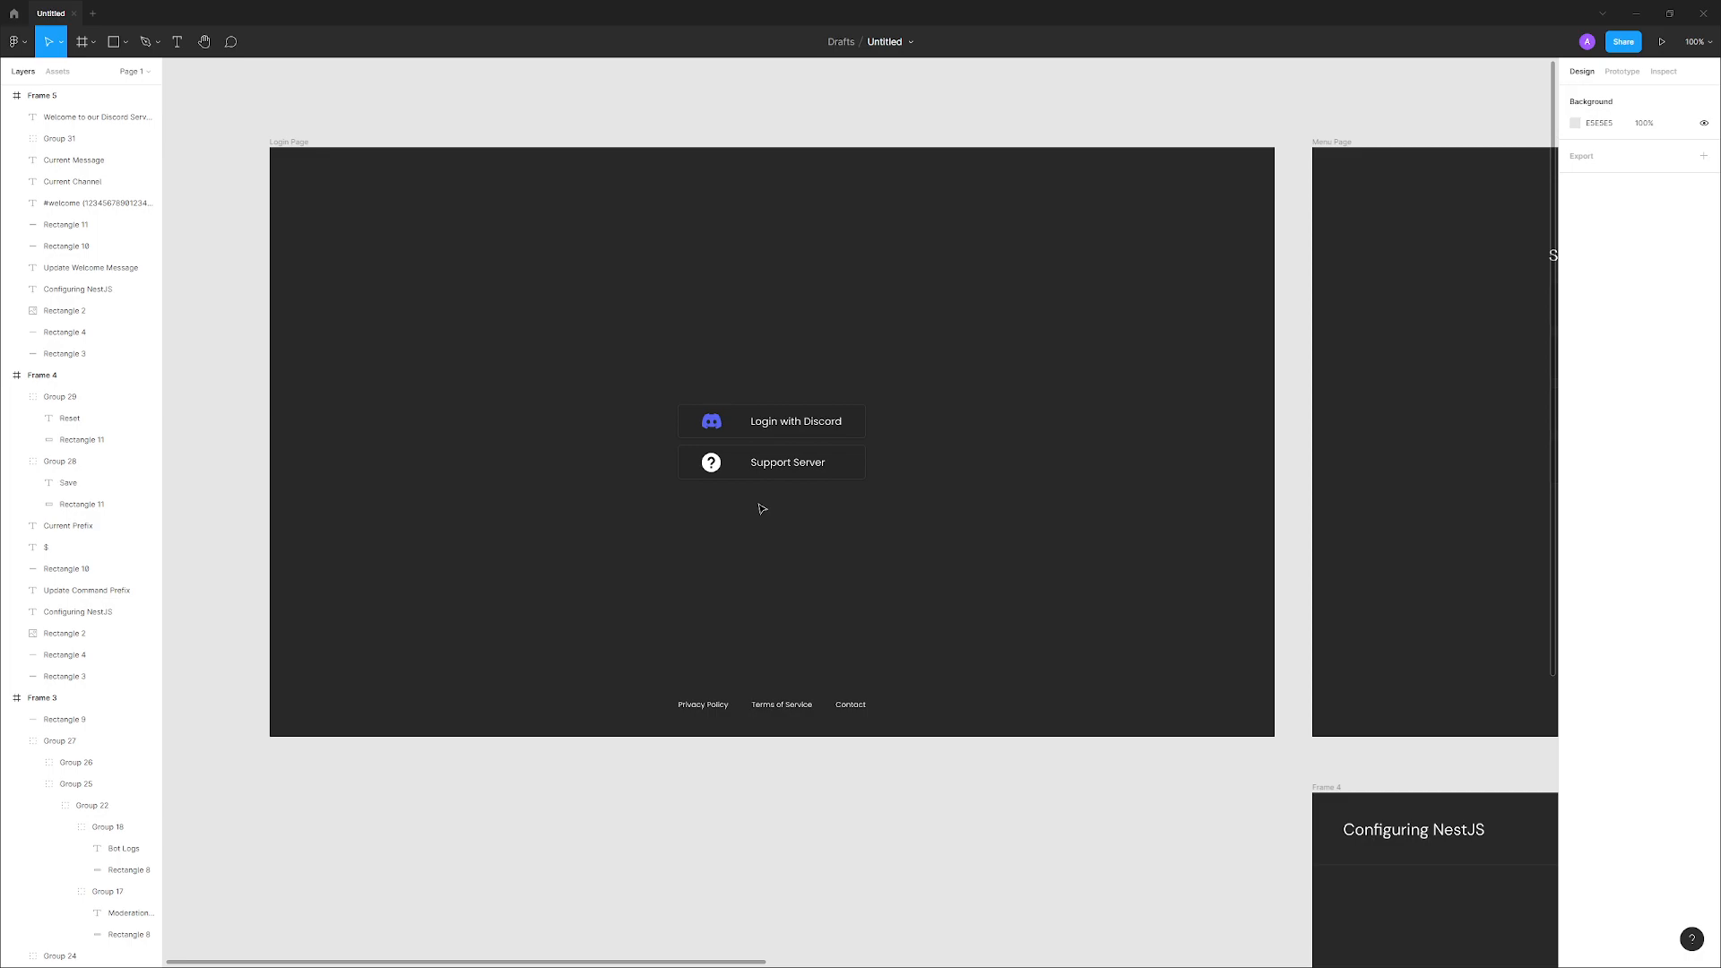
mouse_move(556, 281)
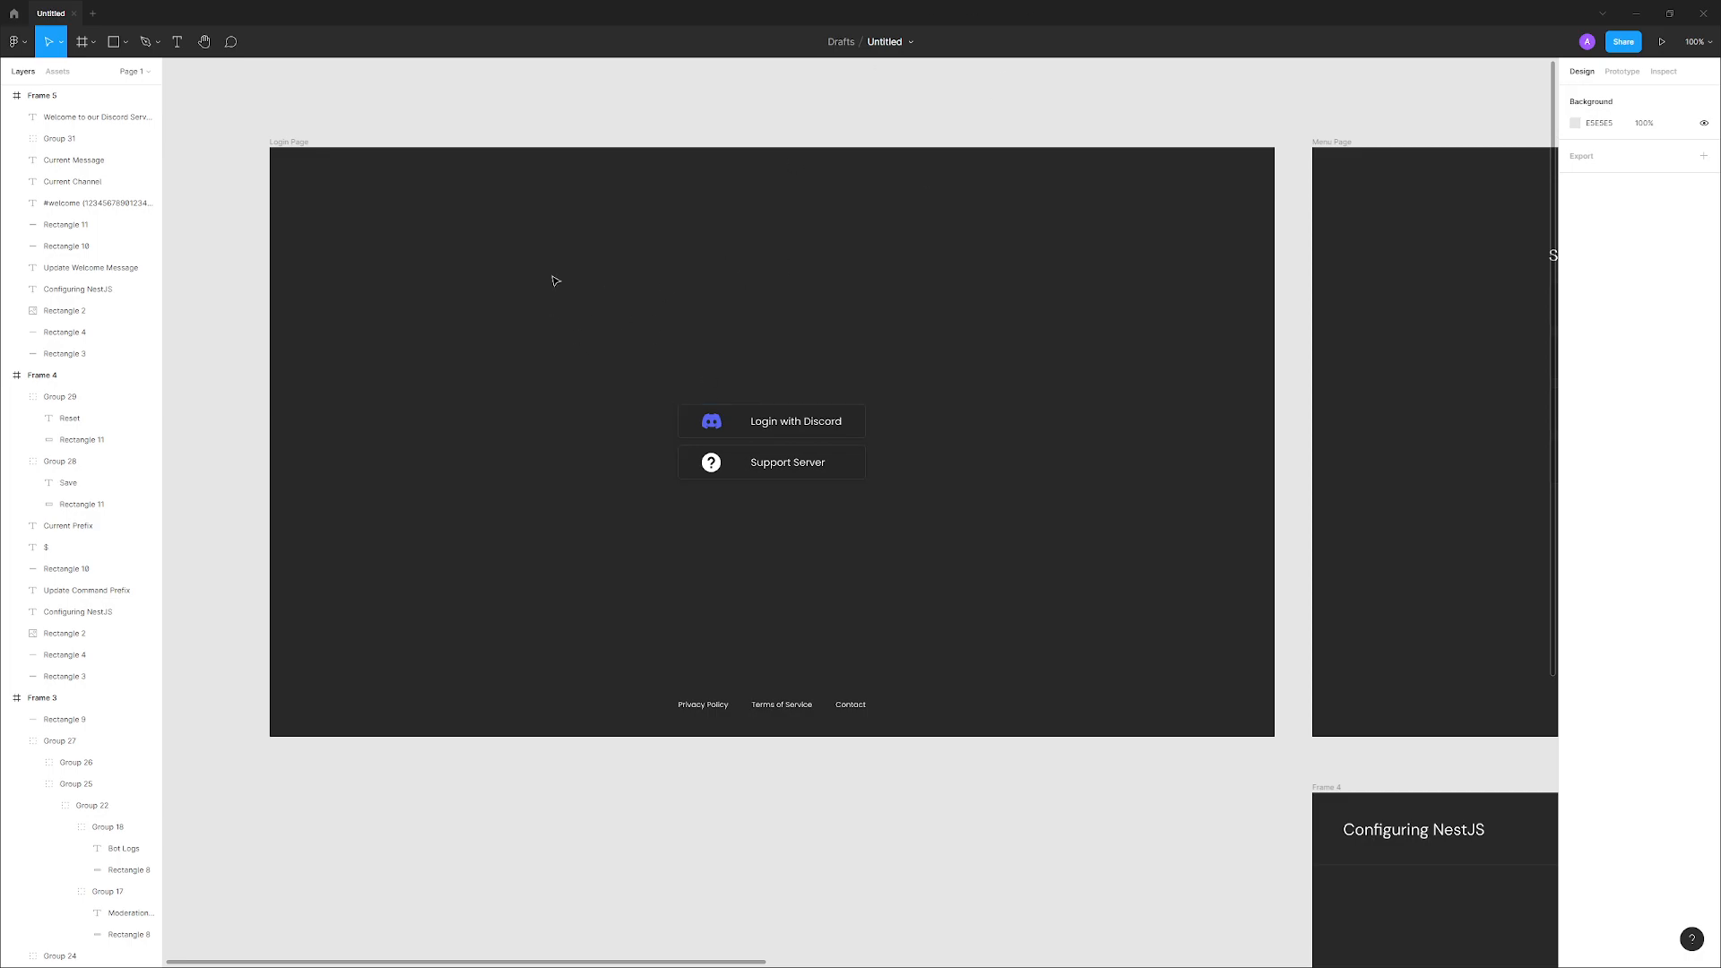
mouse_move(1041, 482)
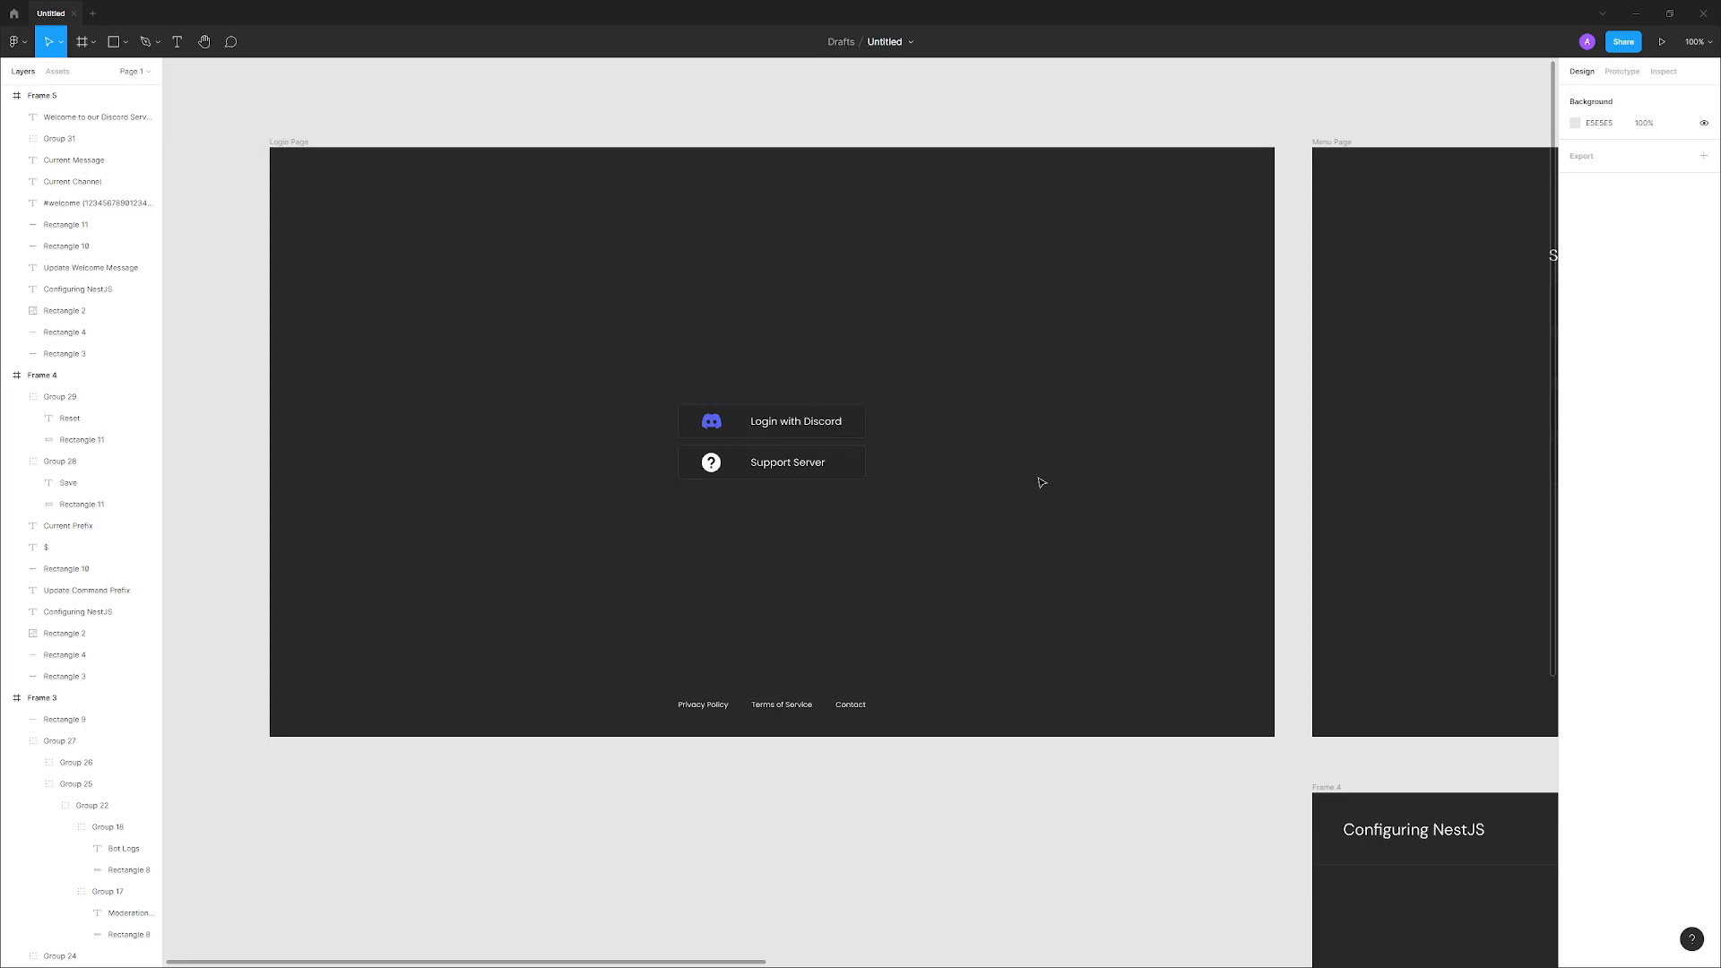
left_click(795, 420)
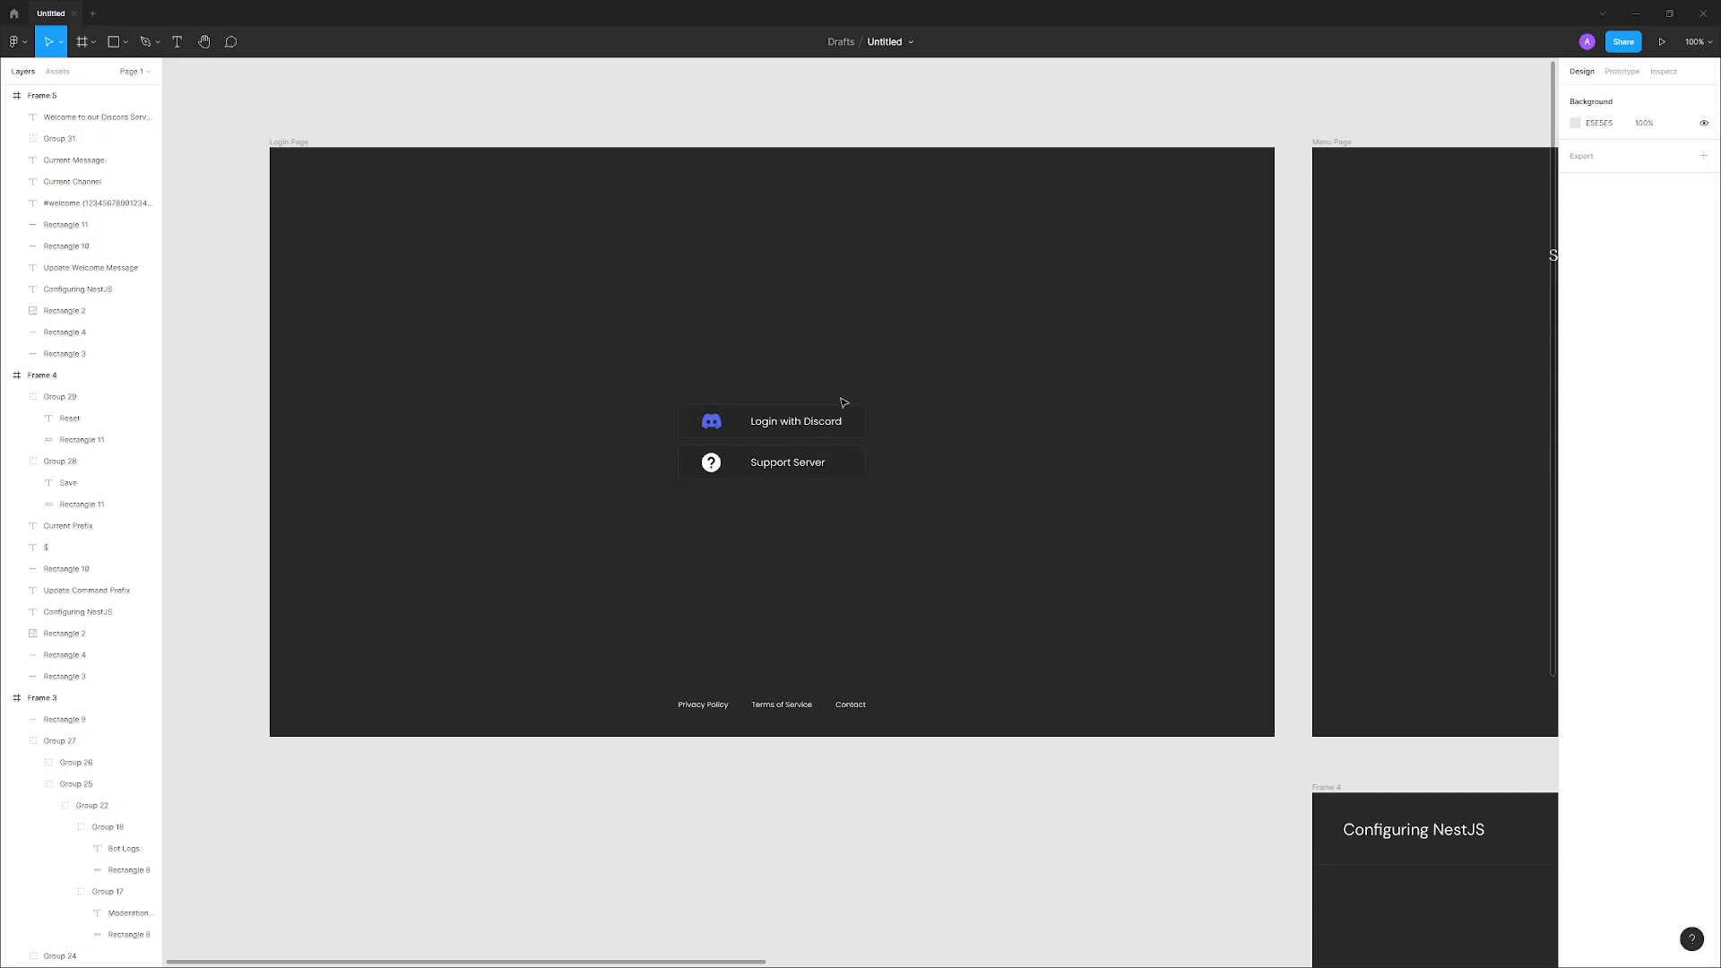
mouse_move(952, 734)
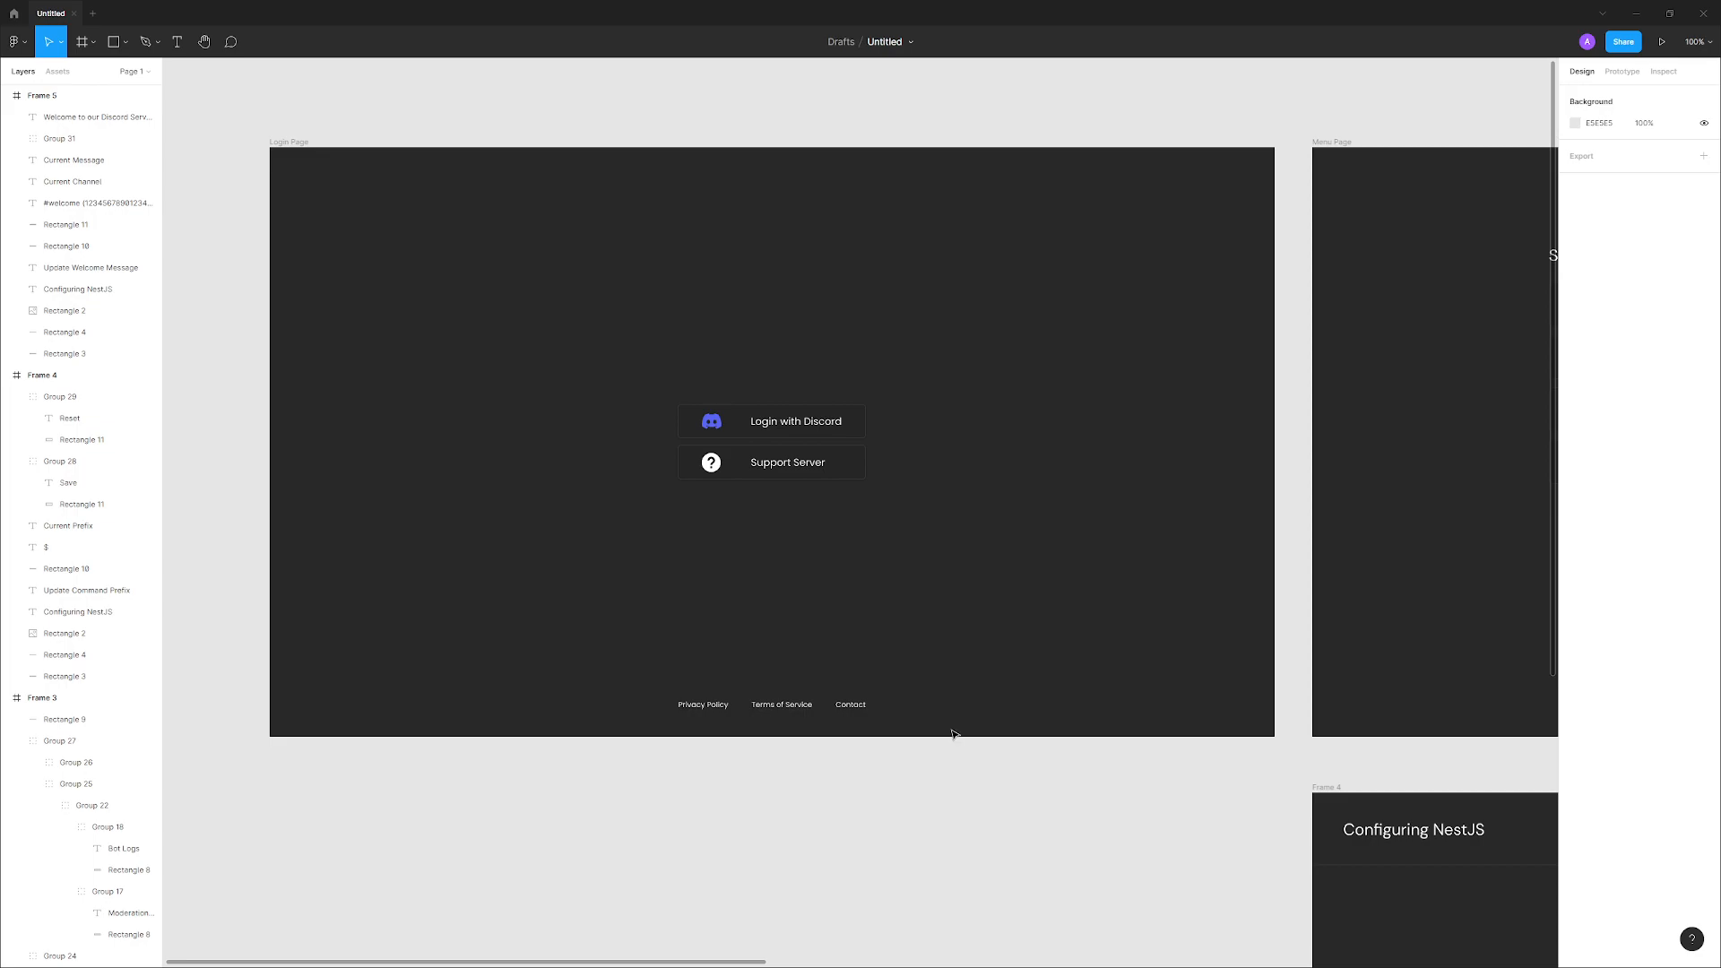
left_click(772, 441)
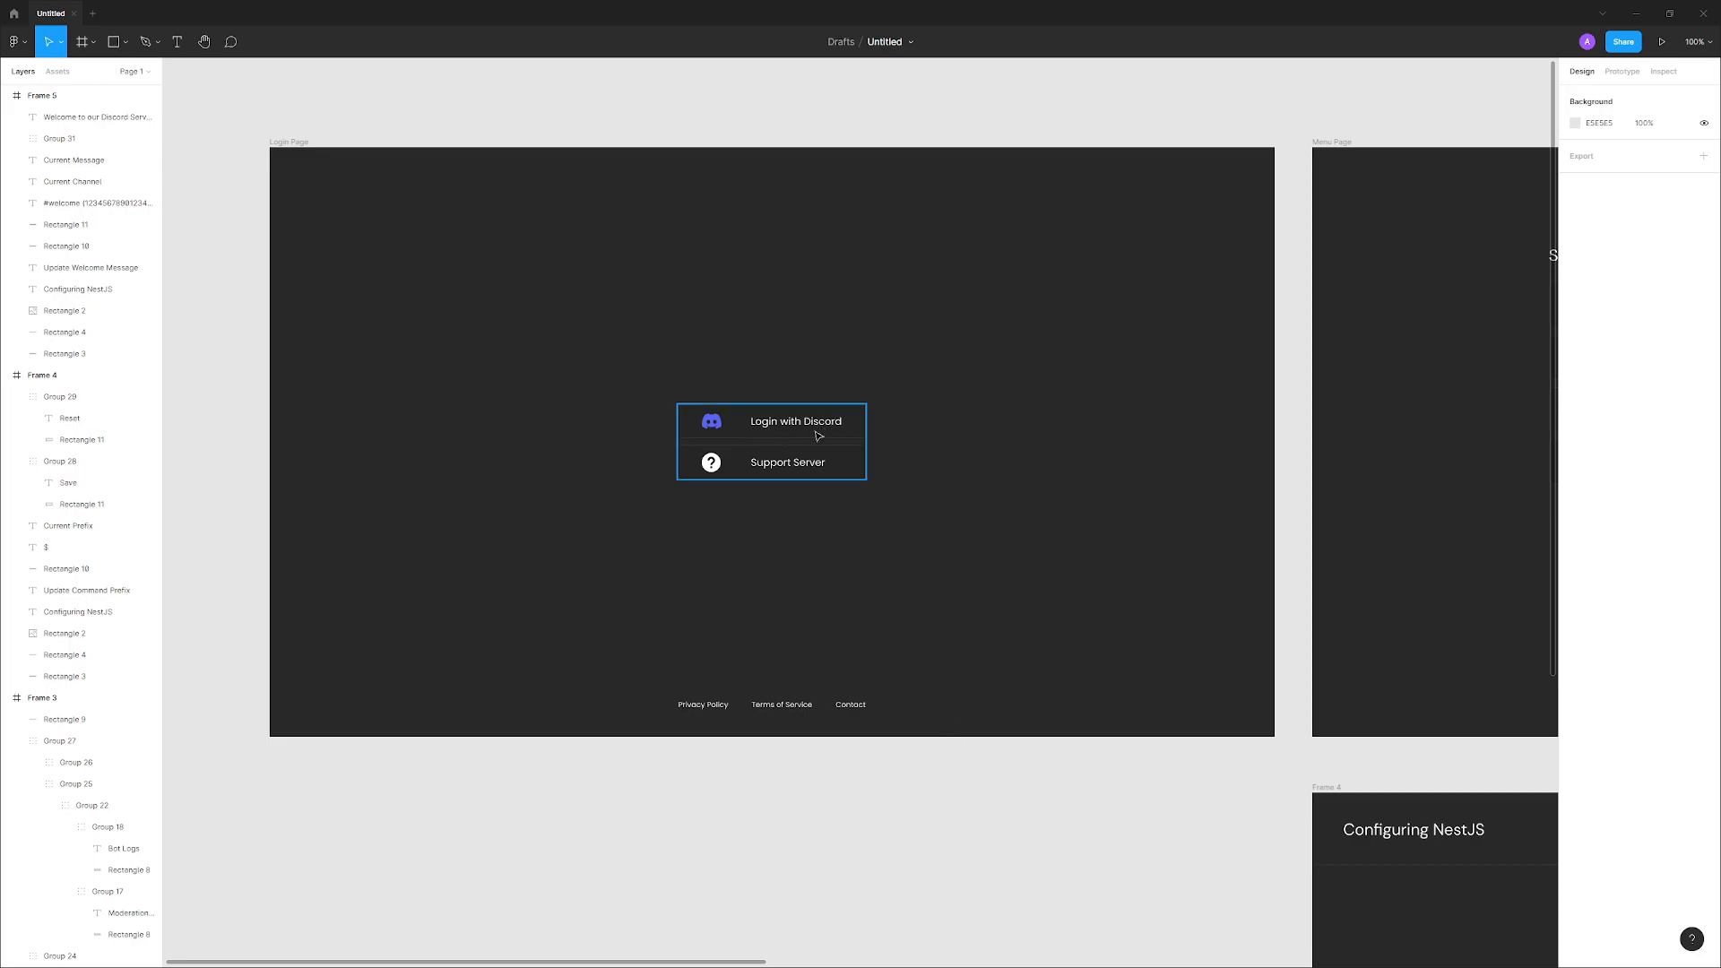
mouse_move(783, 437)
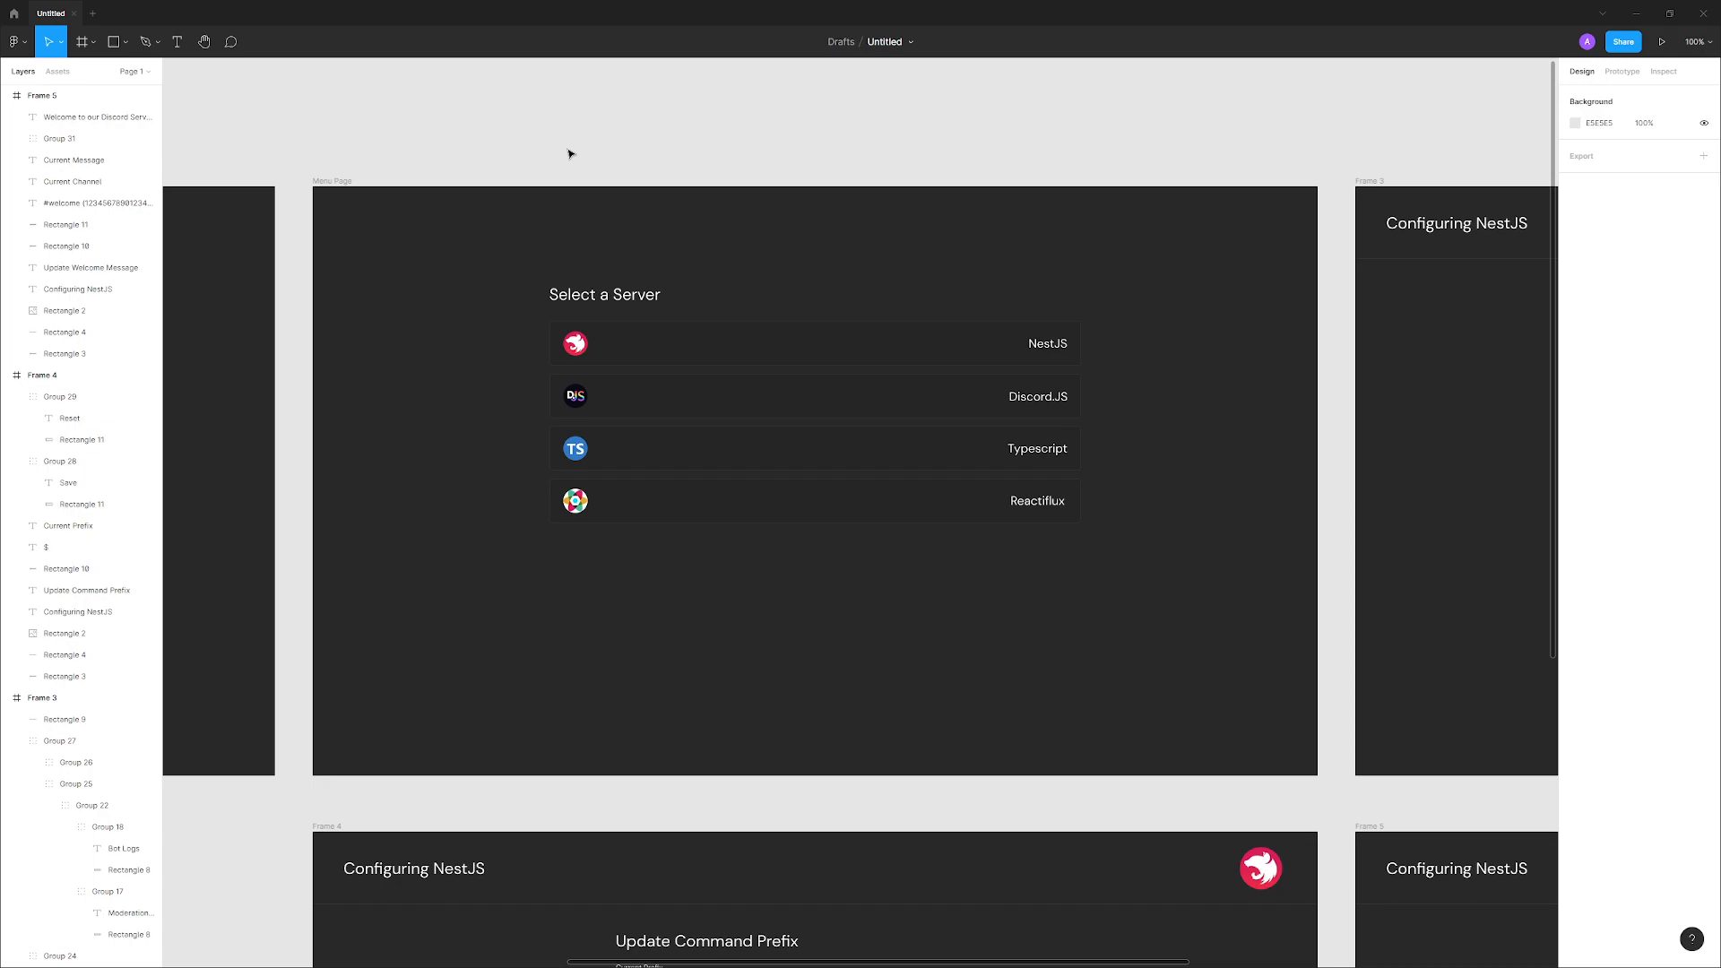
- Select the 'Select a Server' list on the Menu Page, then click the empty canvas
left_click(743, 349)
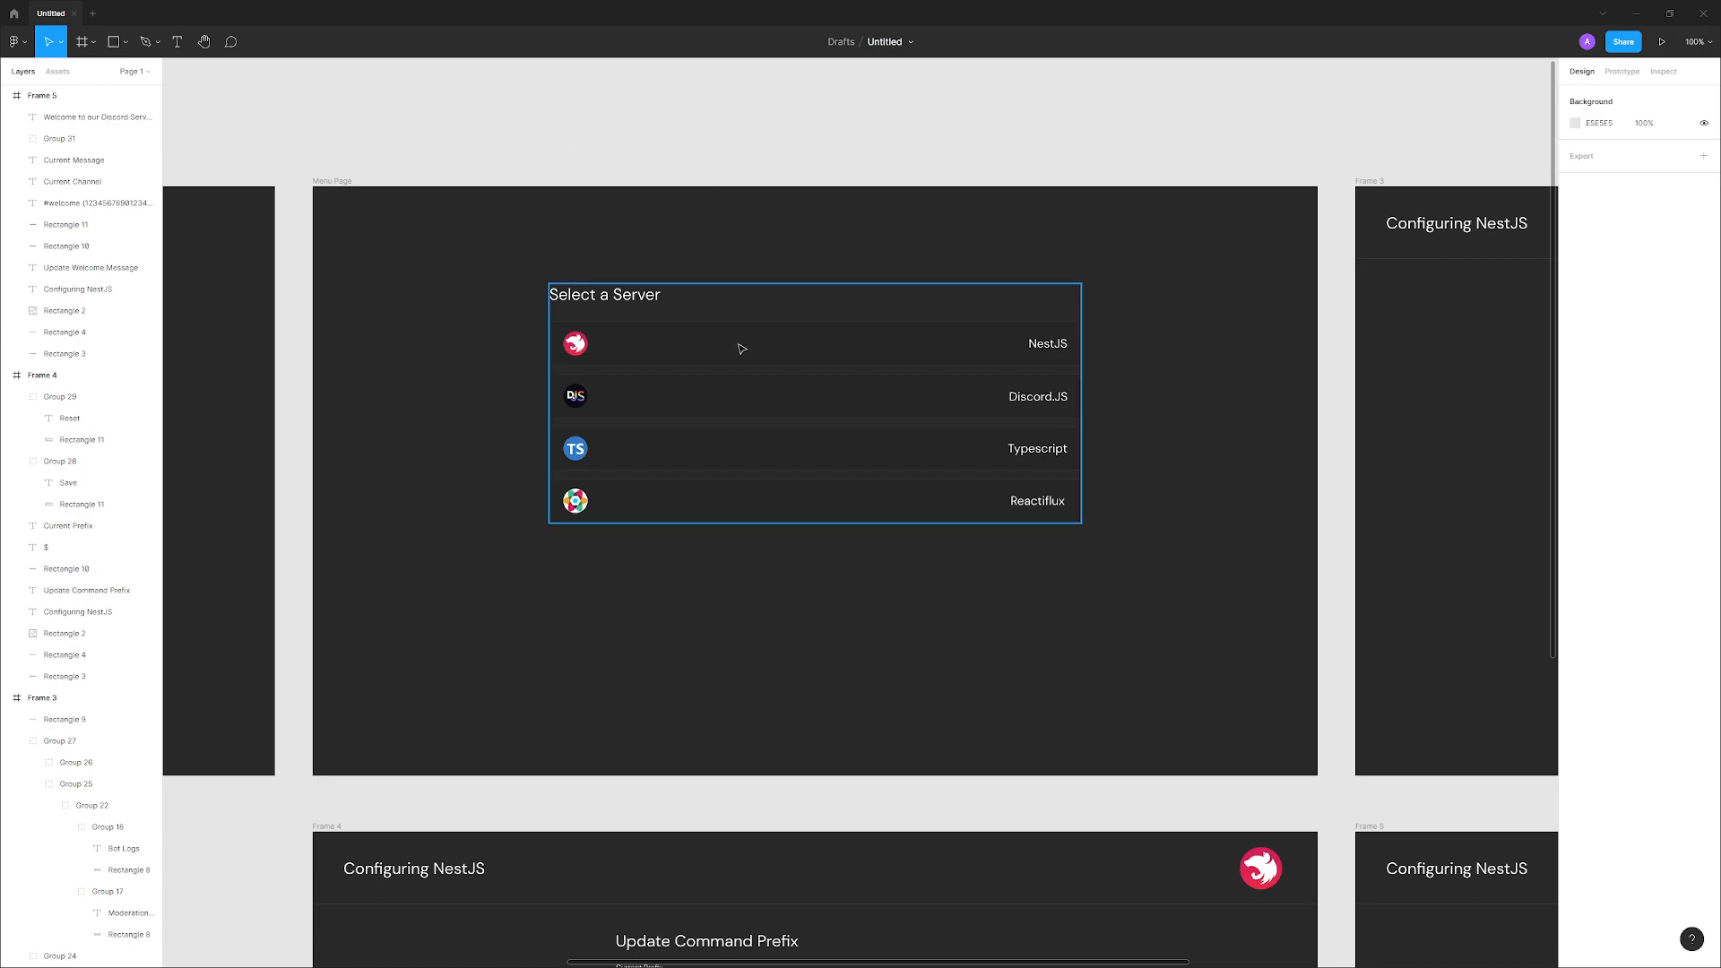
mouse_move(690, 338)
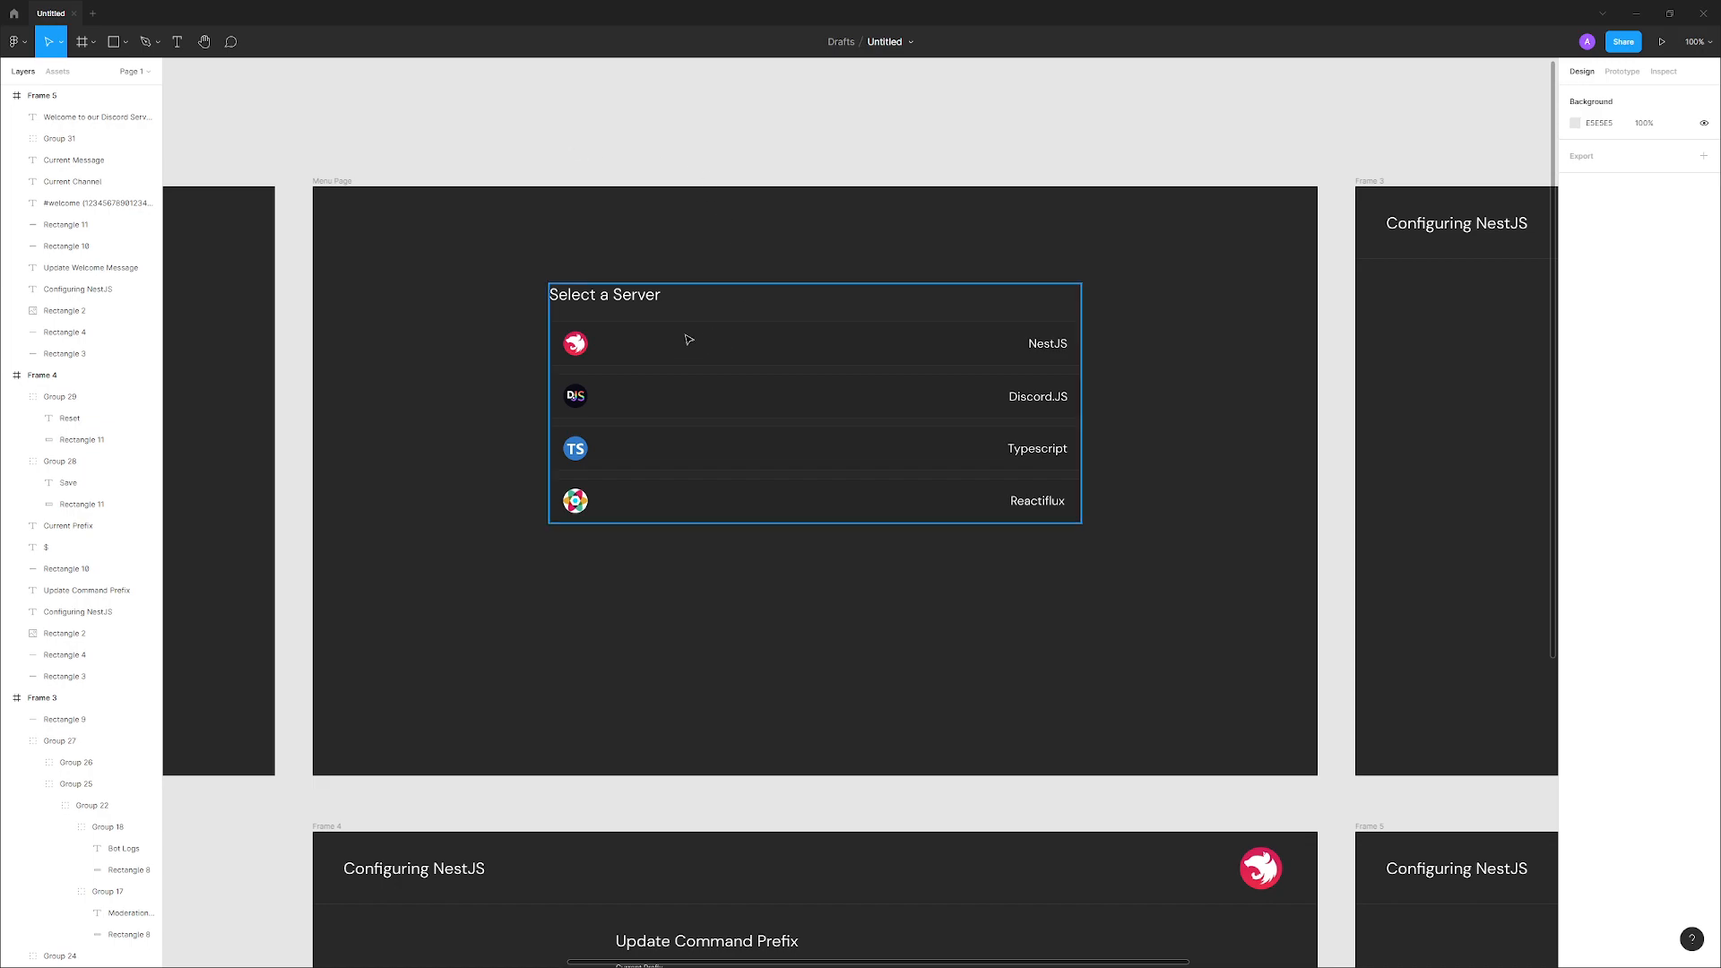
mouse_move(738, 359)
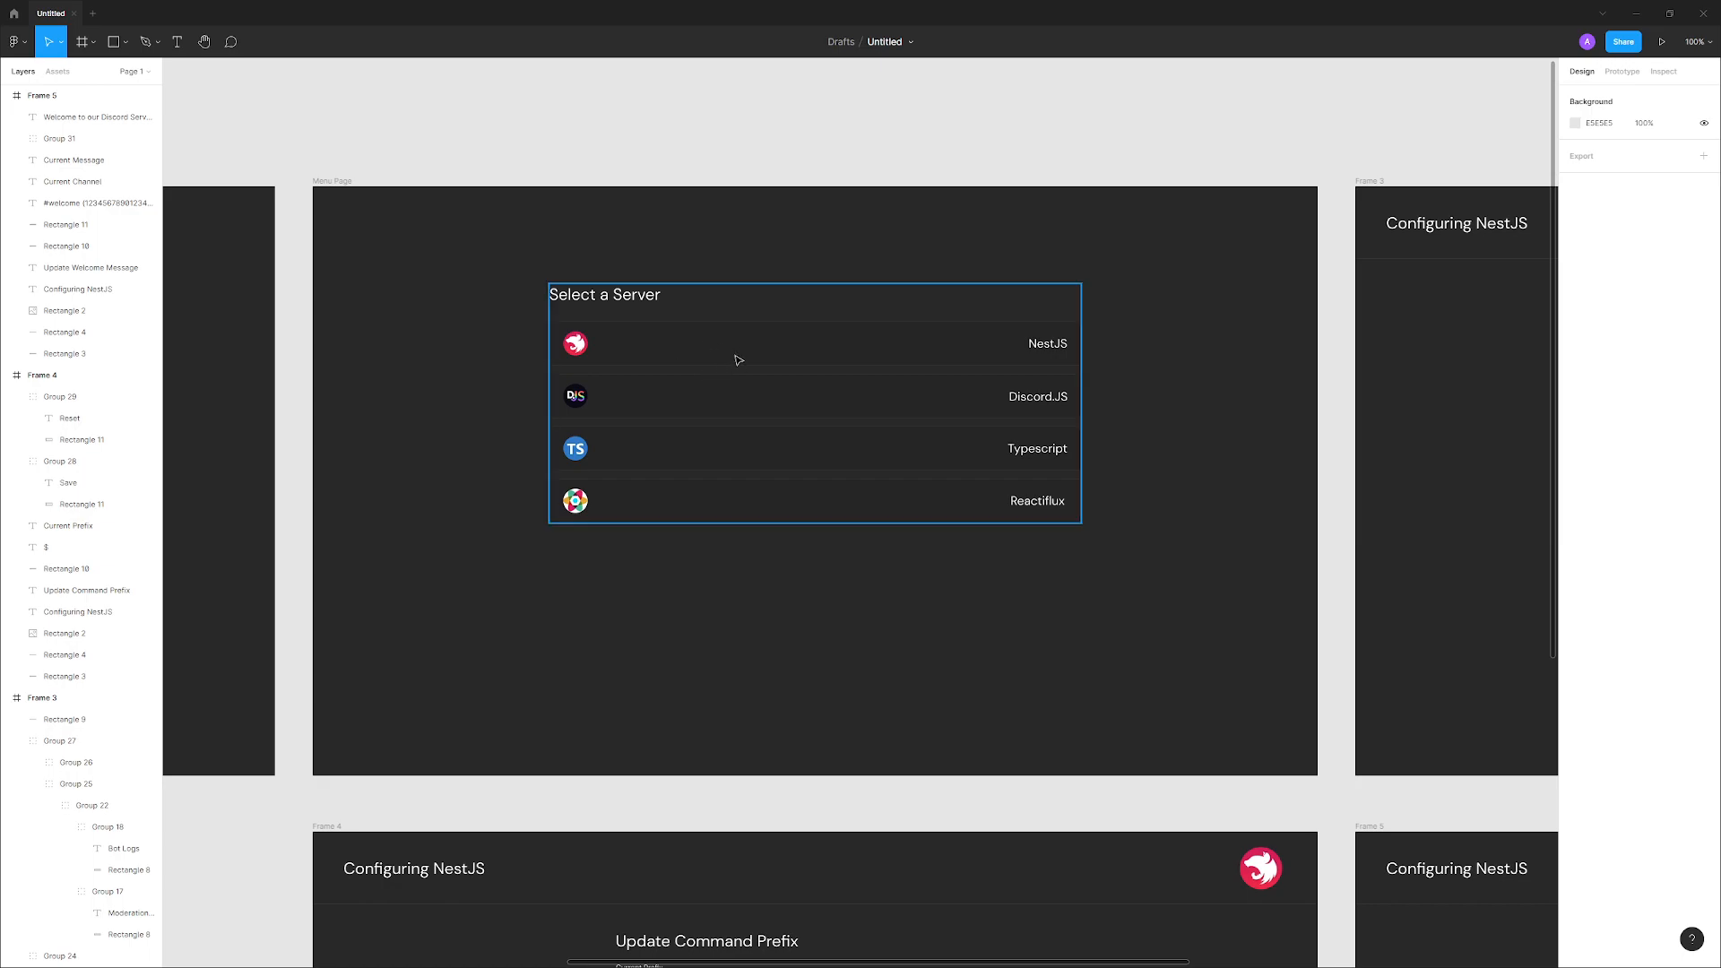
mouse_move(933, 358)
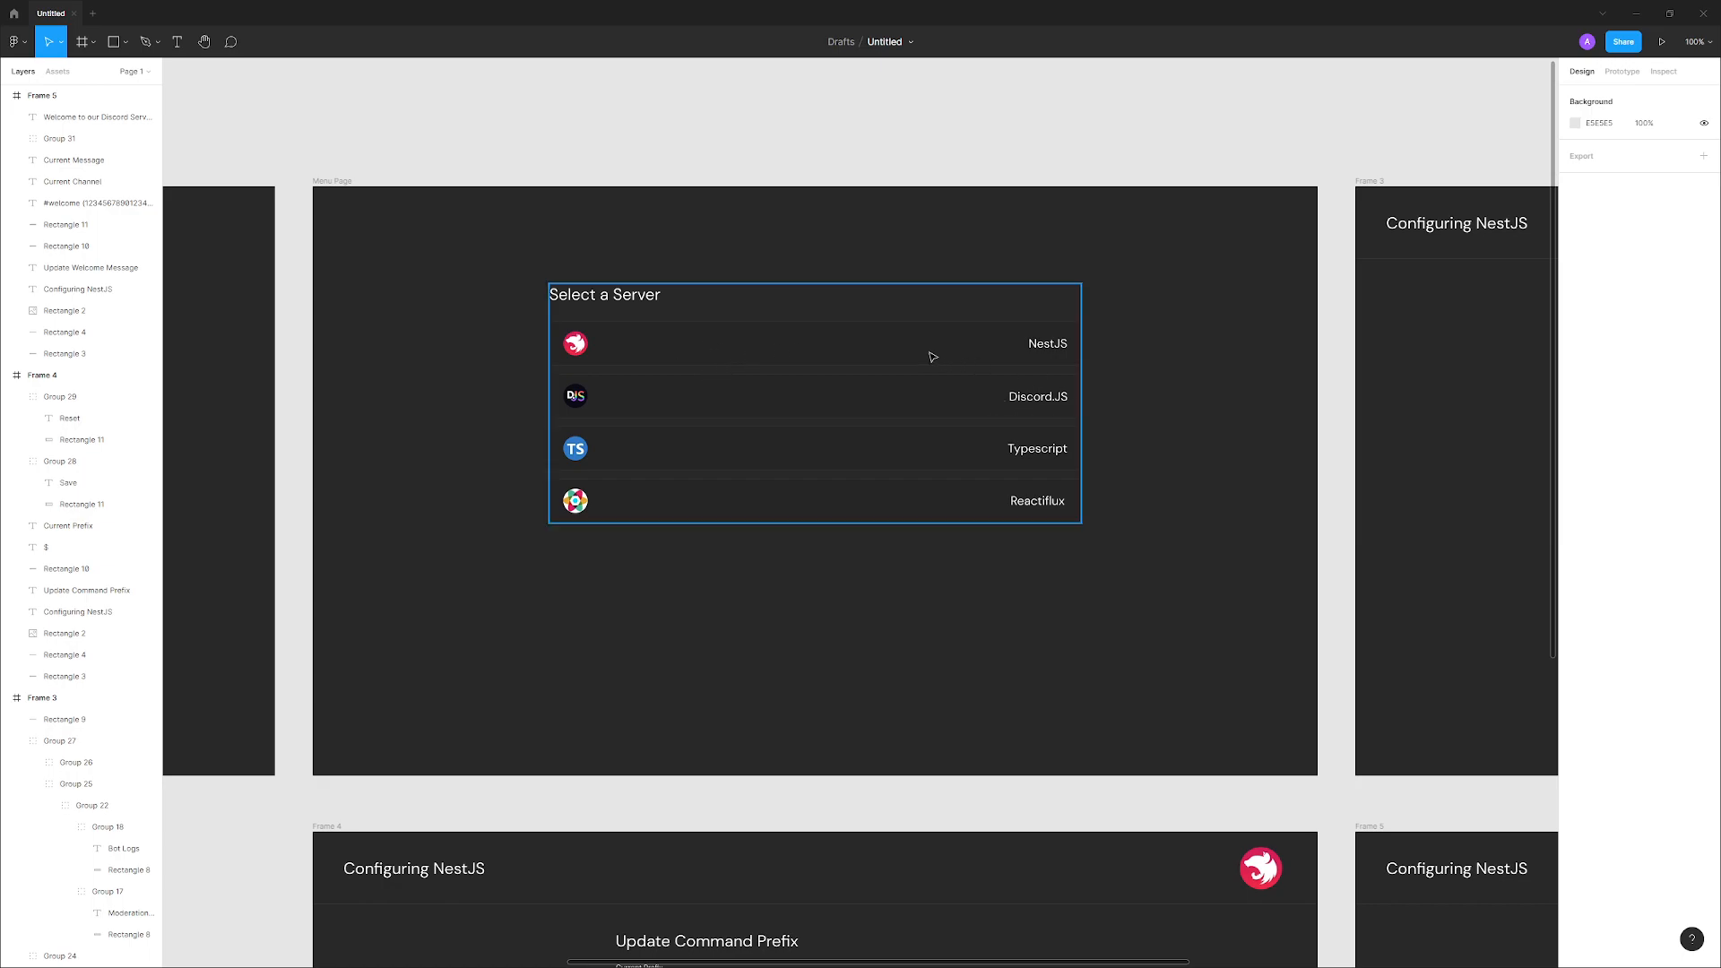
mouse_move(1019, 375)
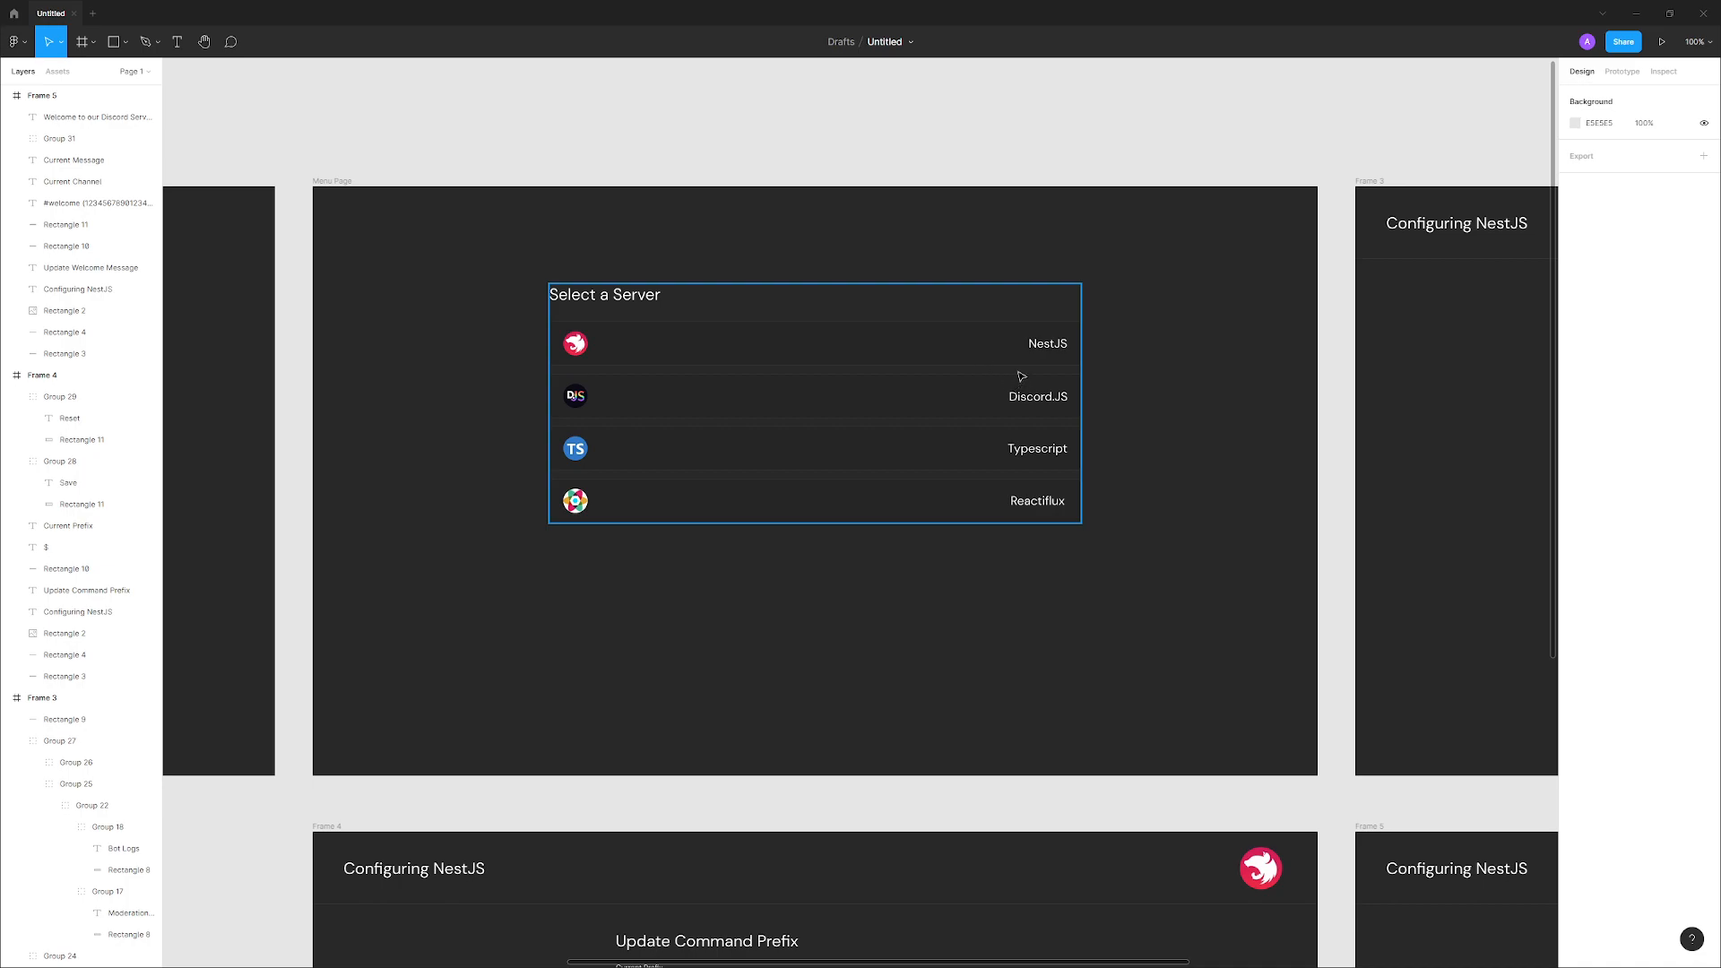
left_click(1173, 463)
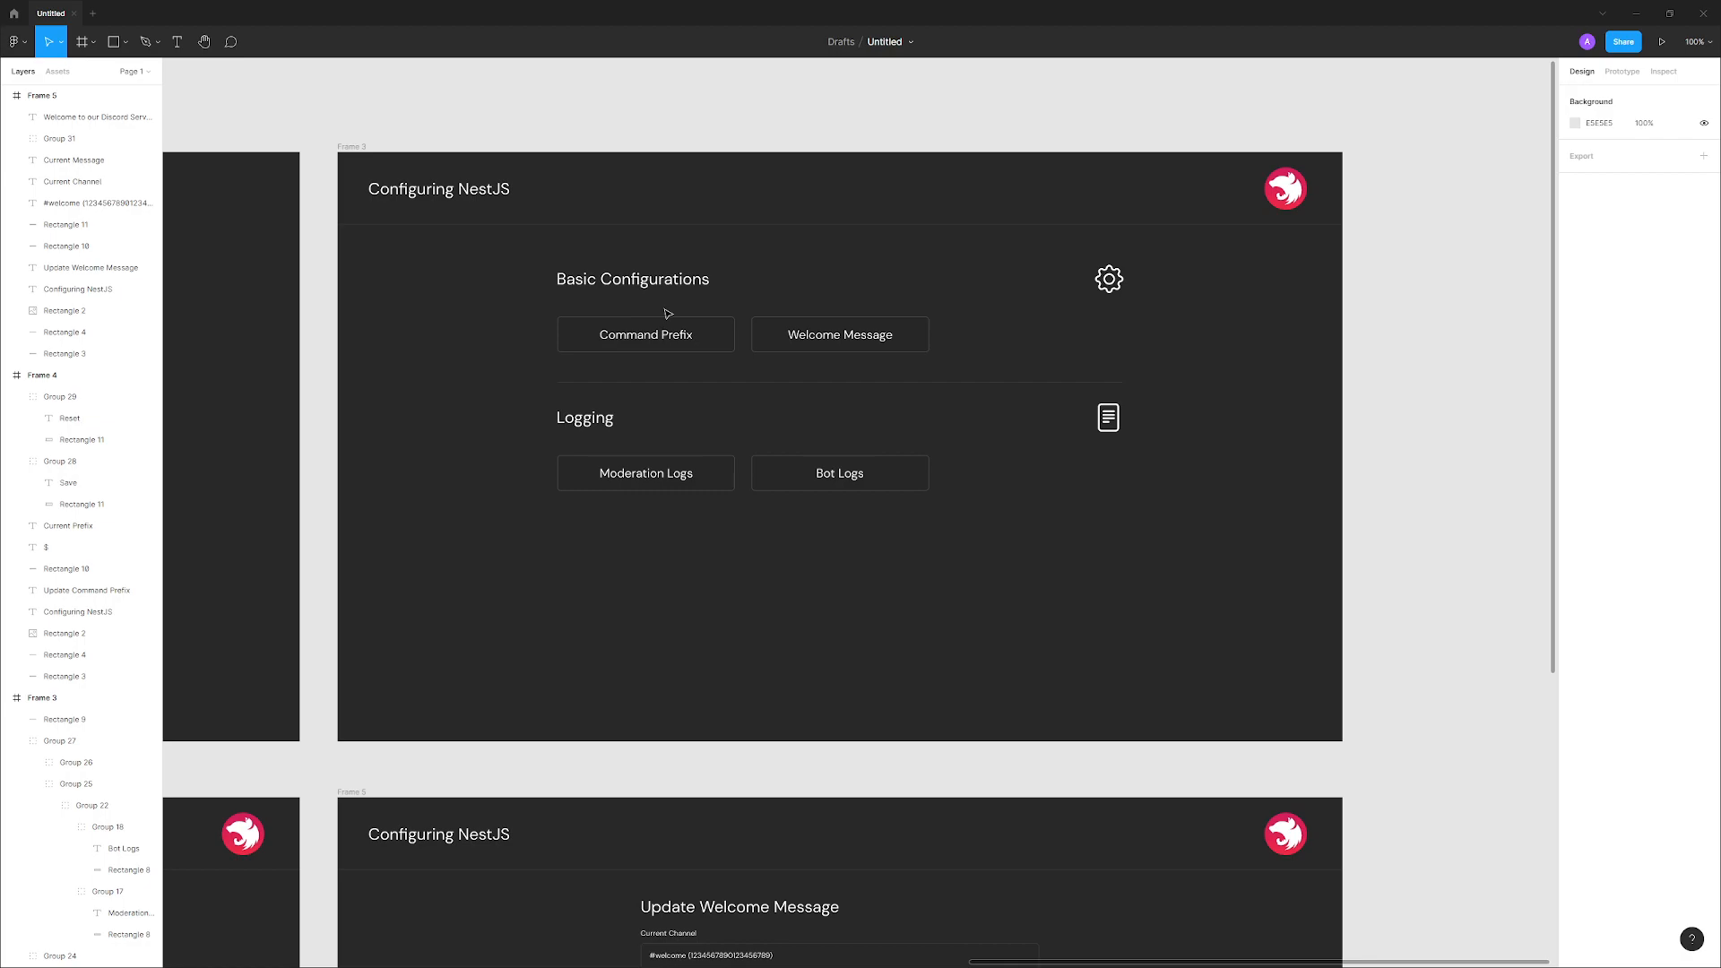
mouse_move(822, 315)
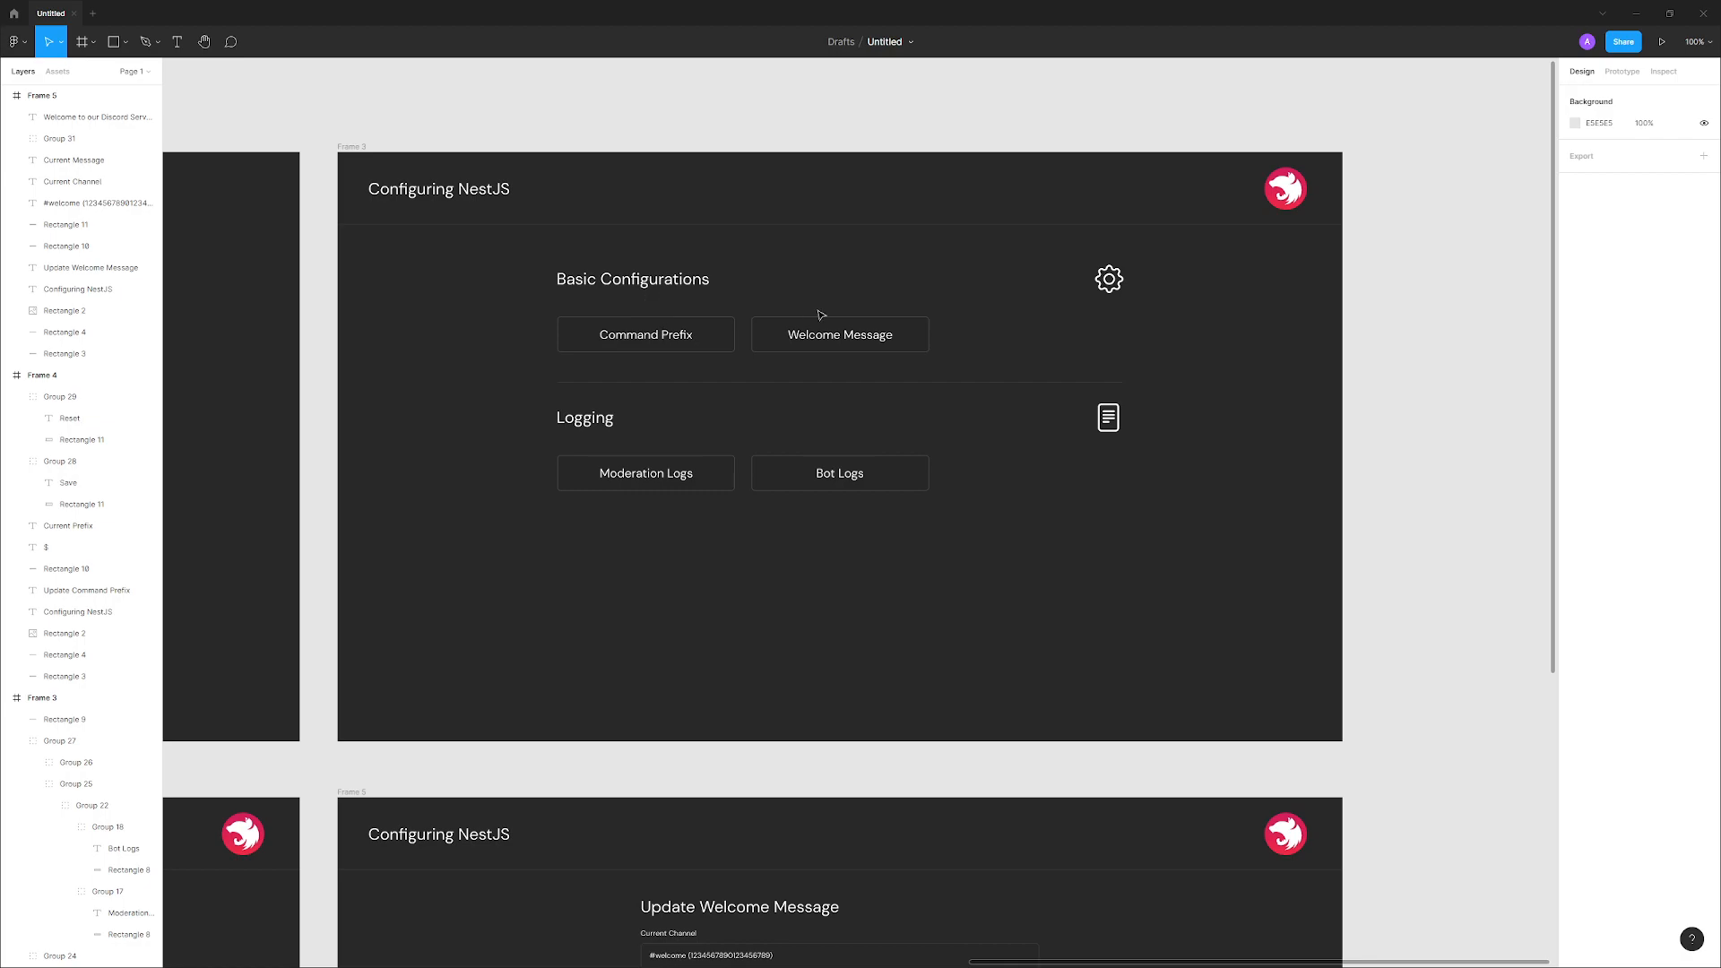
left_click(840, 308)
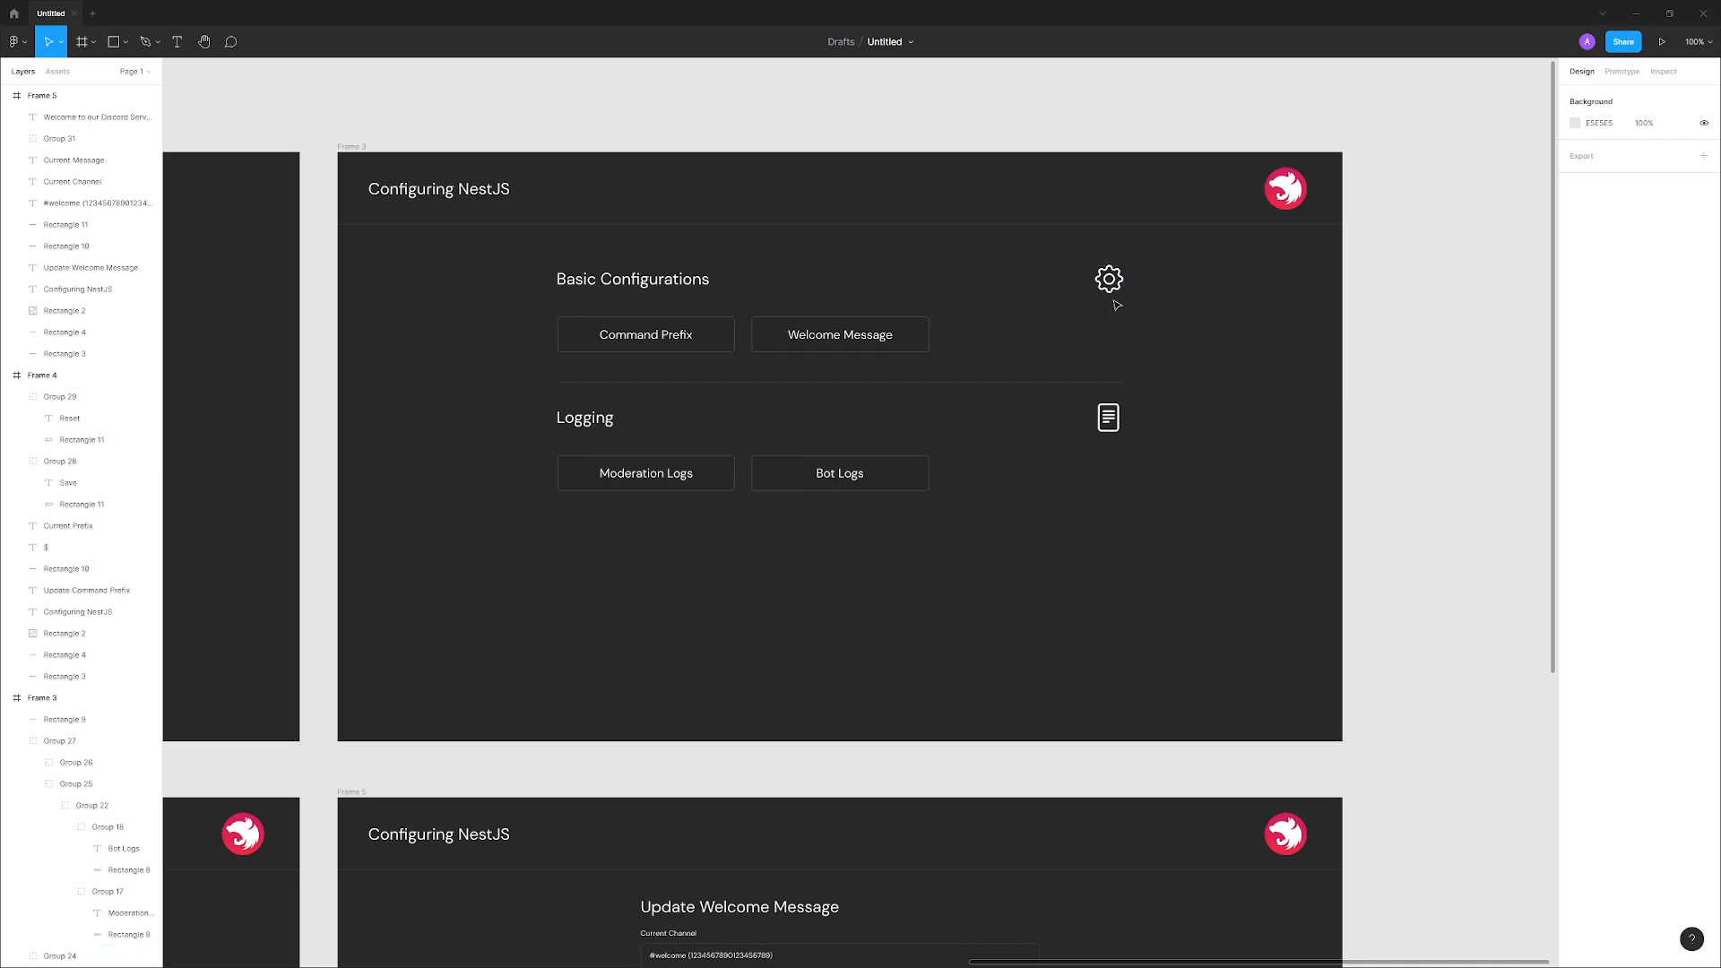
mouse_move(1088, 298)
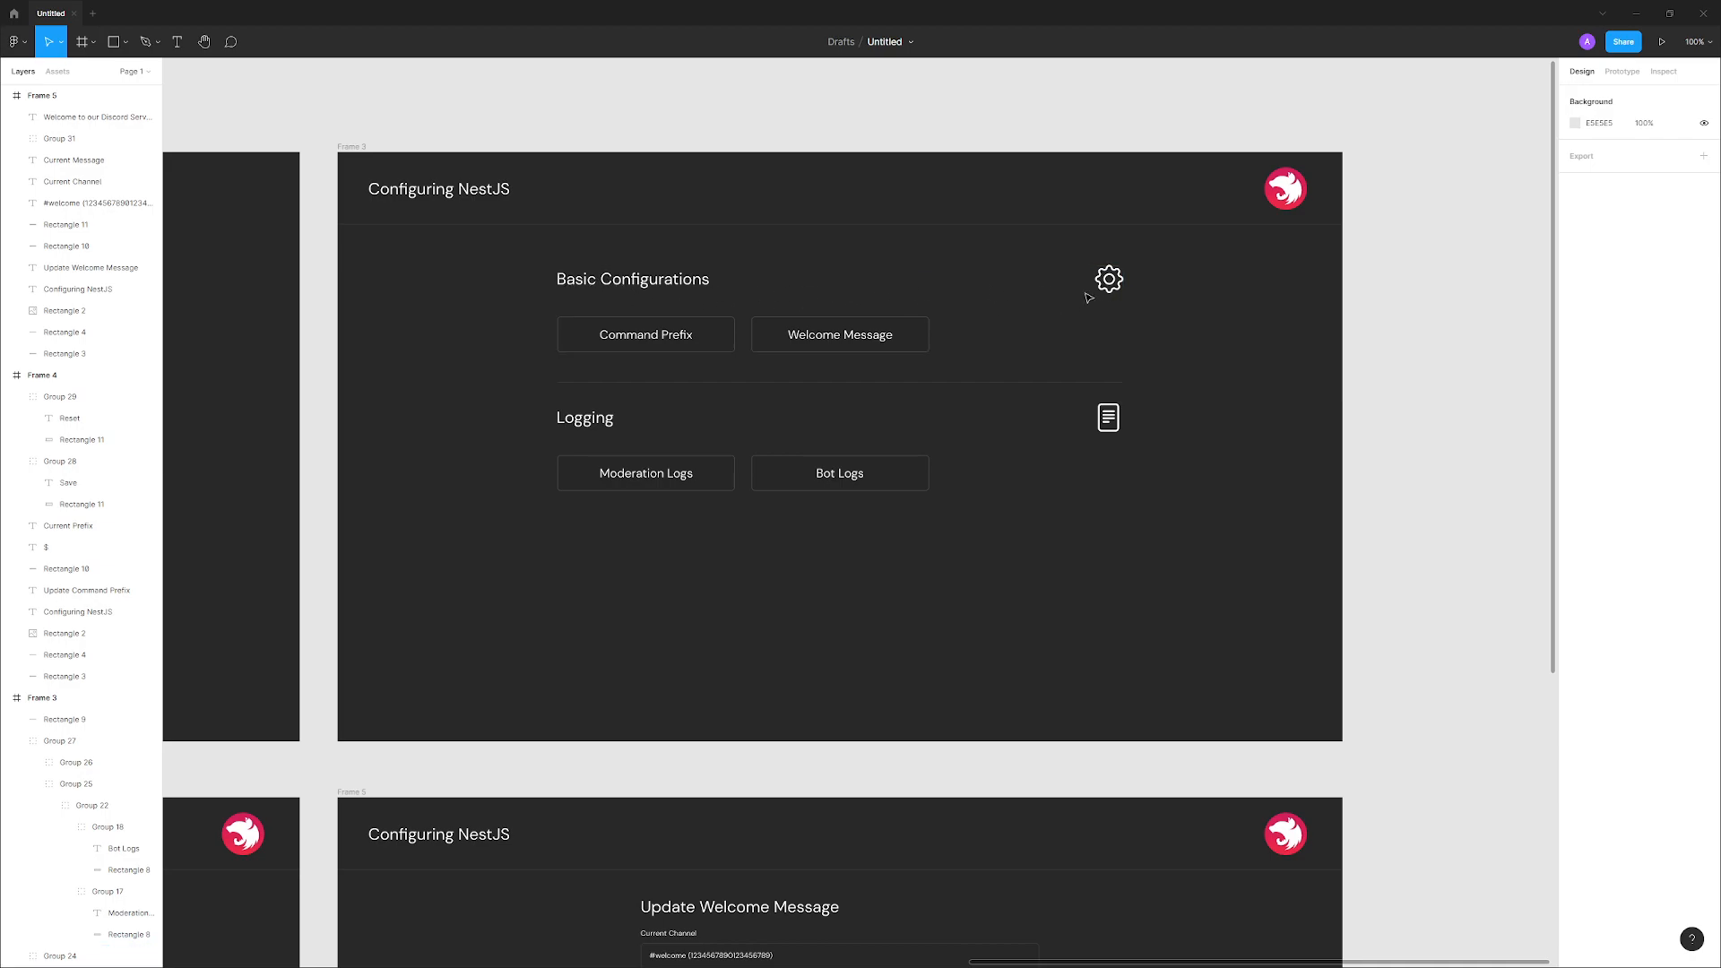
mouse_move(994, 408)
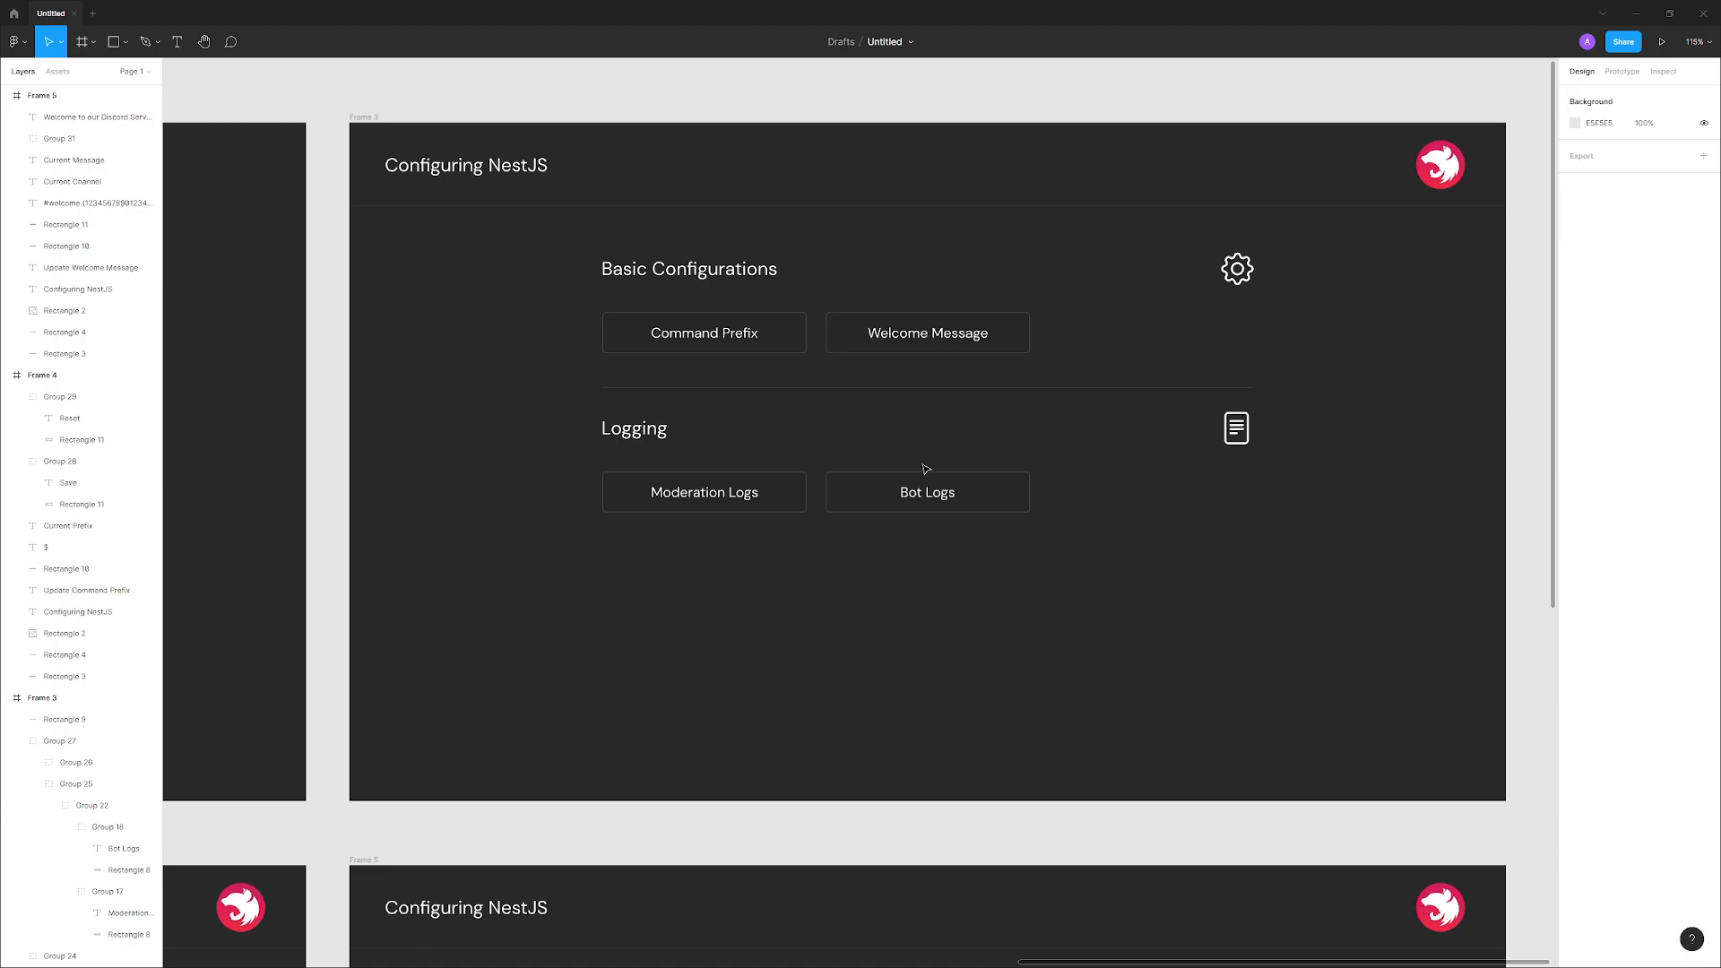
left_click(670, 333)
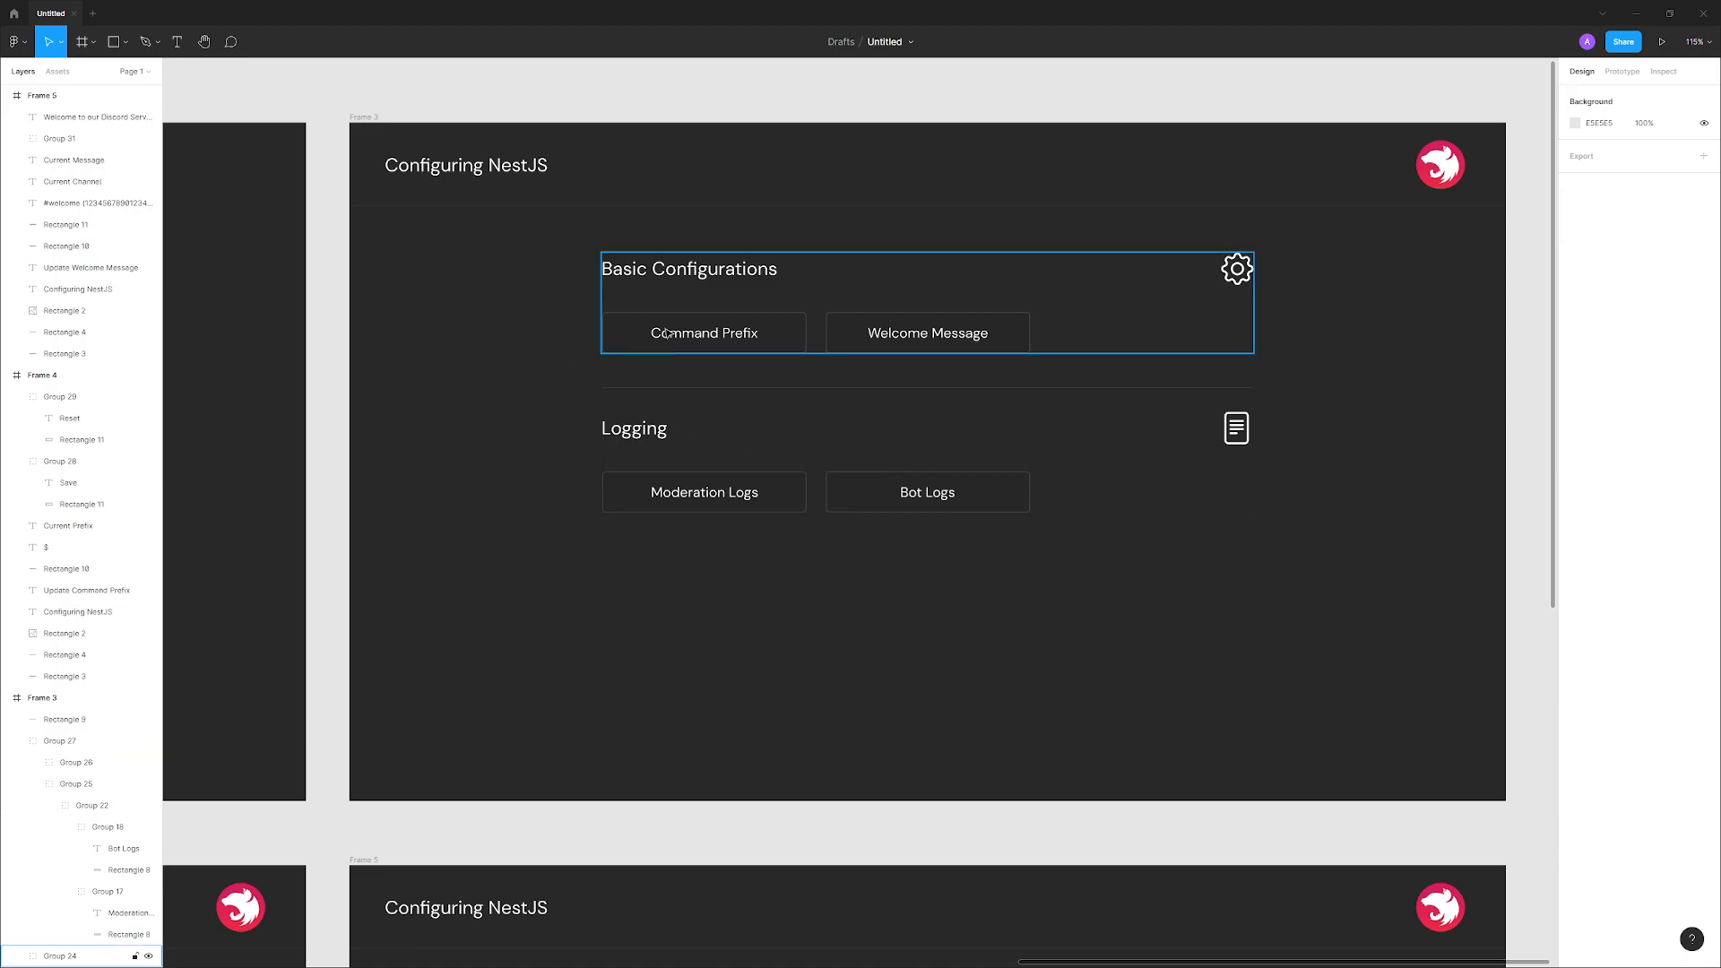
left_click(842, 361)
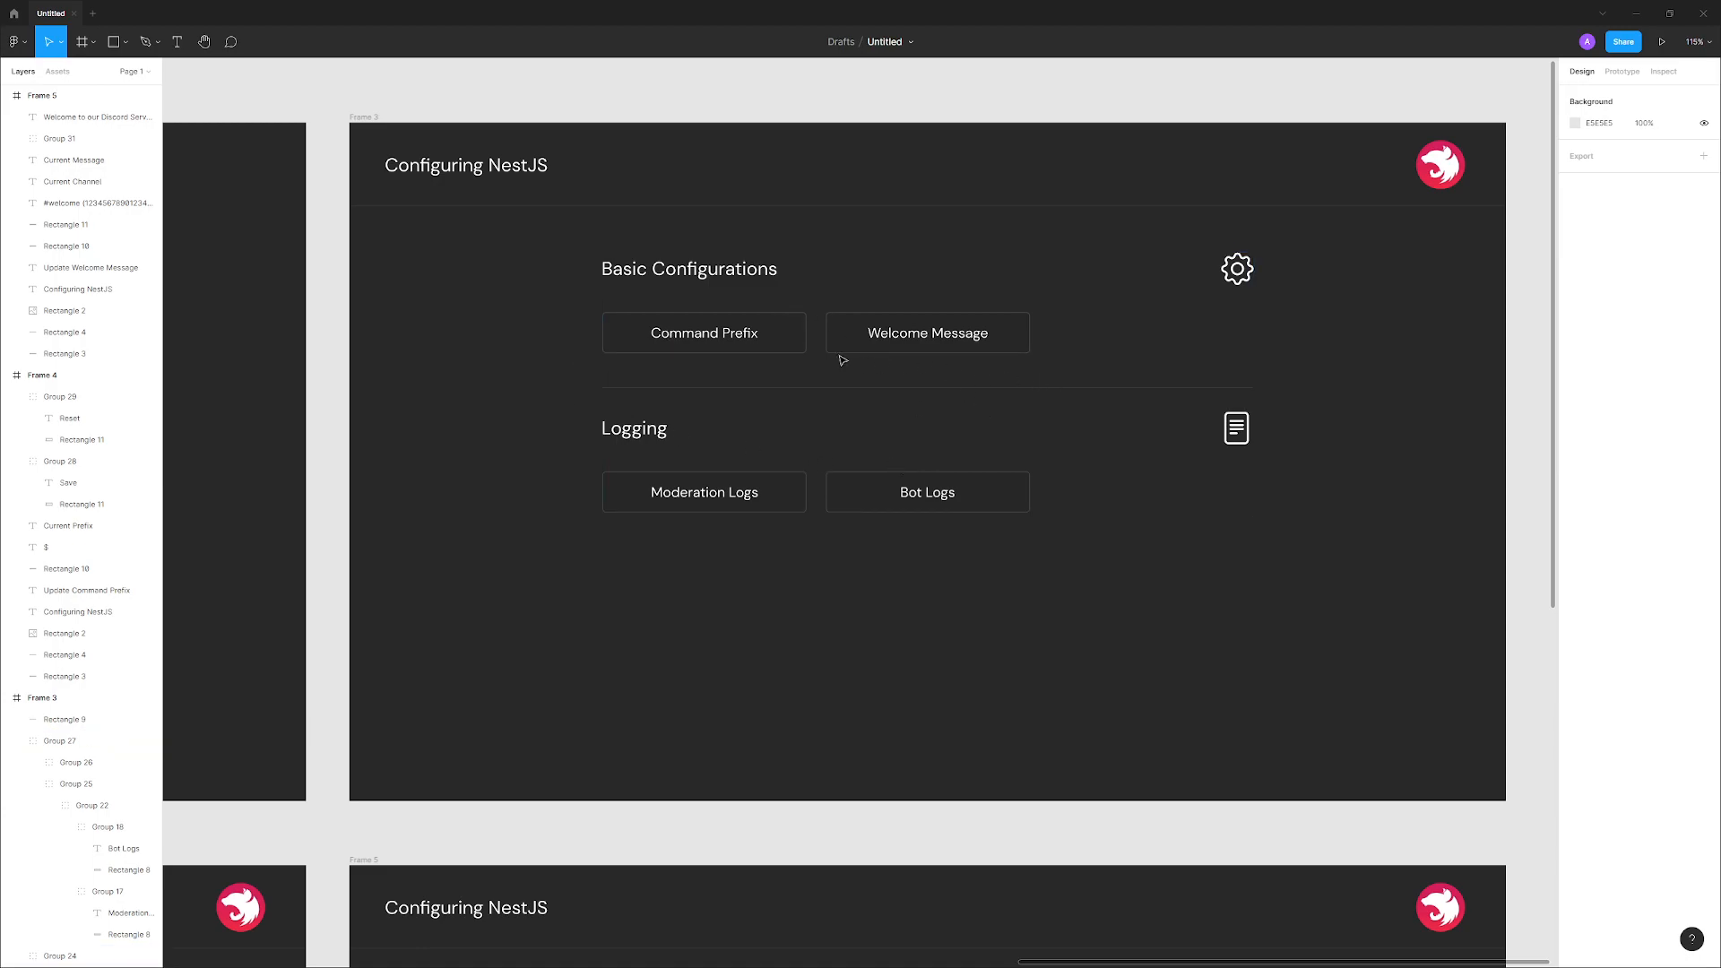
left_click(711, 165)
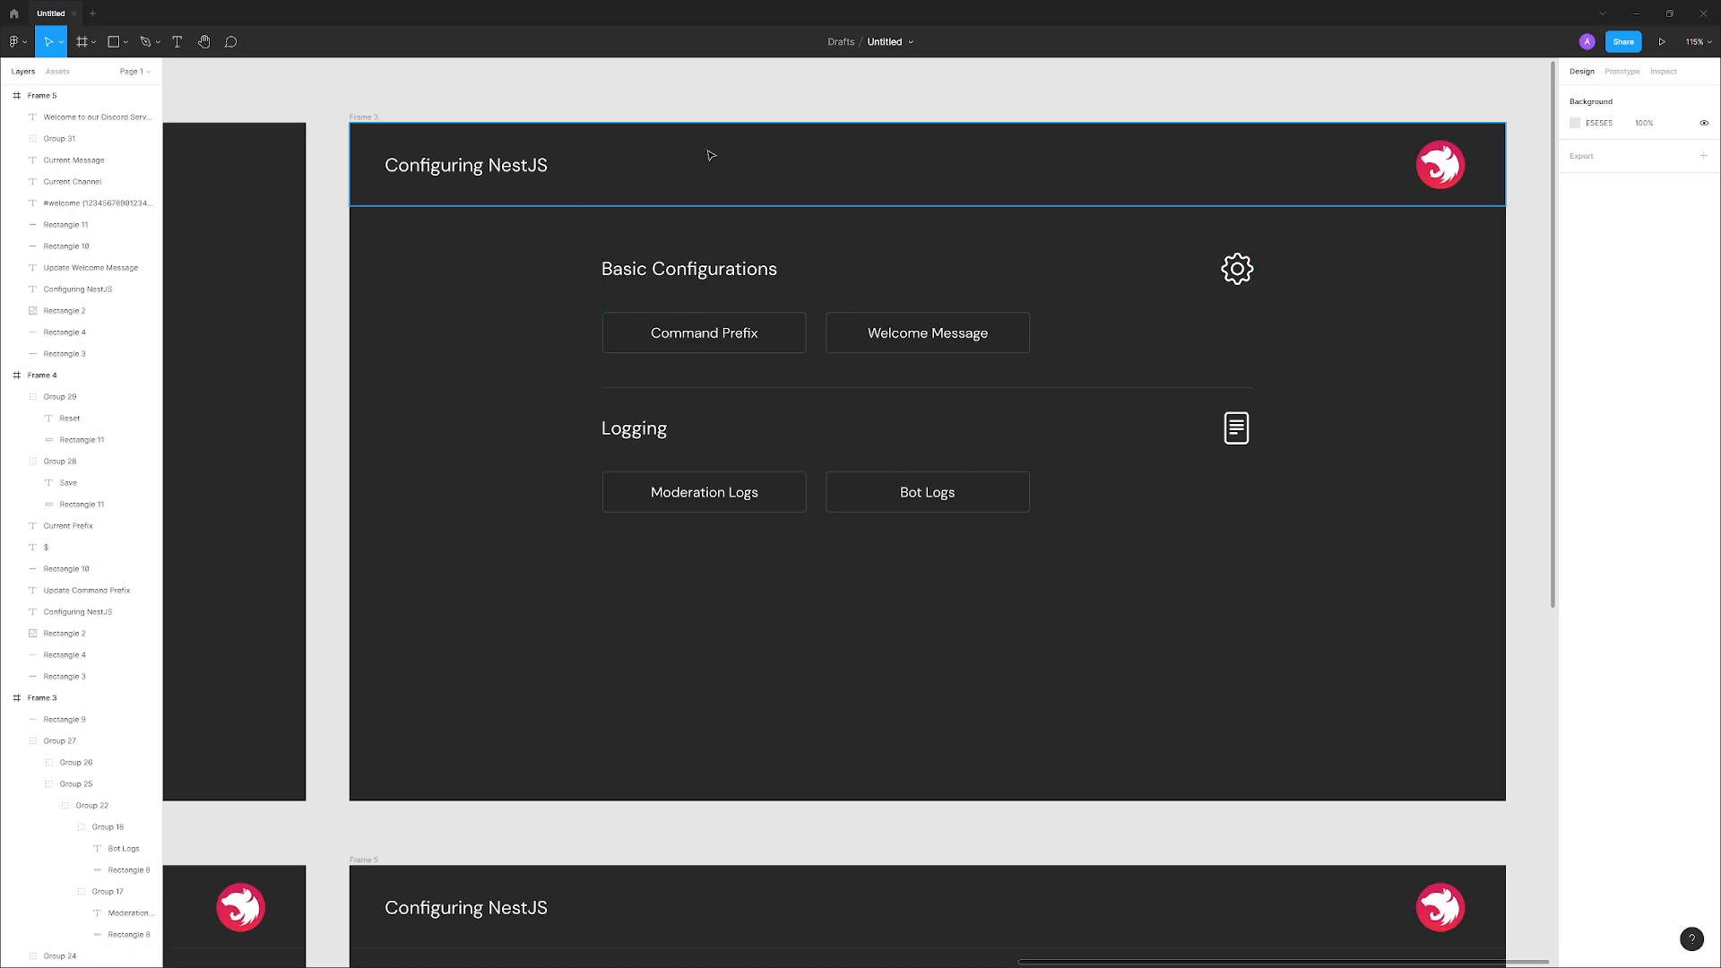
left_click(1180, 367)
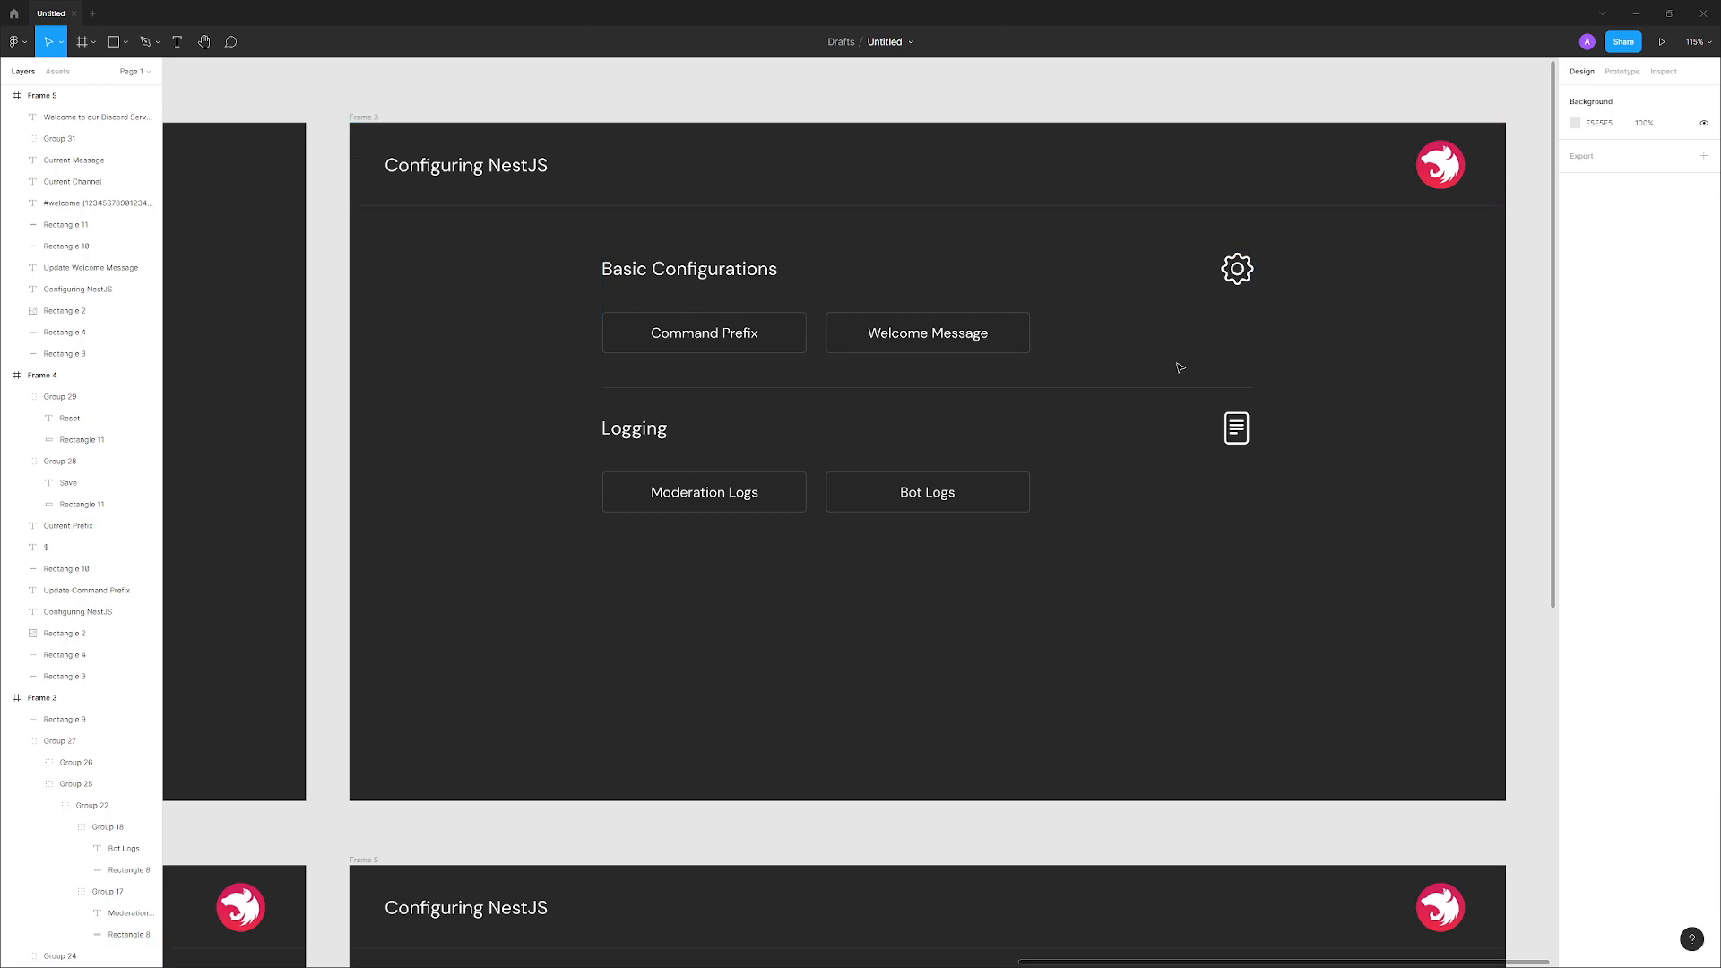
mouse_move(1163, 492)
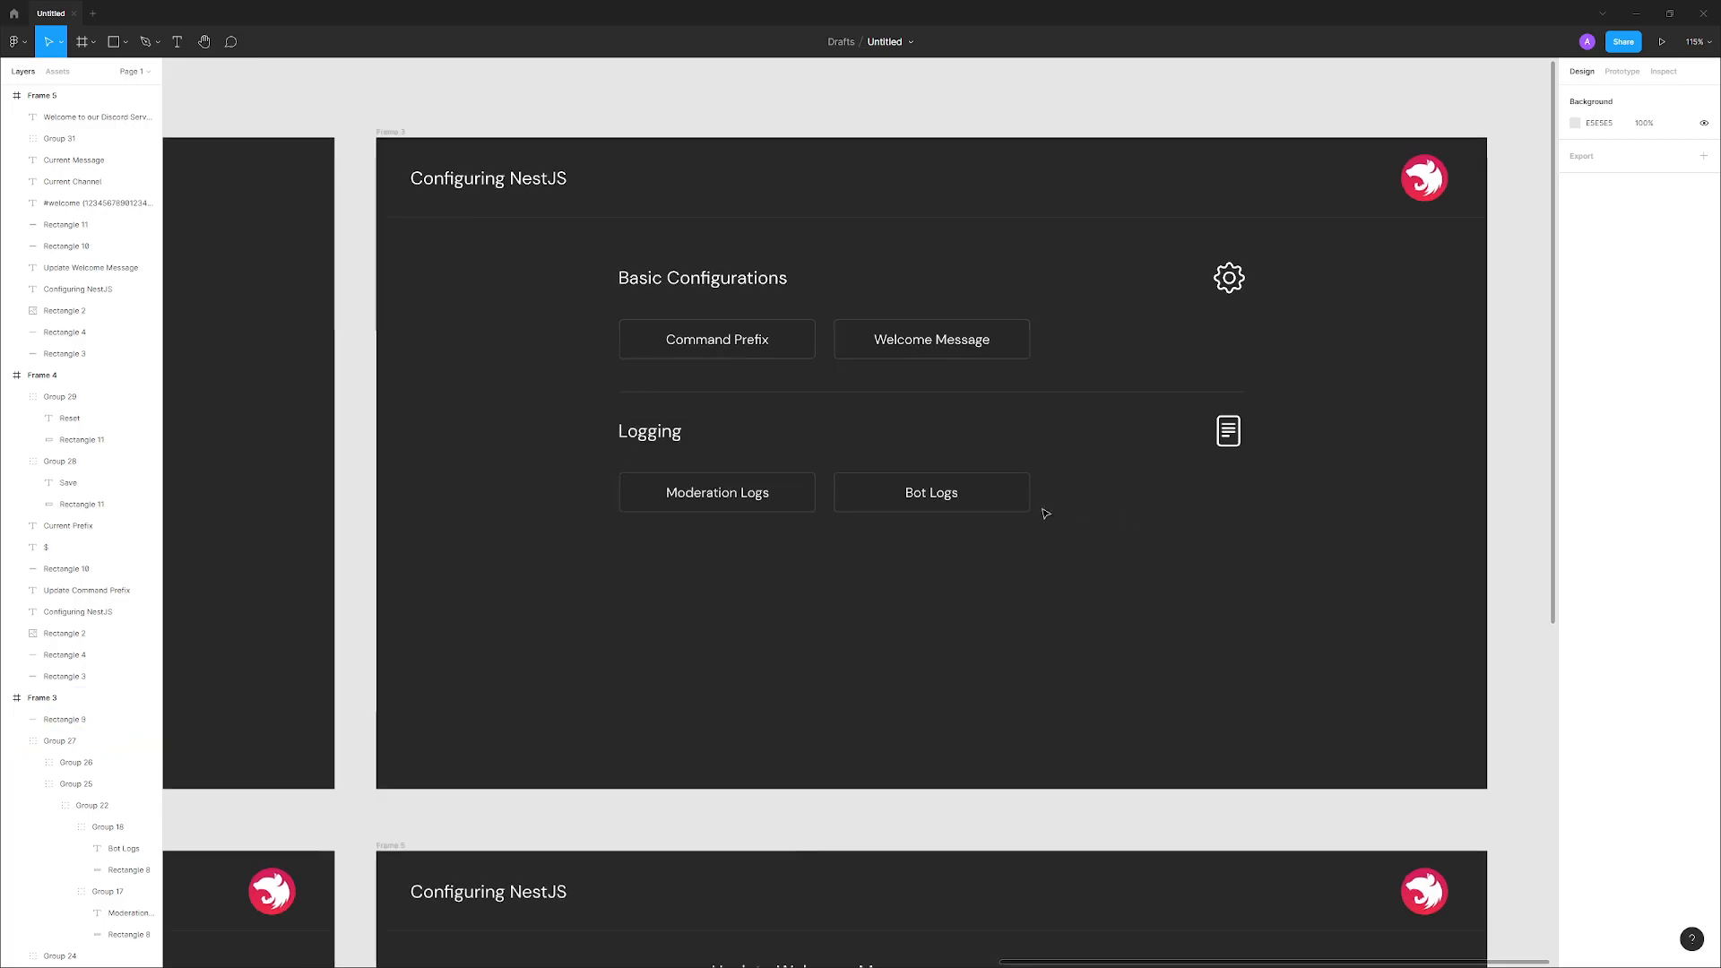
scroll("down", 3)
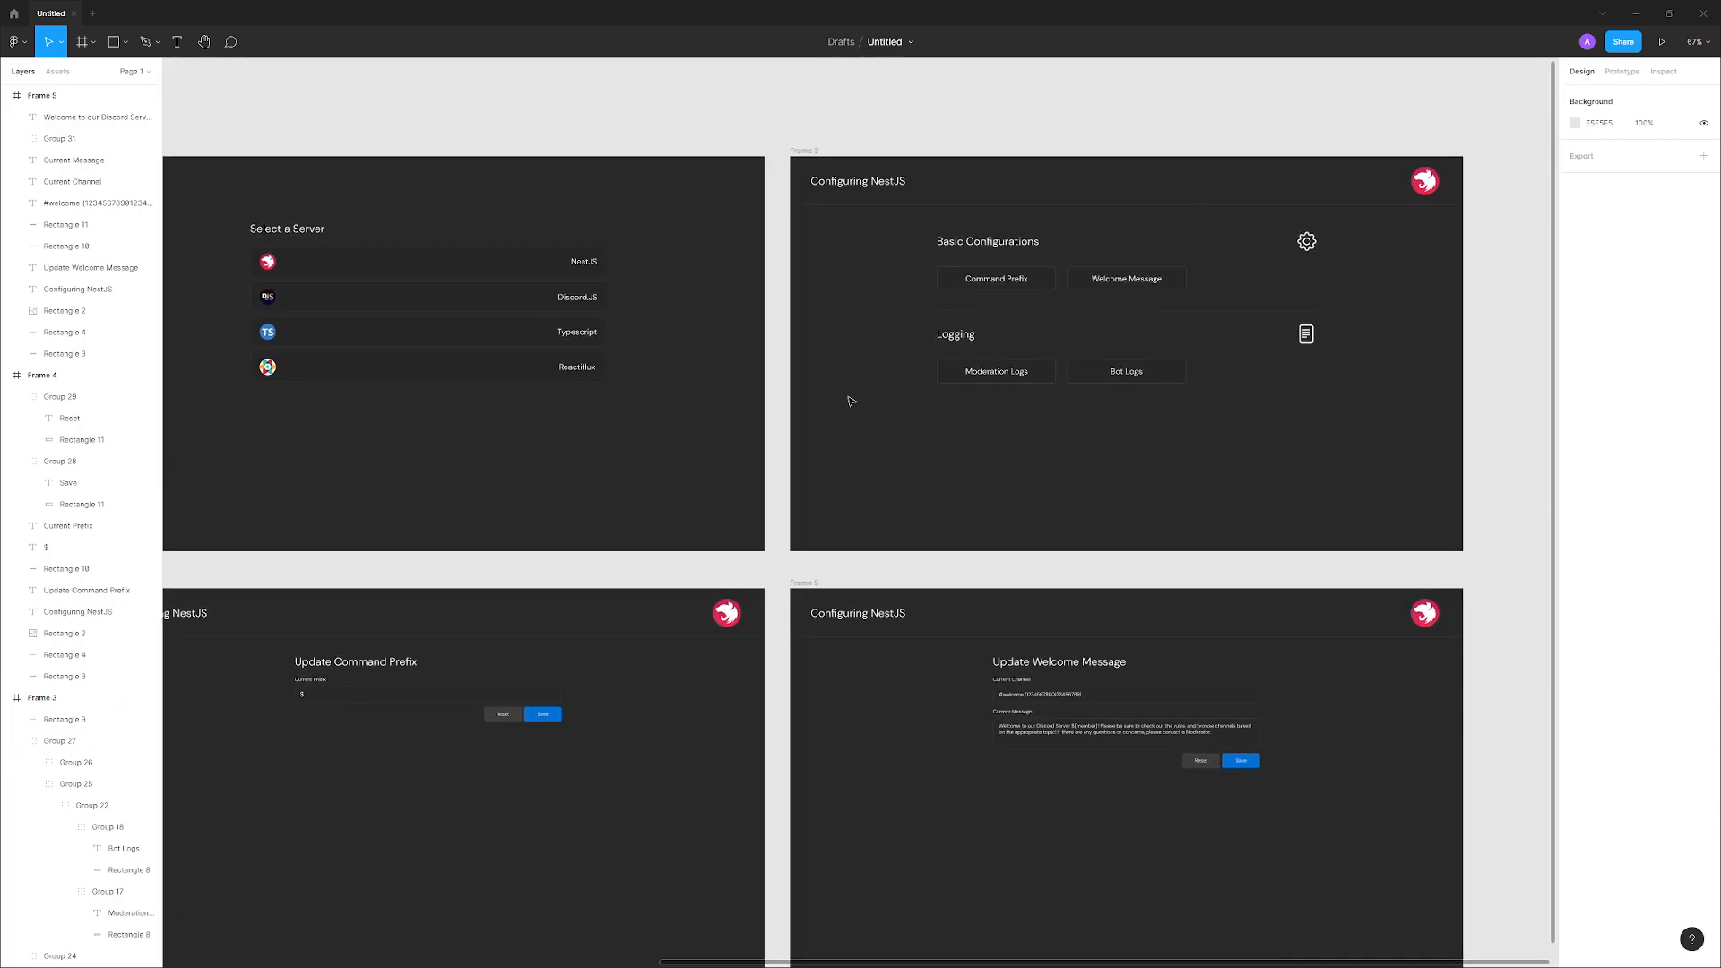
left_click(1124, 260)
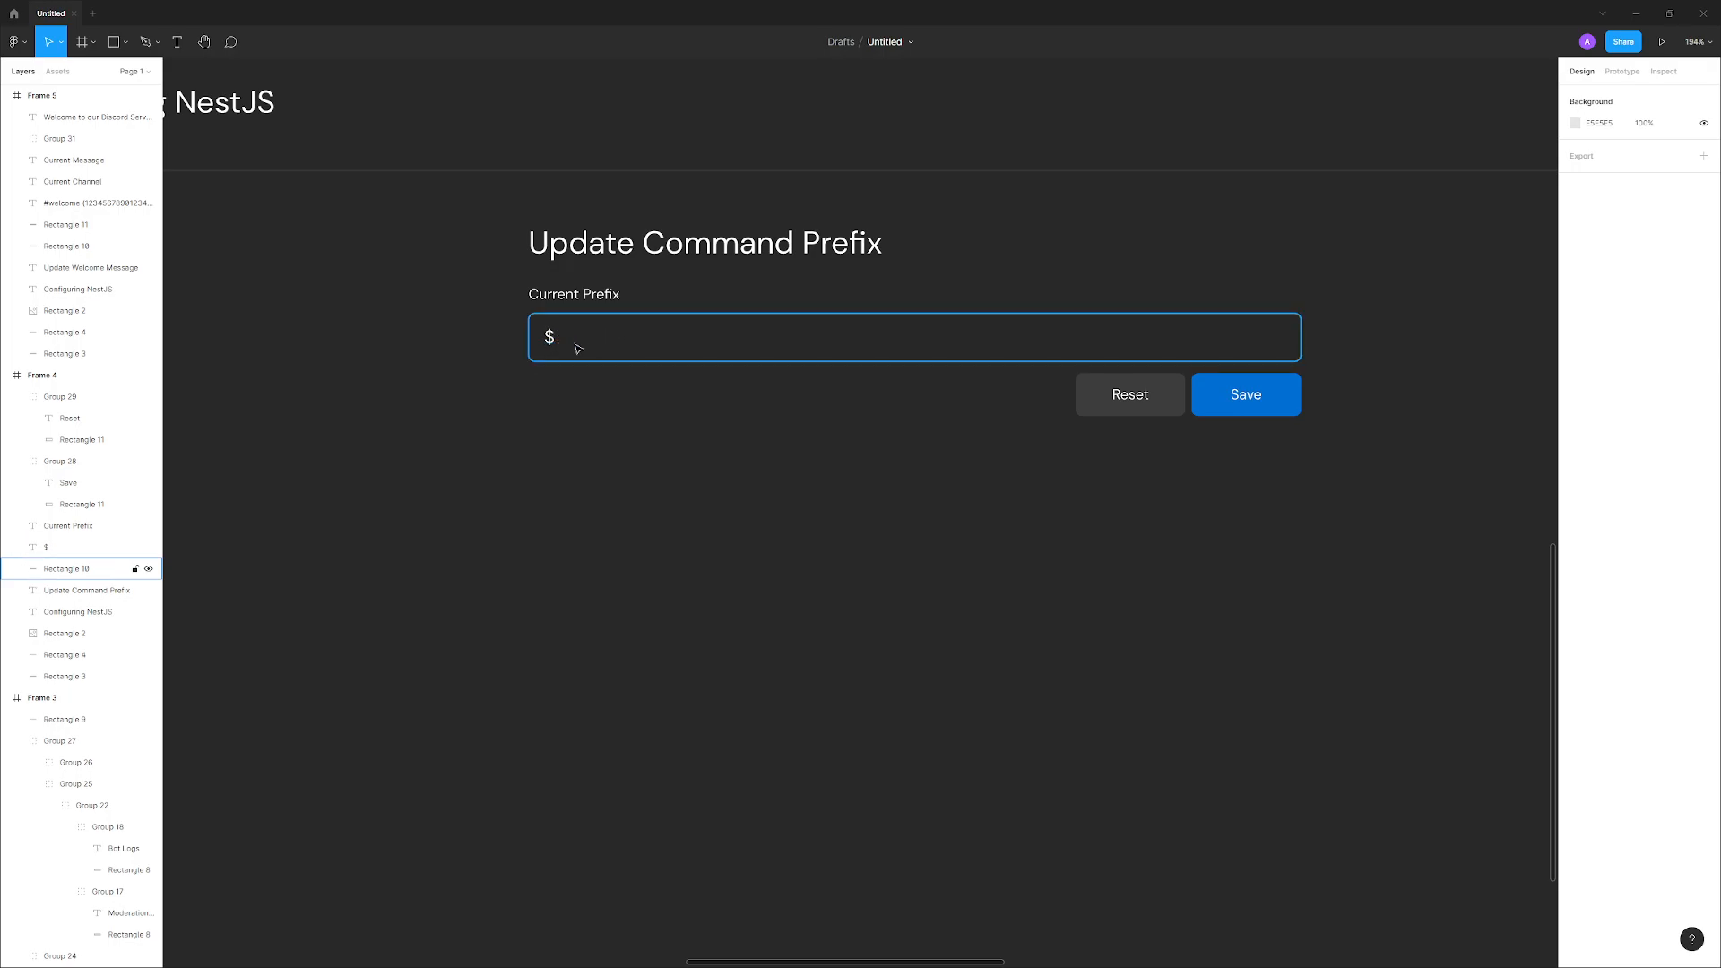
left_click(43, 375)
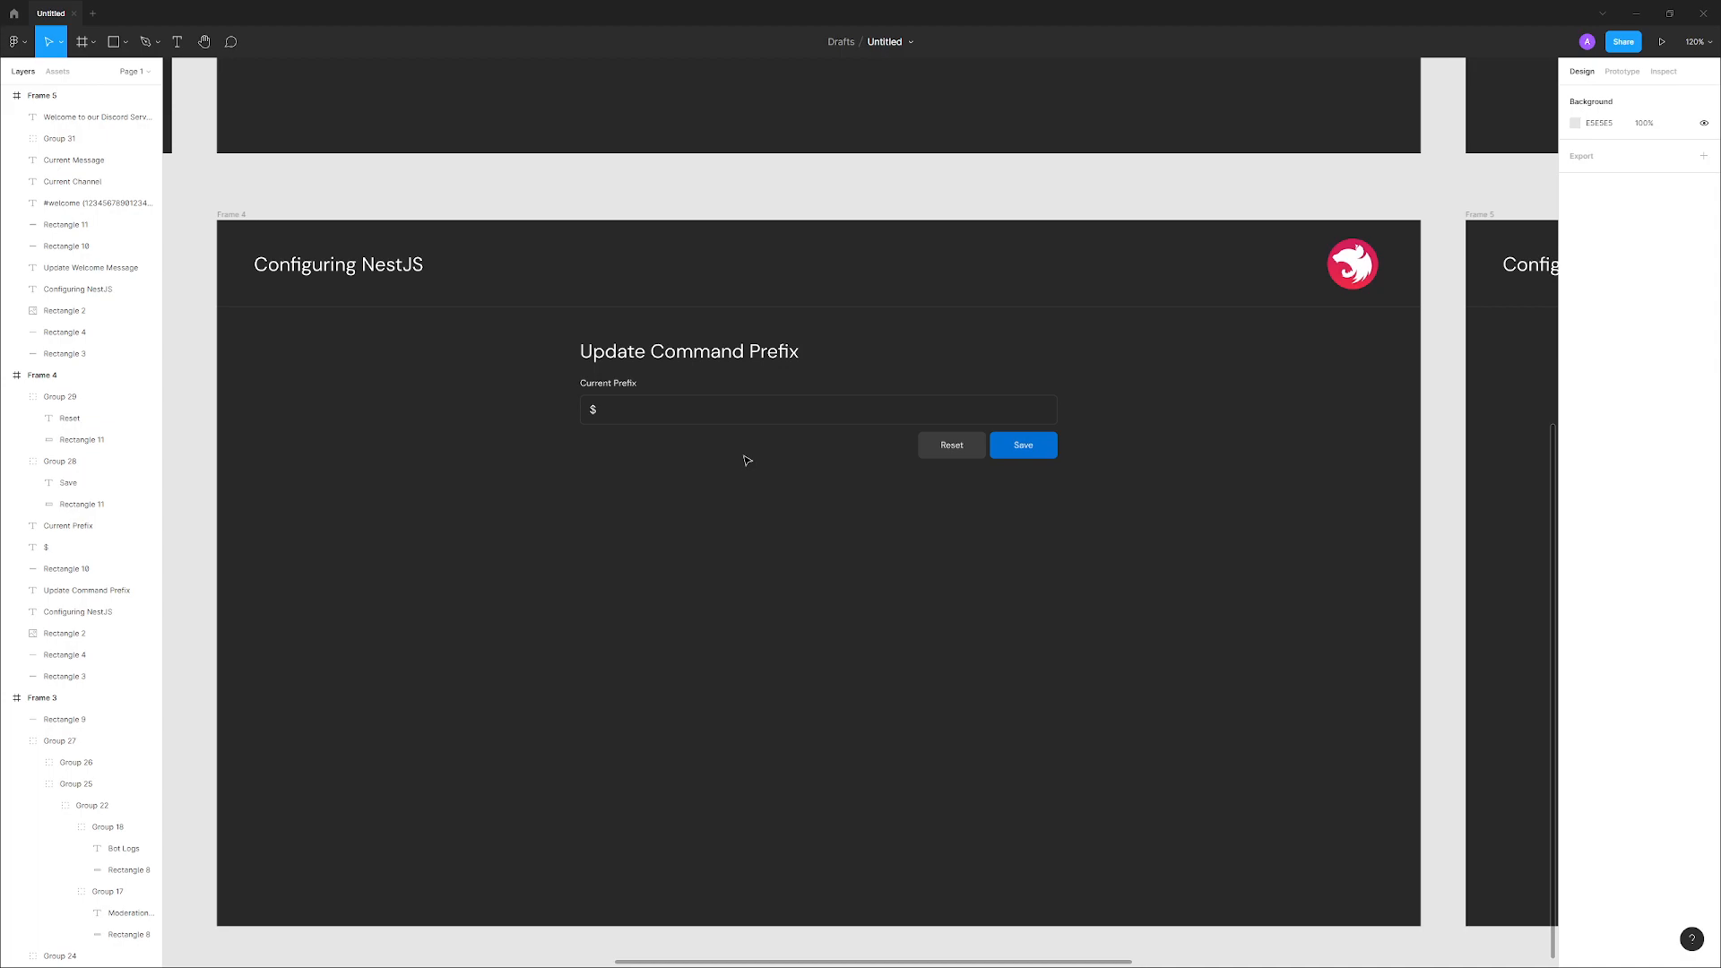
mouse_move(713, 452)
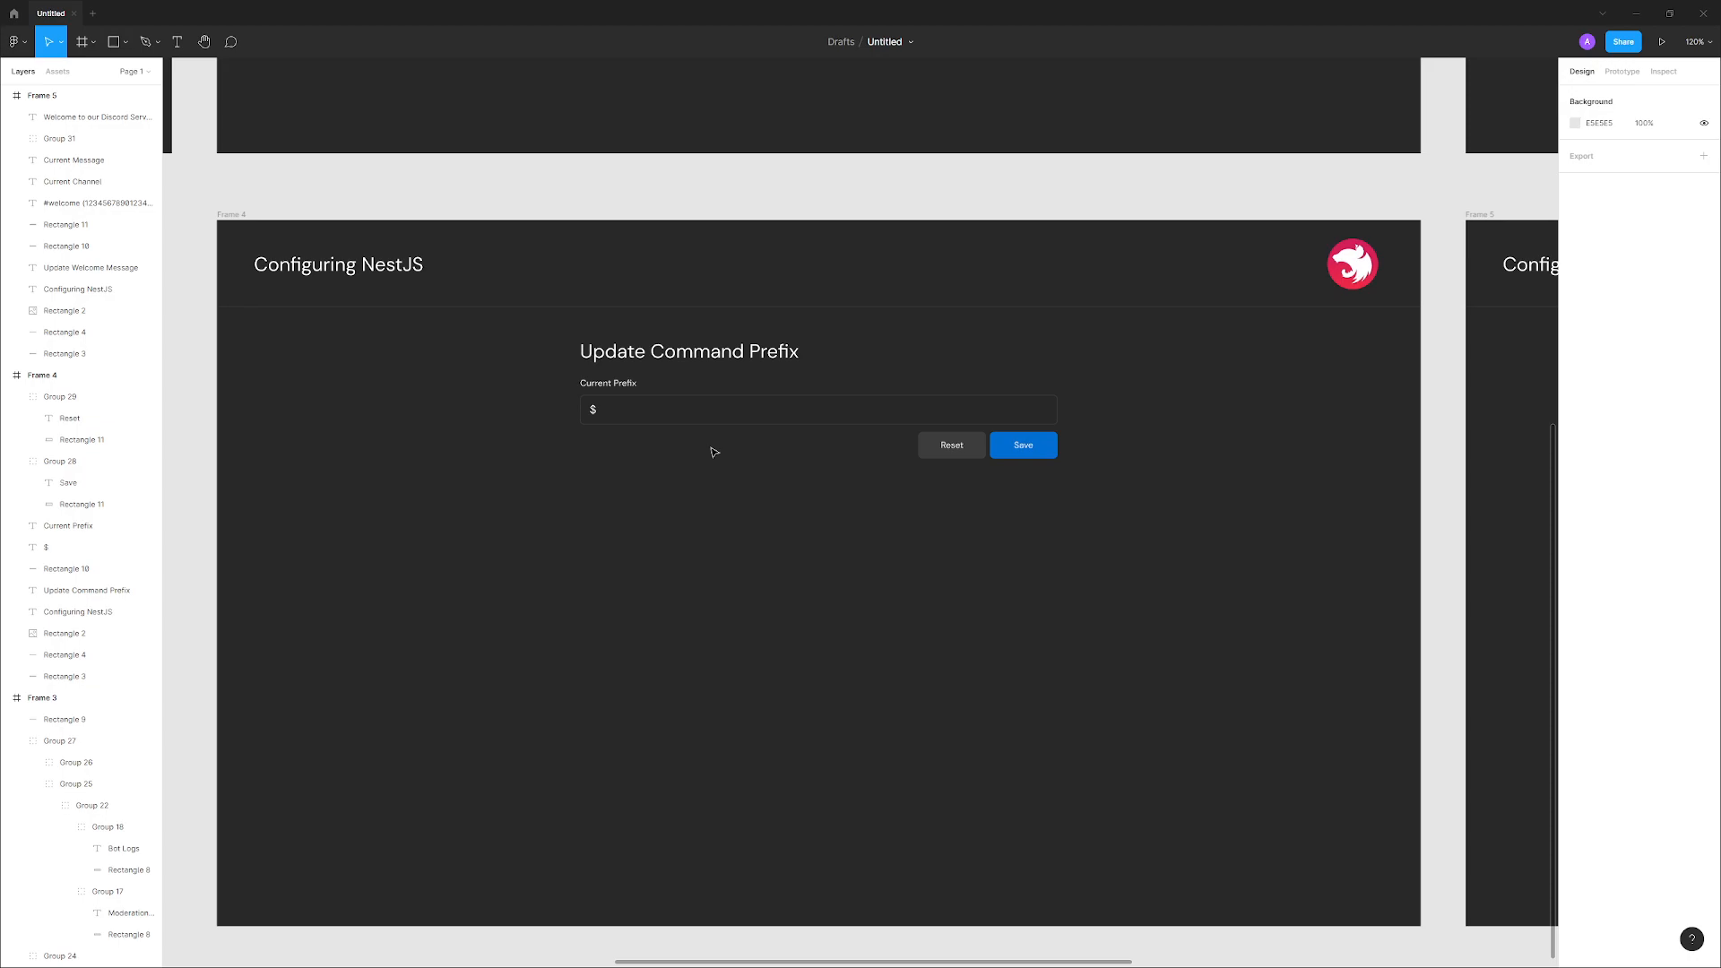
mouse_move(1065, 460)
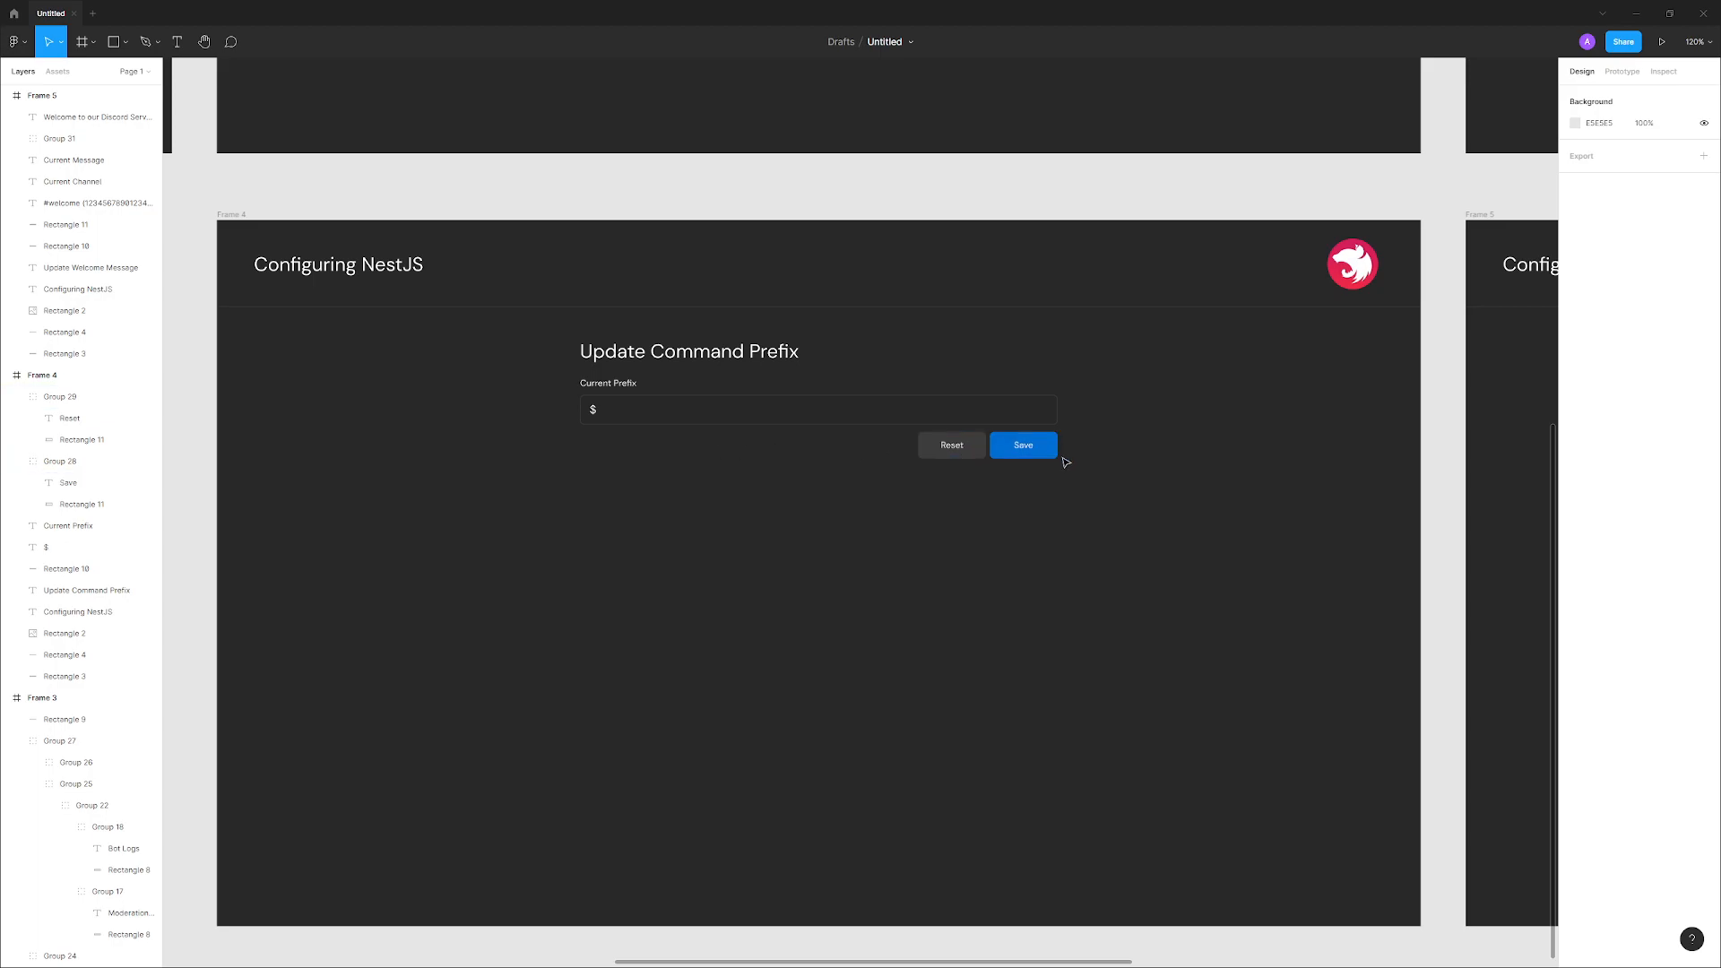
mouse_move(1105, 440)
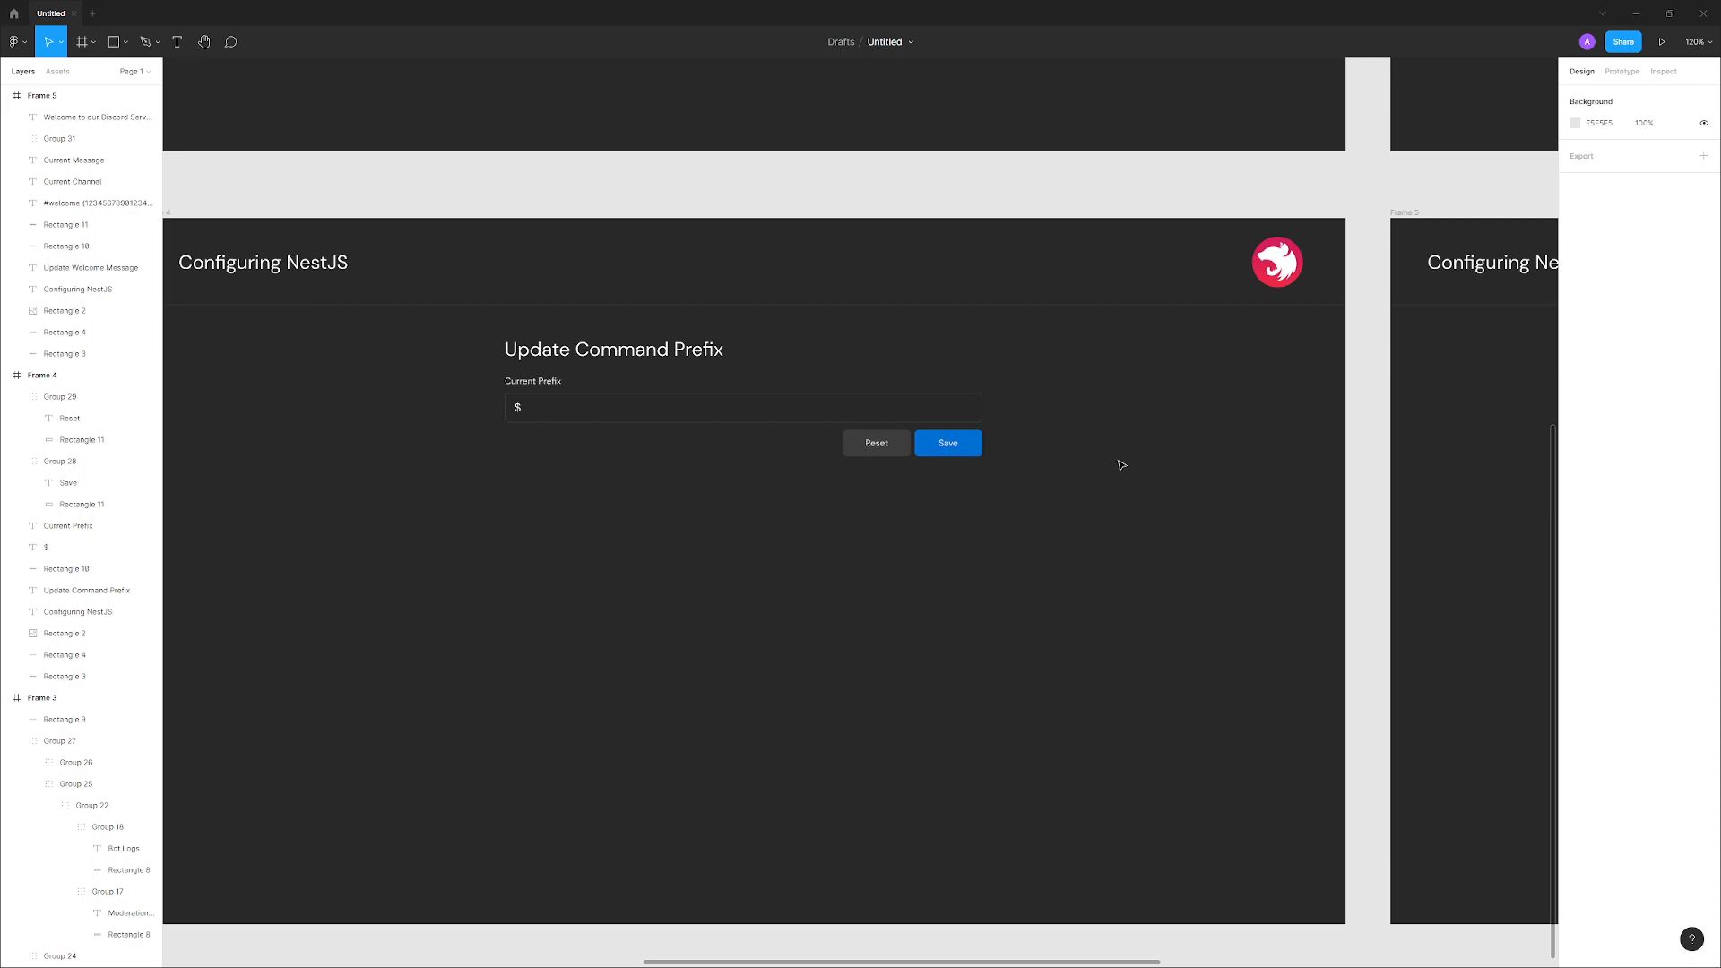
mouse_move(1125, 451)
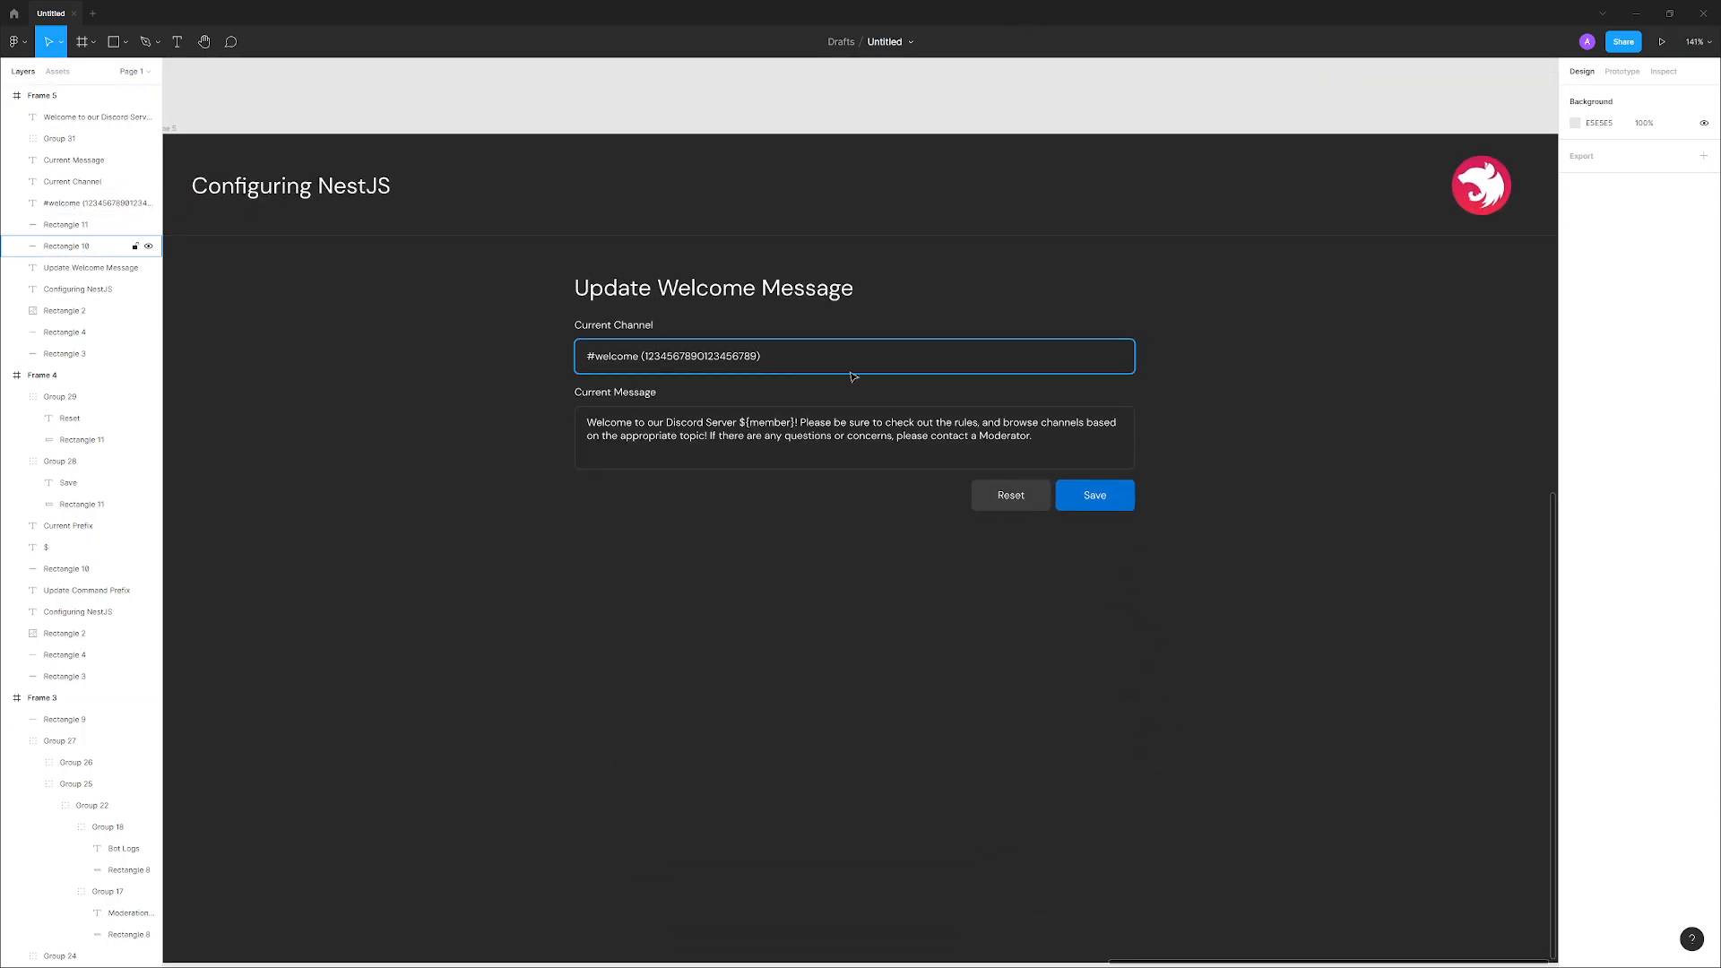
left_click(855, 356)
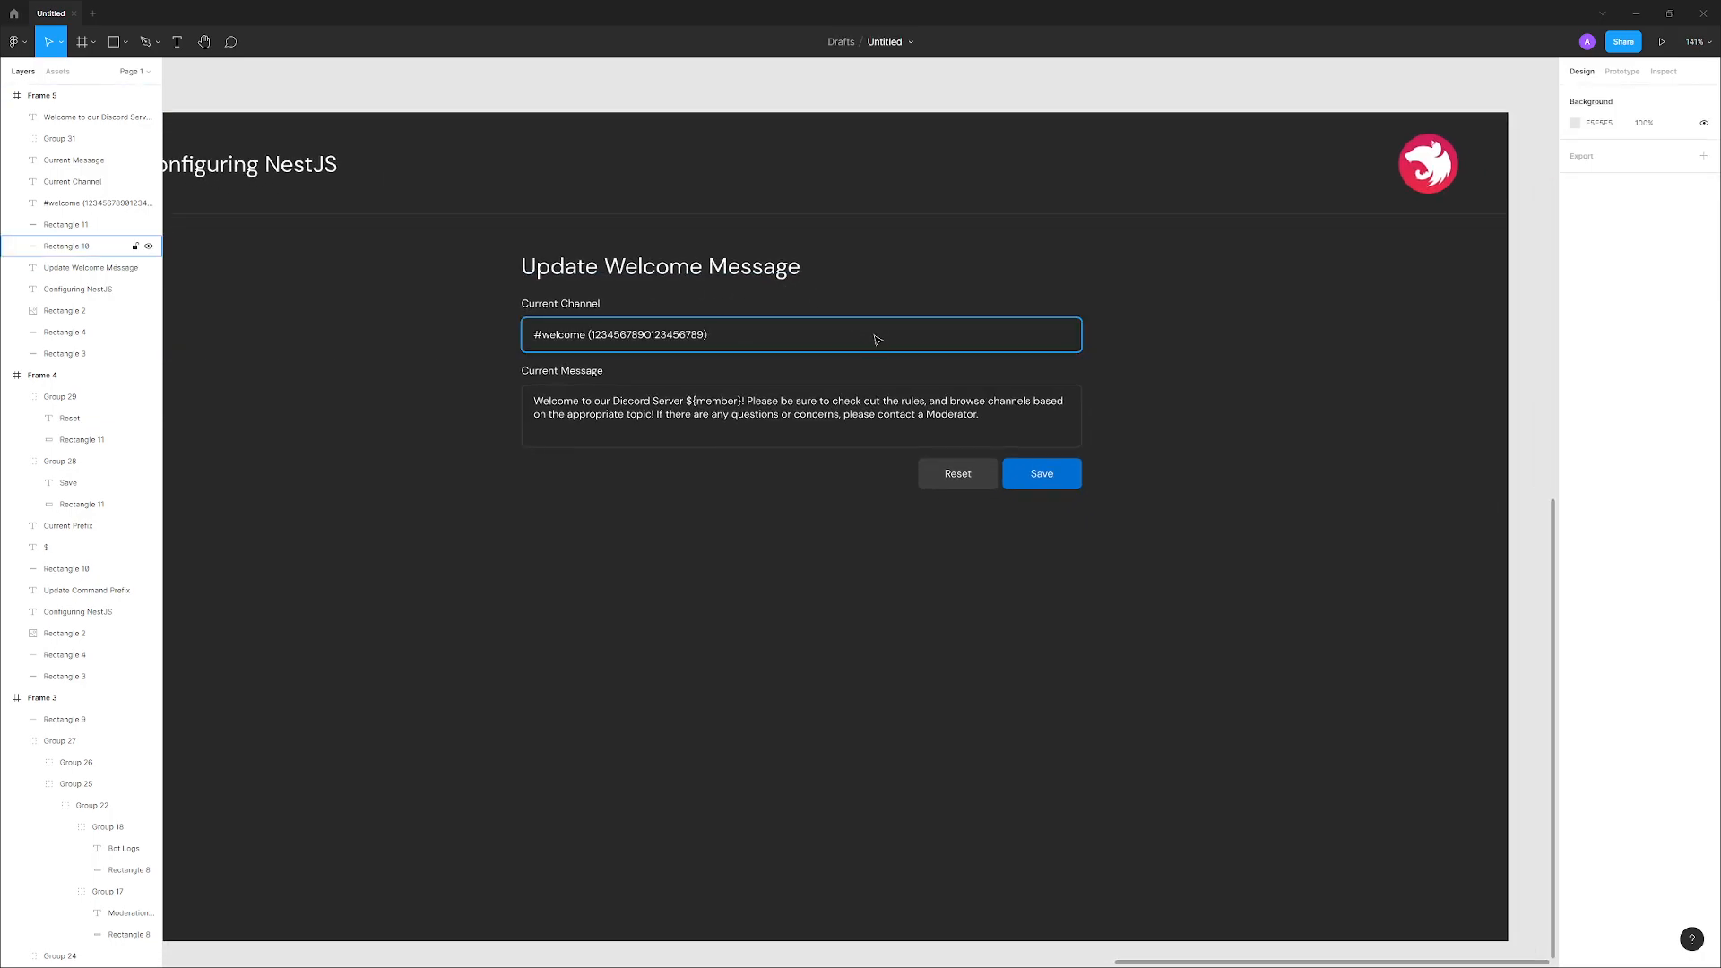
left_click(720, 407)
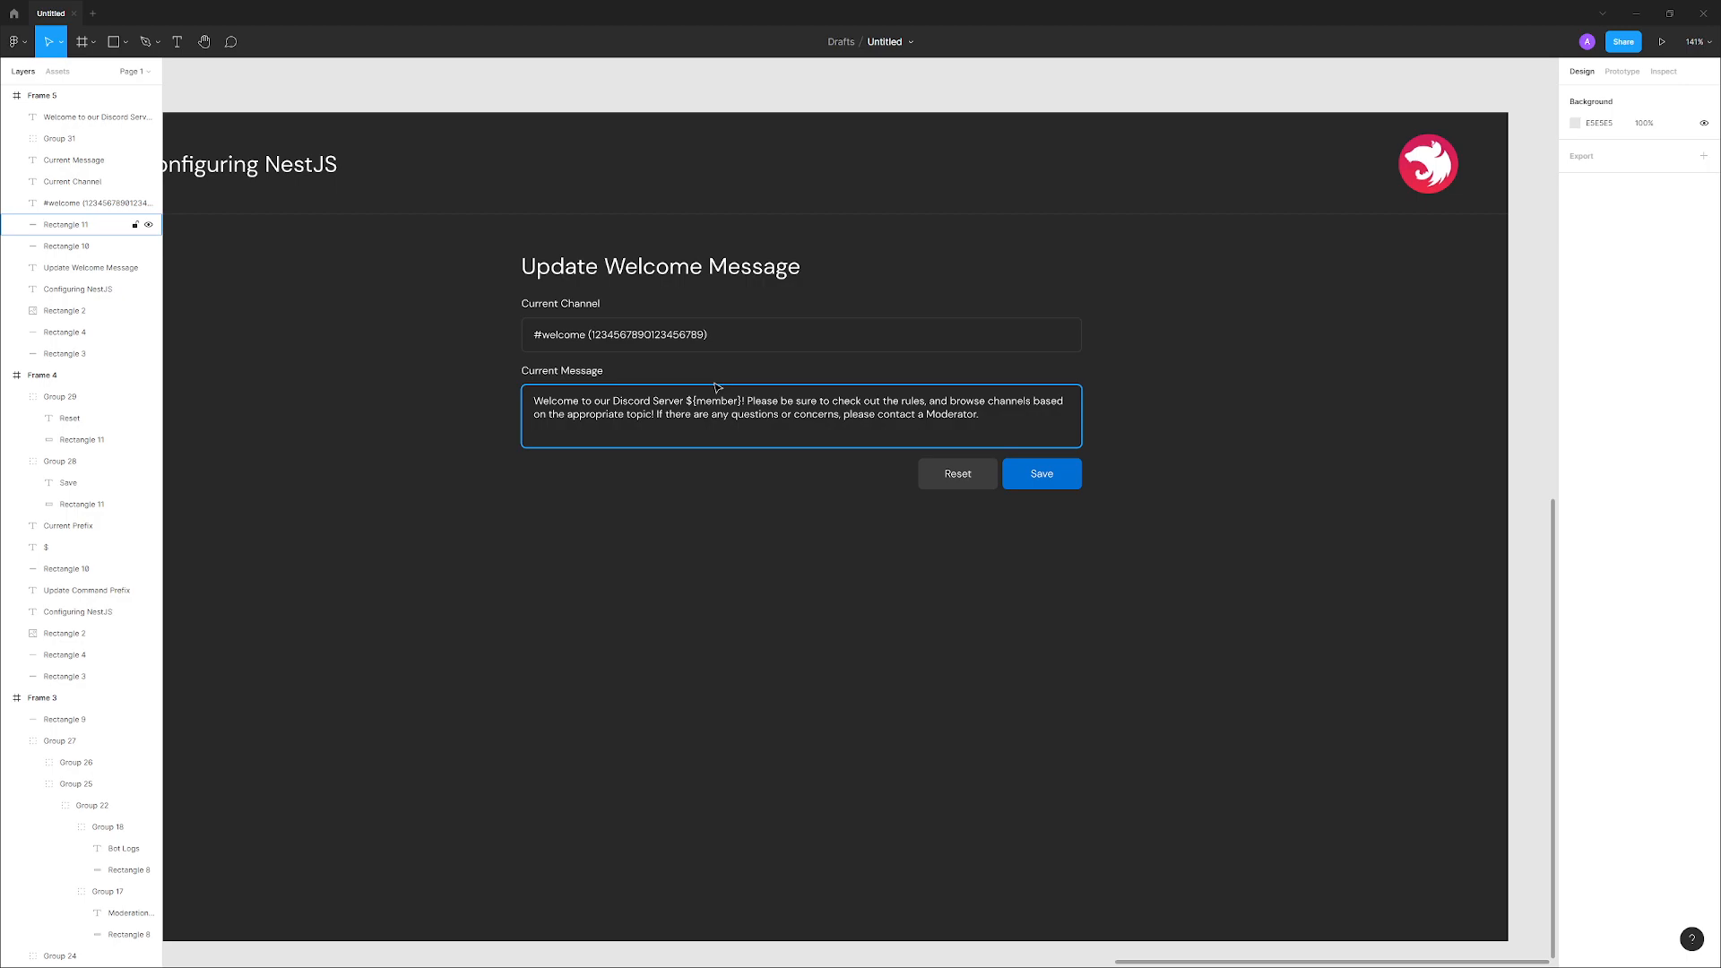
left_click(800, 334)
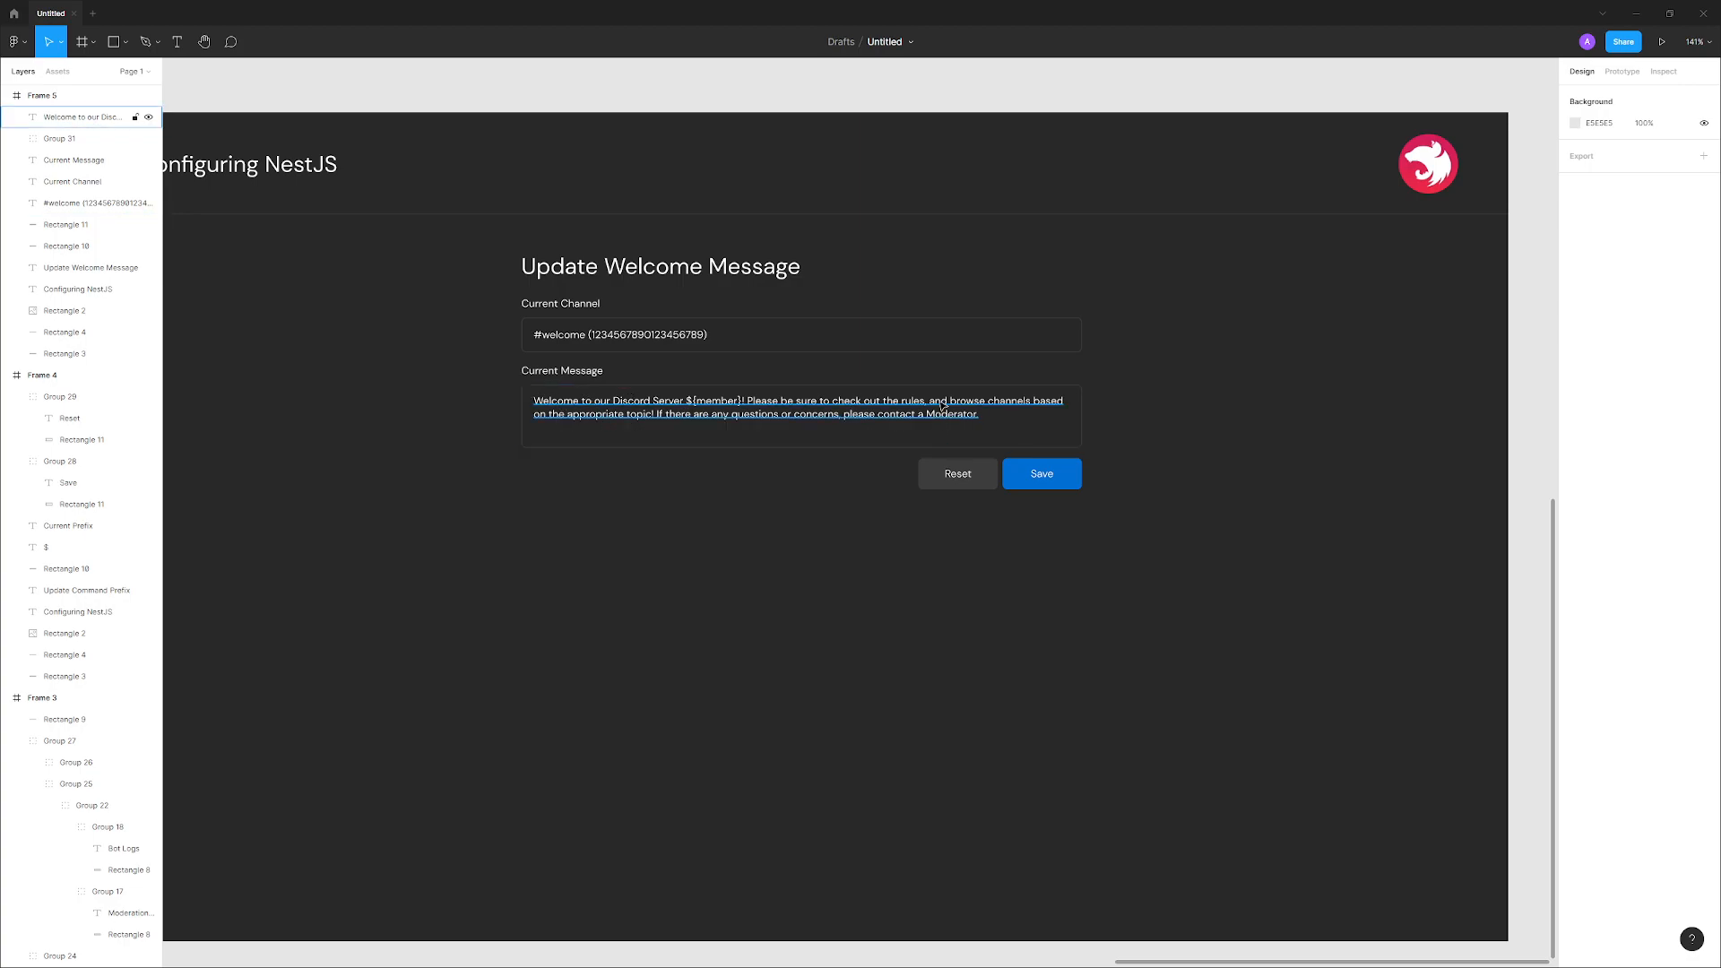
mouse_move(711, 411)
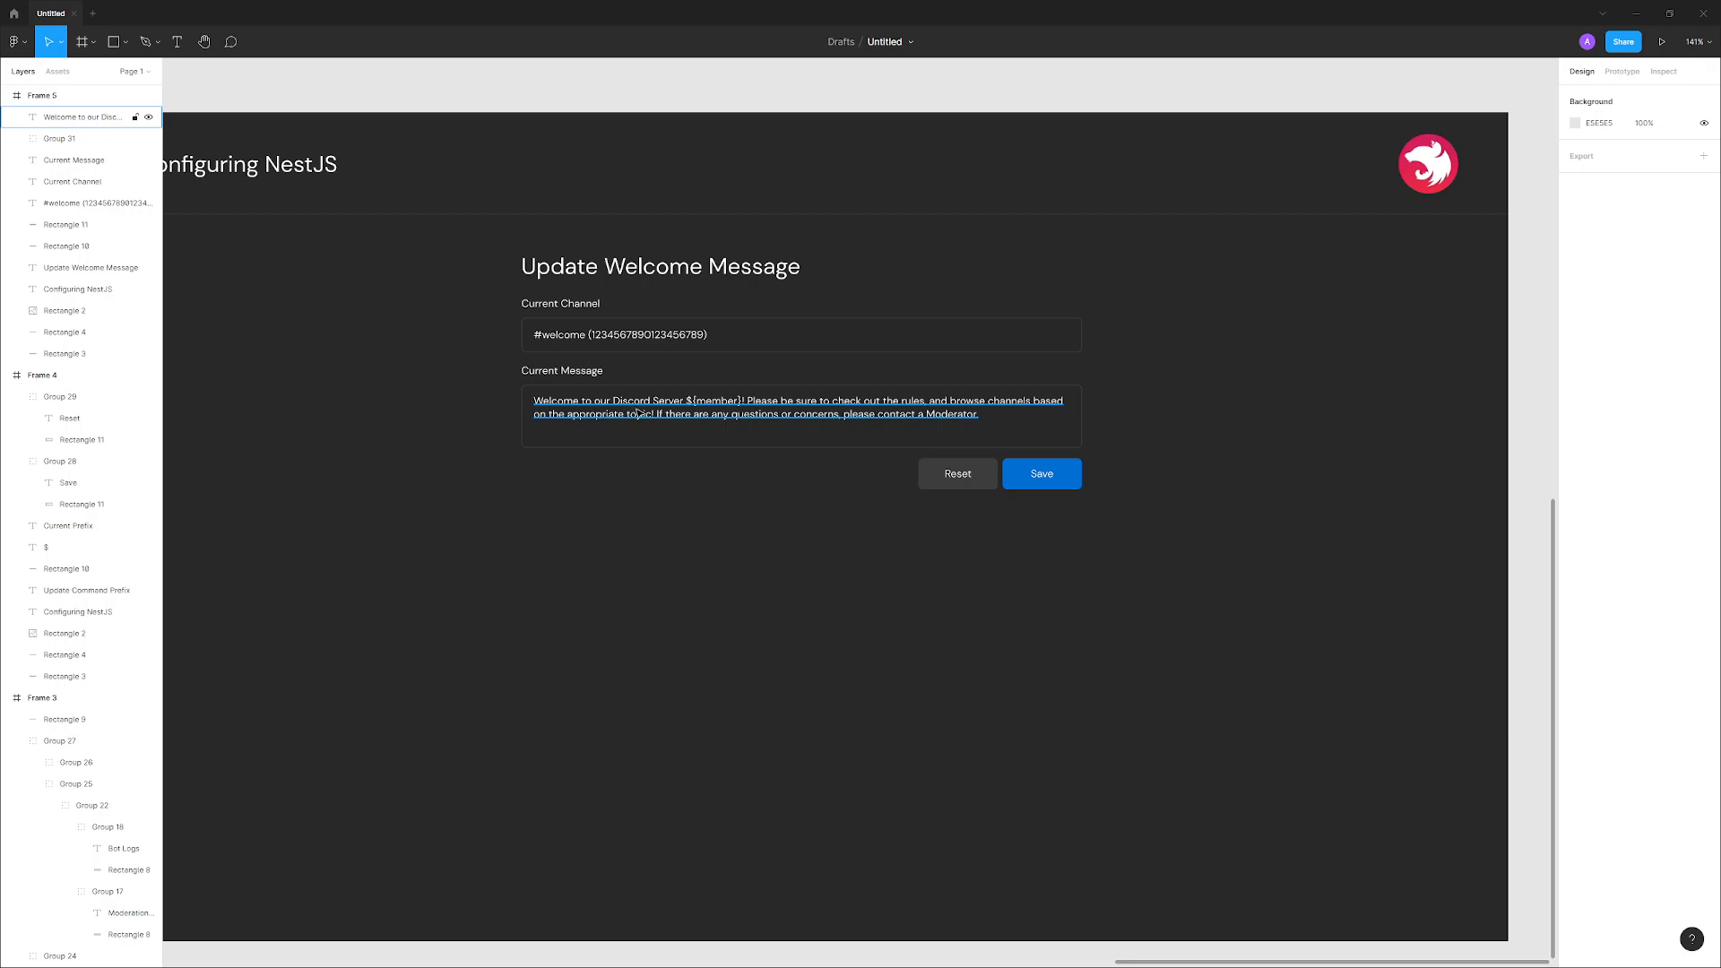
left_click(1293, 362)
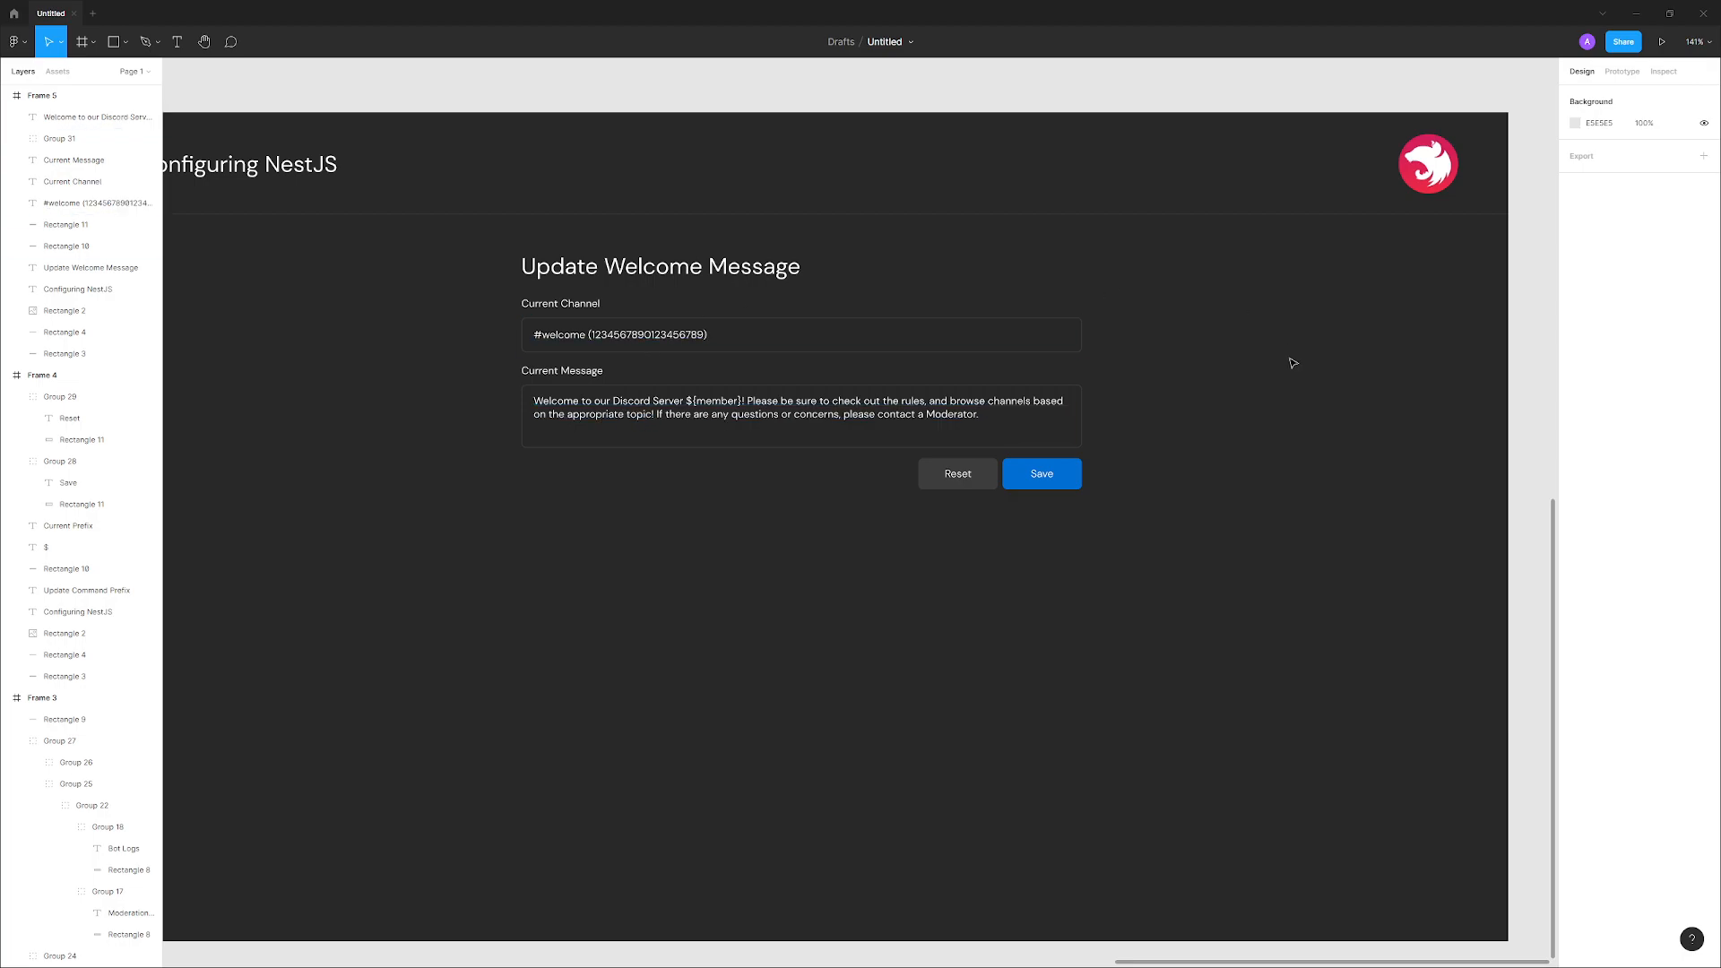
mouse_move(911, 314)
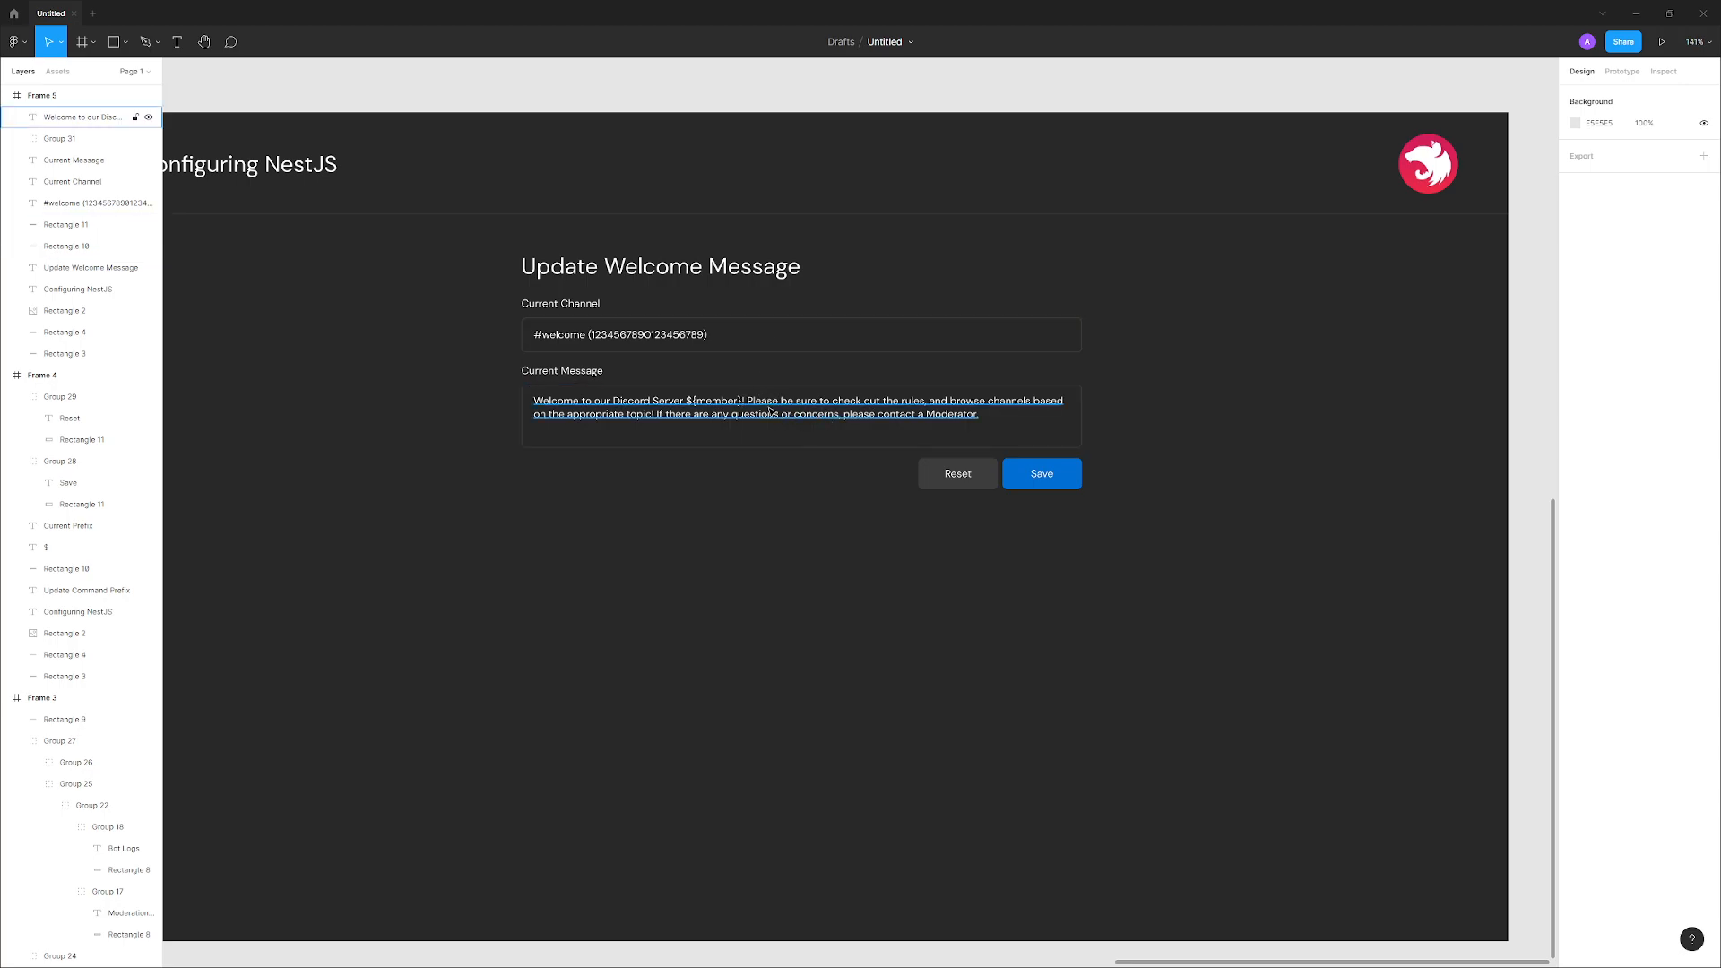
mouse_move(758, 416)
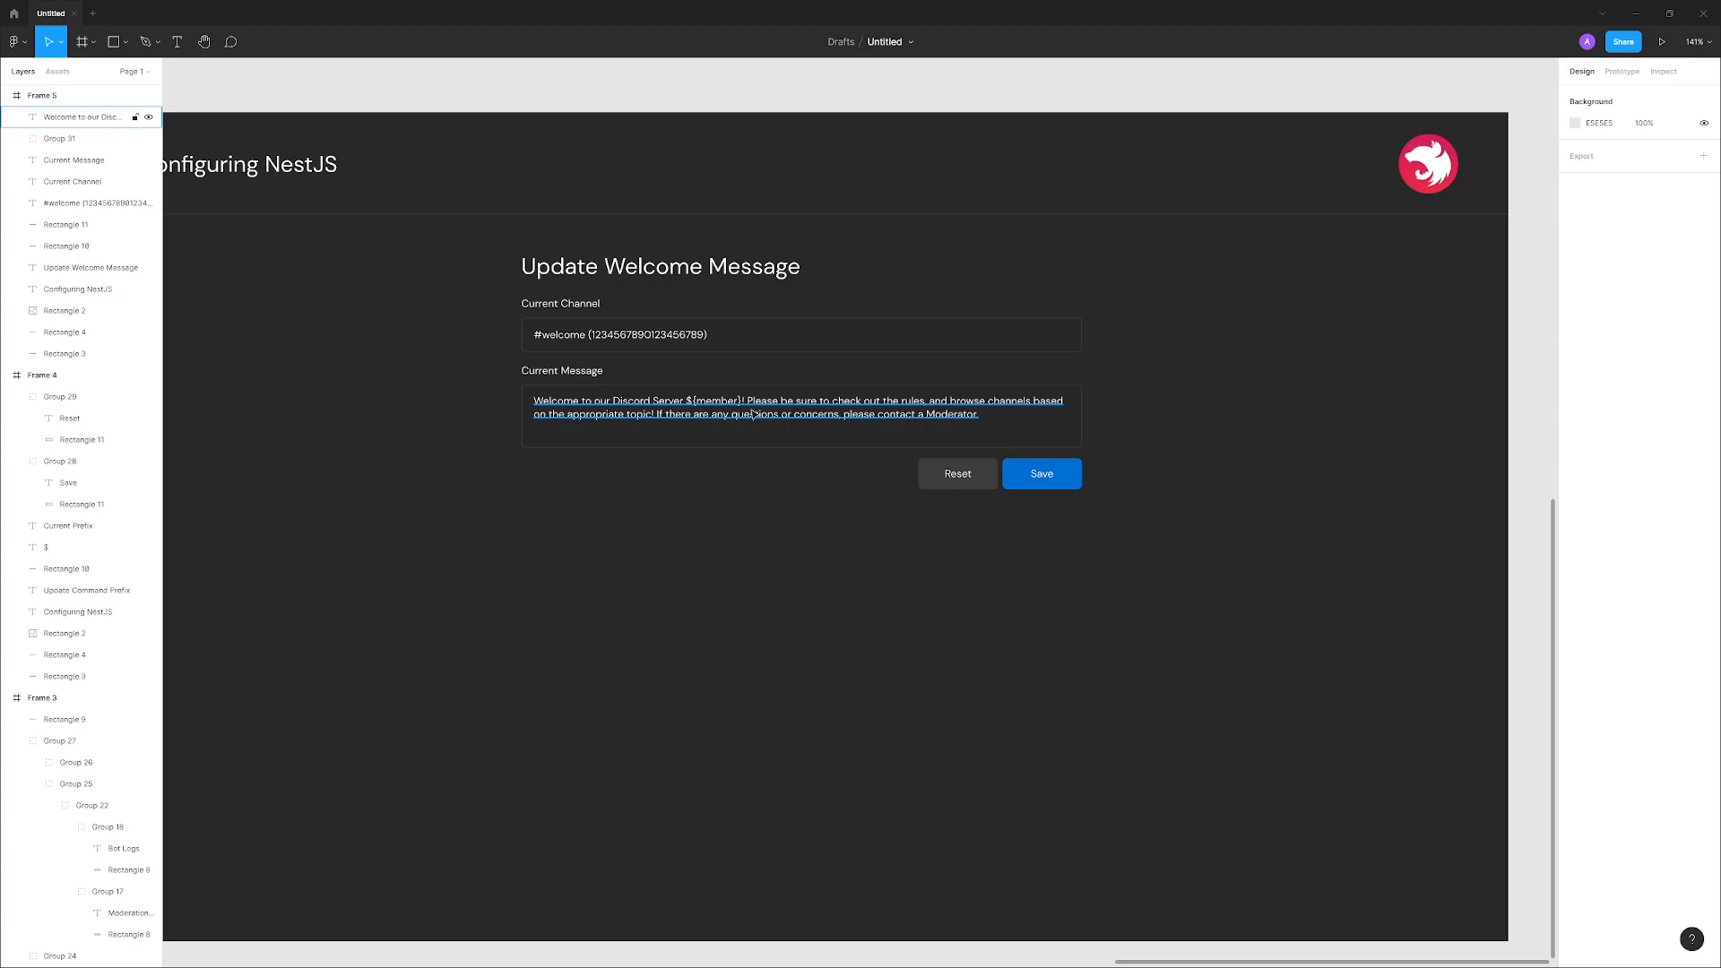
mouse_move(743, 397)
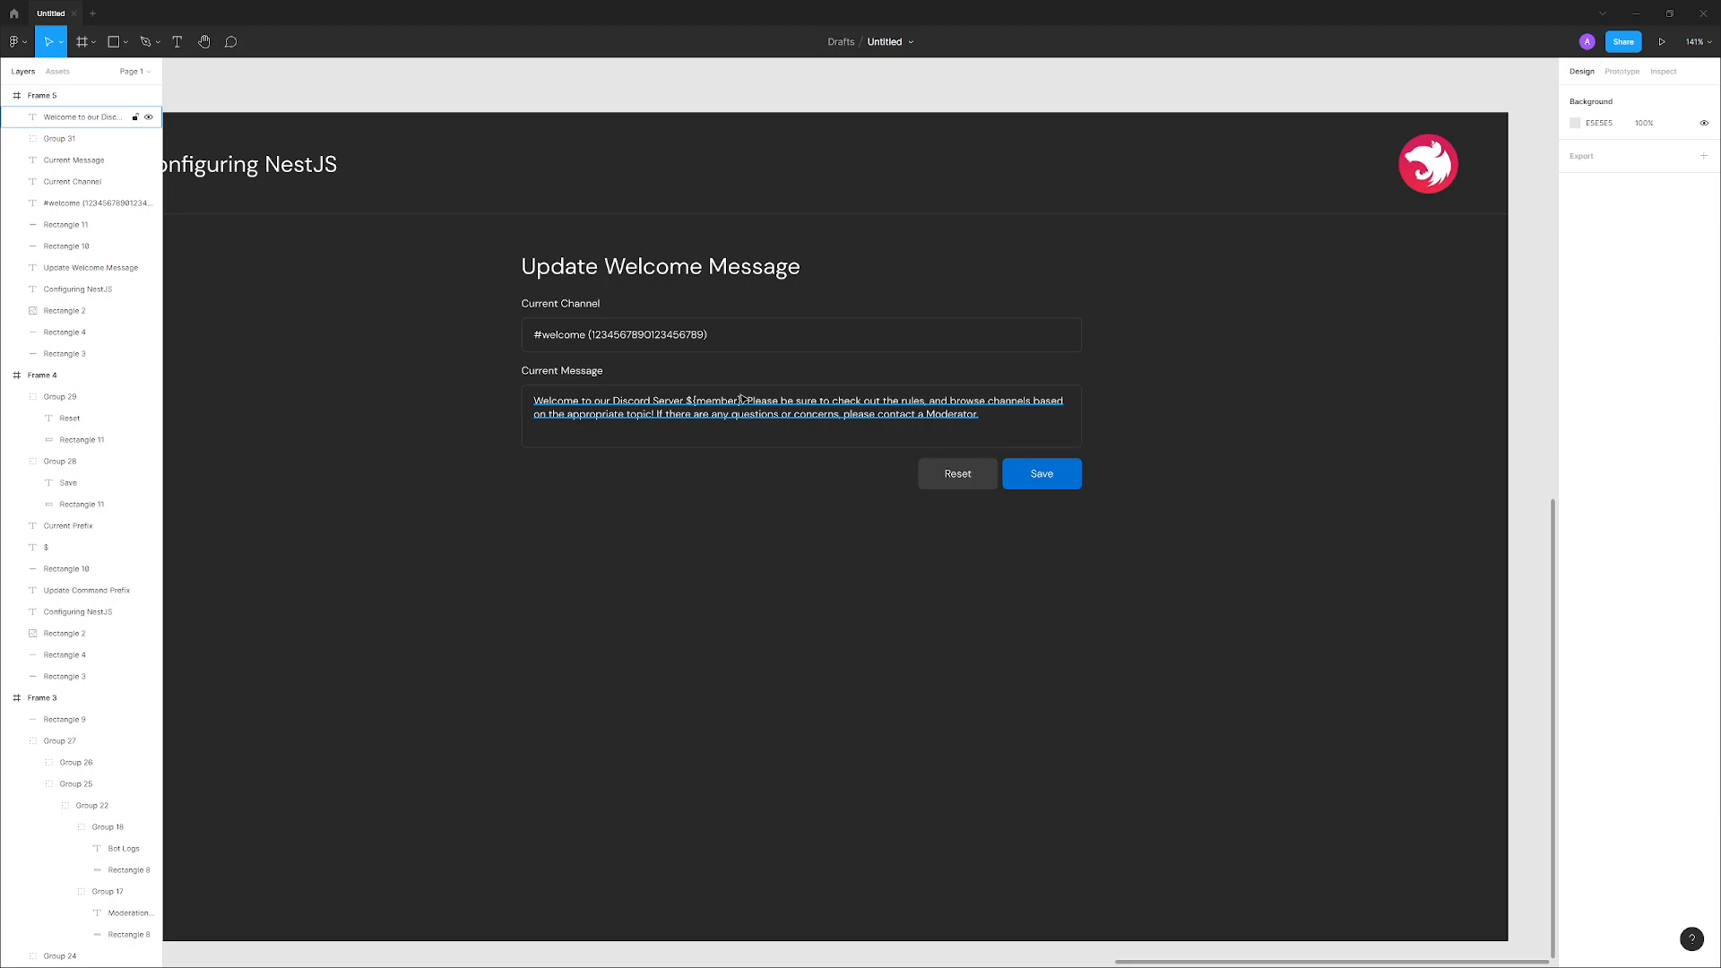
left_click(1198, 453)
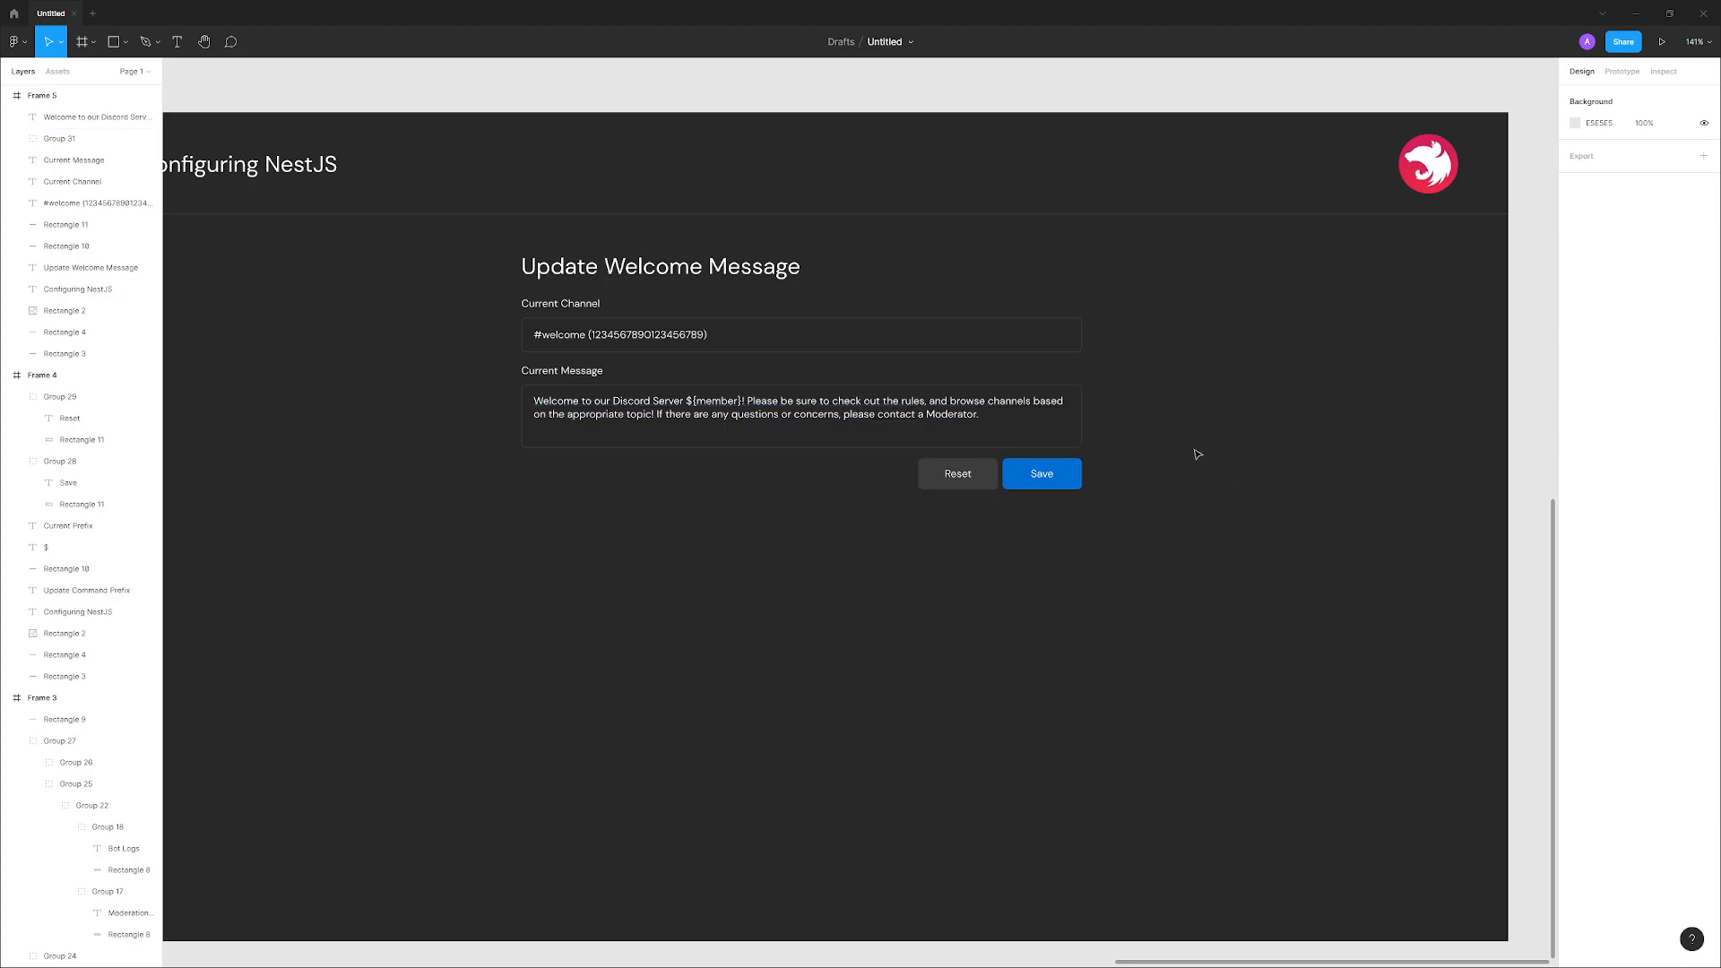
mouse_move(1134, 431)
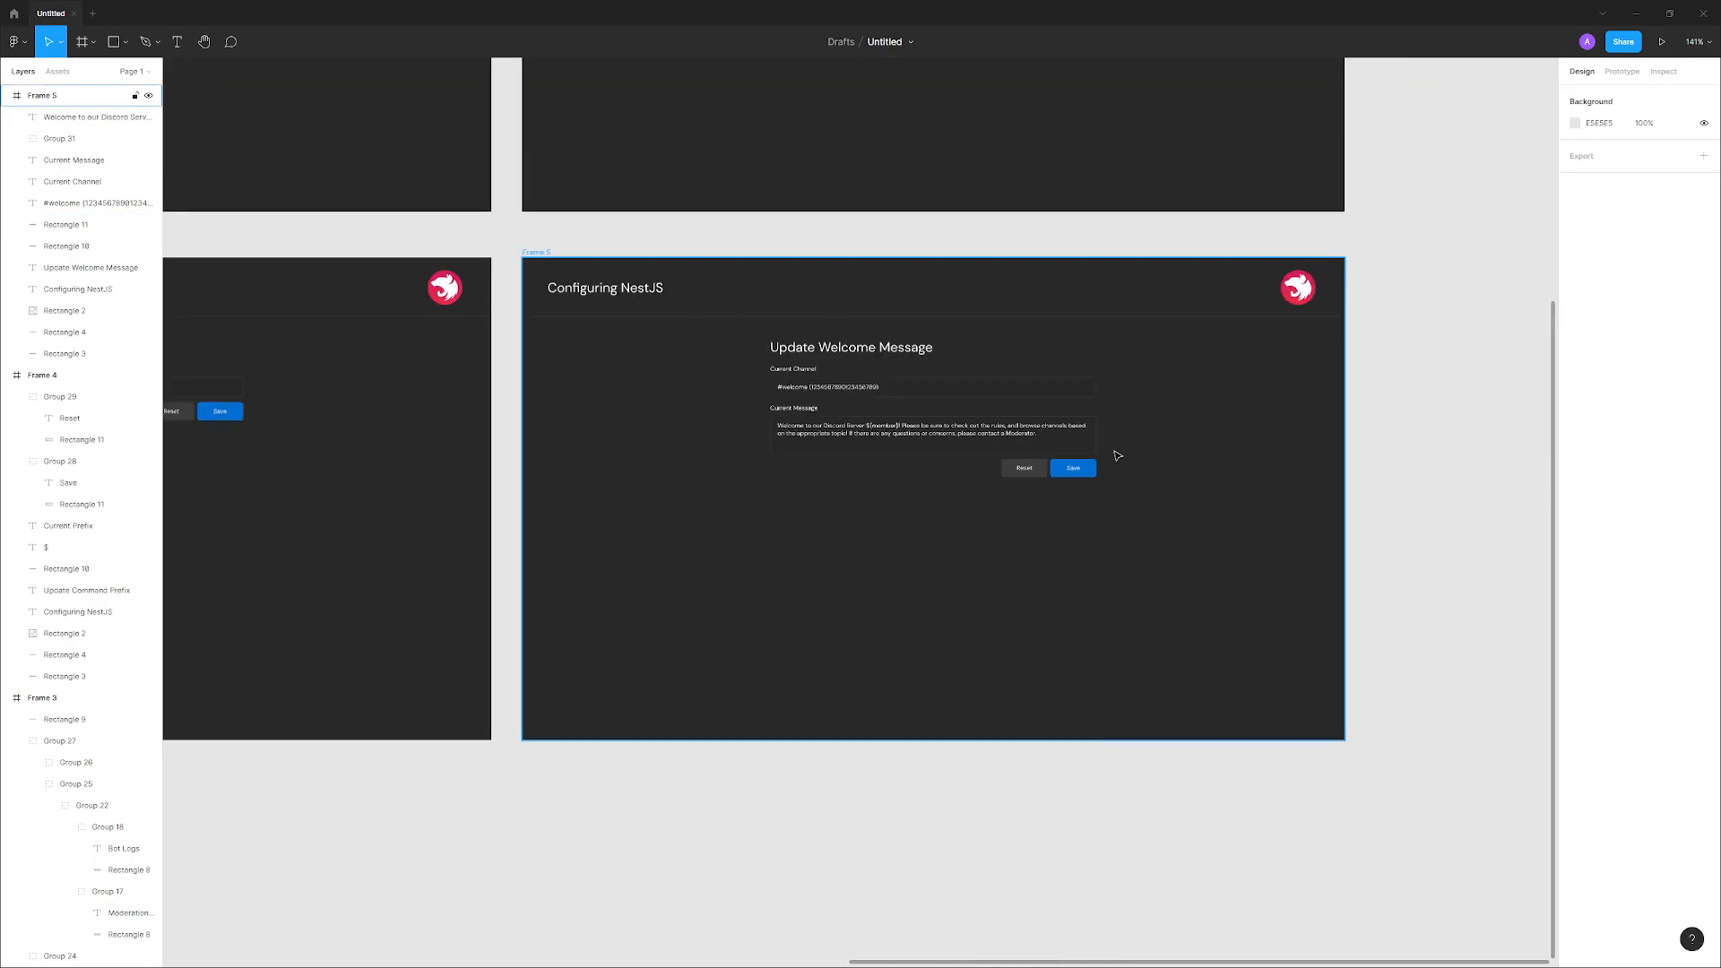
scroll("down", 3)
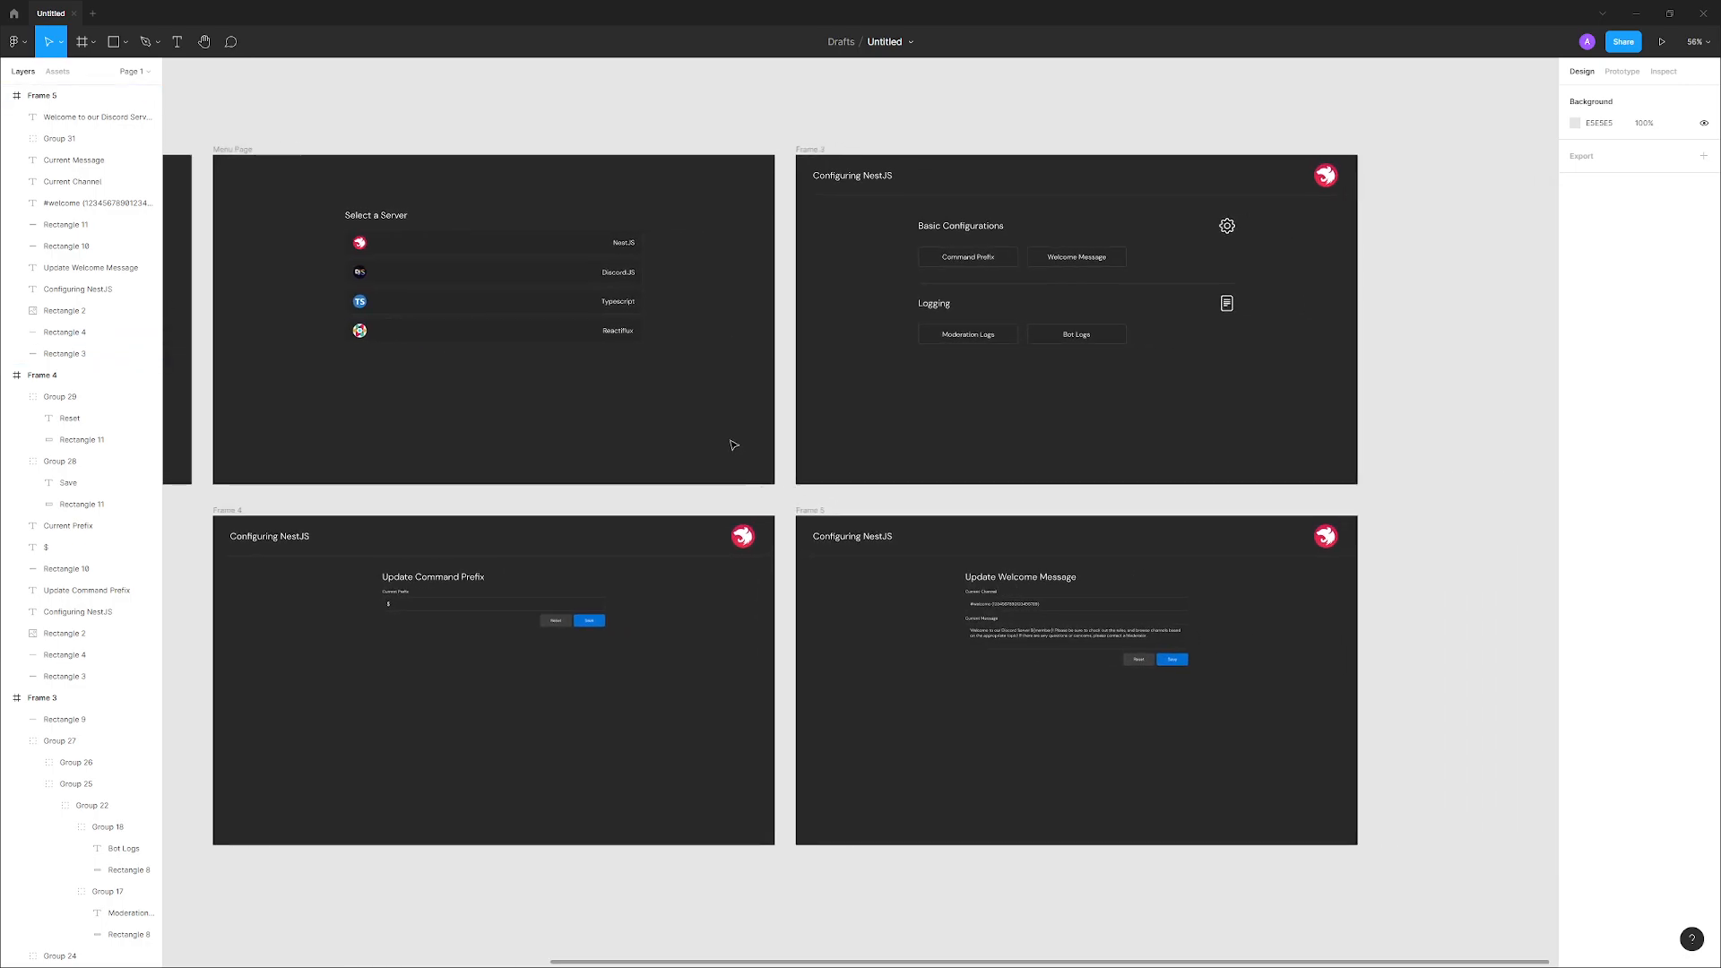
mouse_move(722, 424)
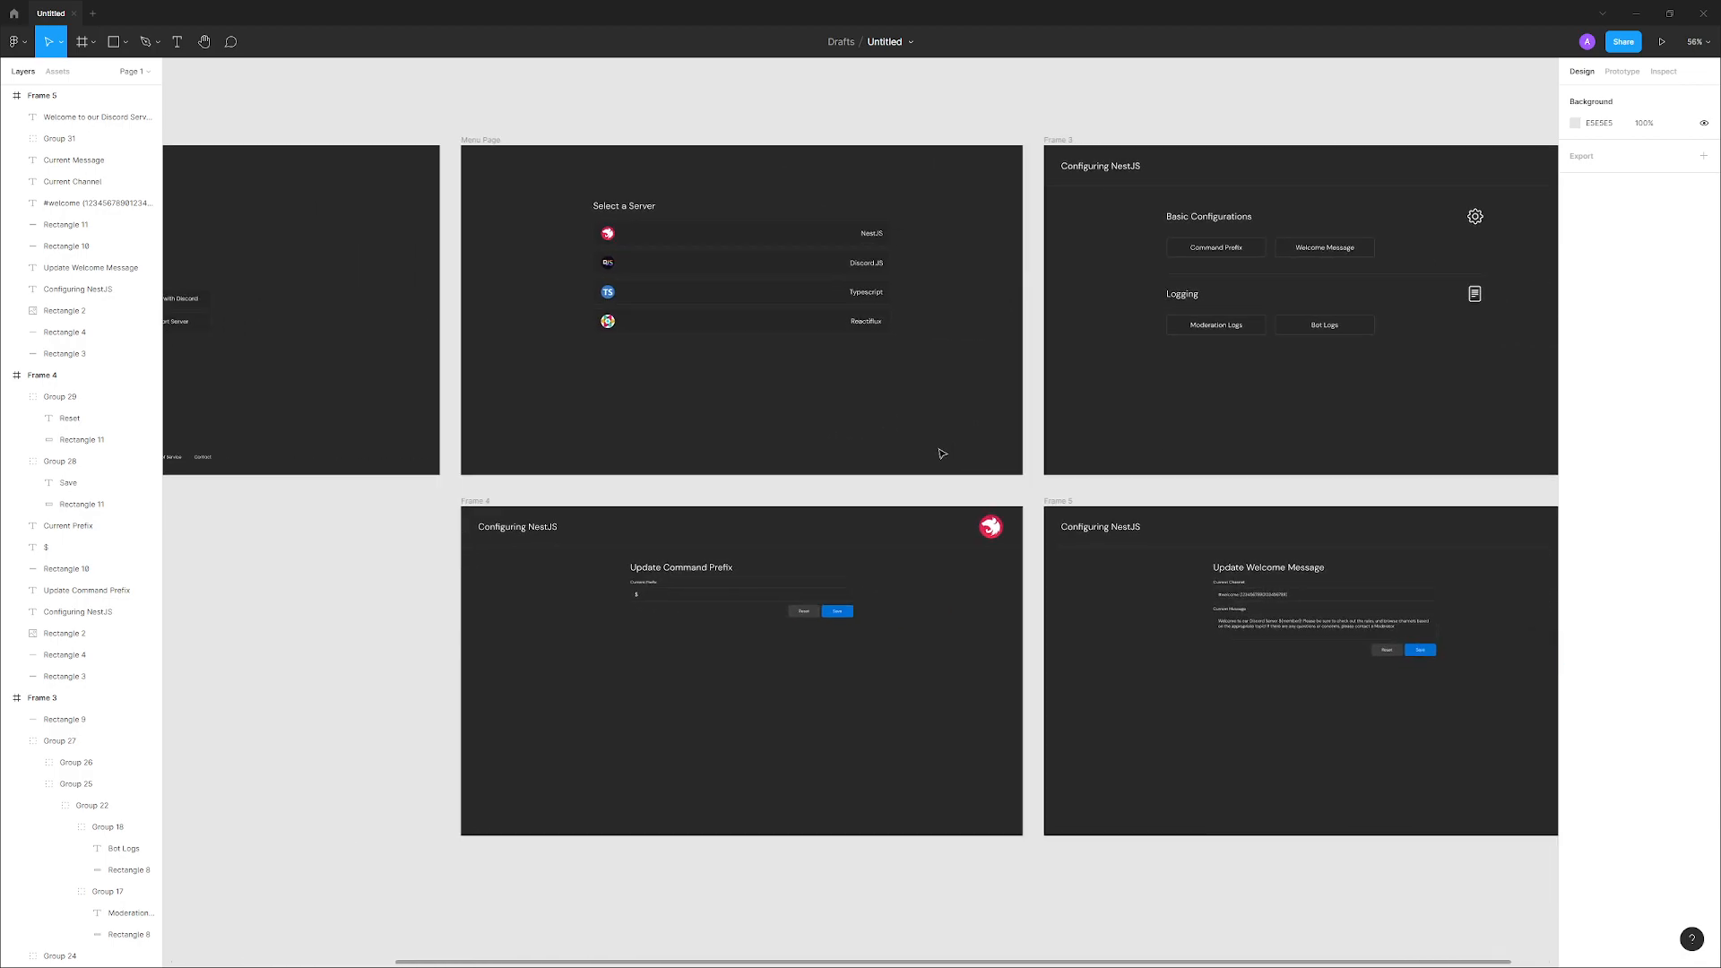
mouse_move(984, 356)
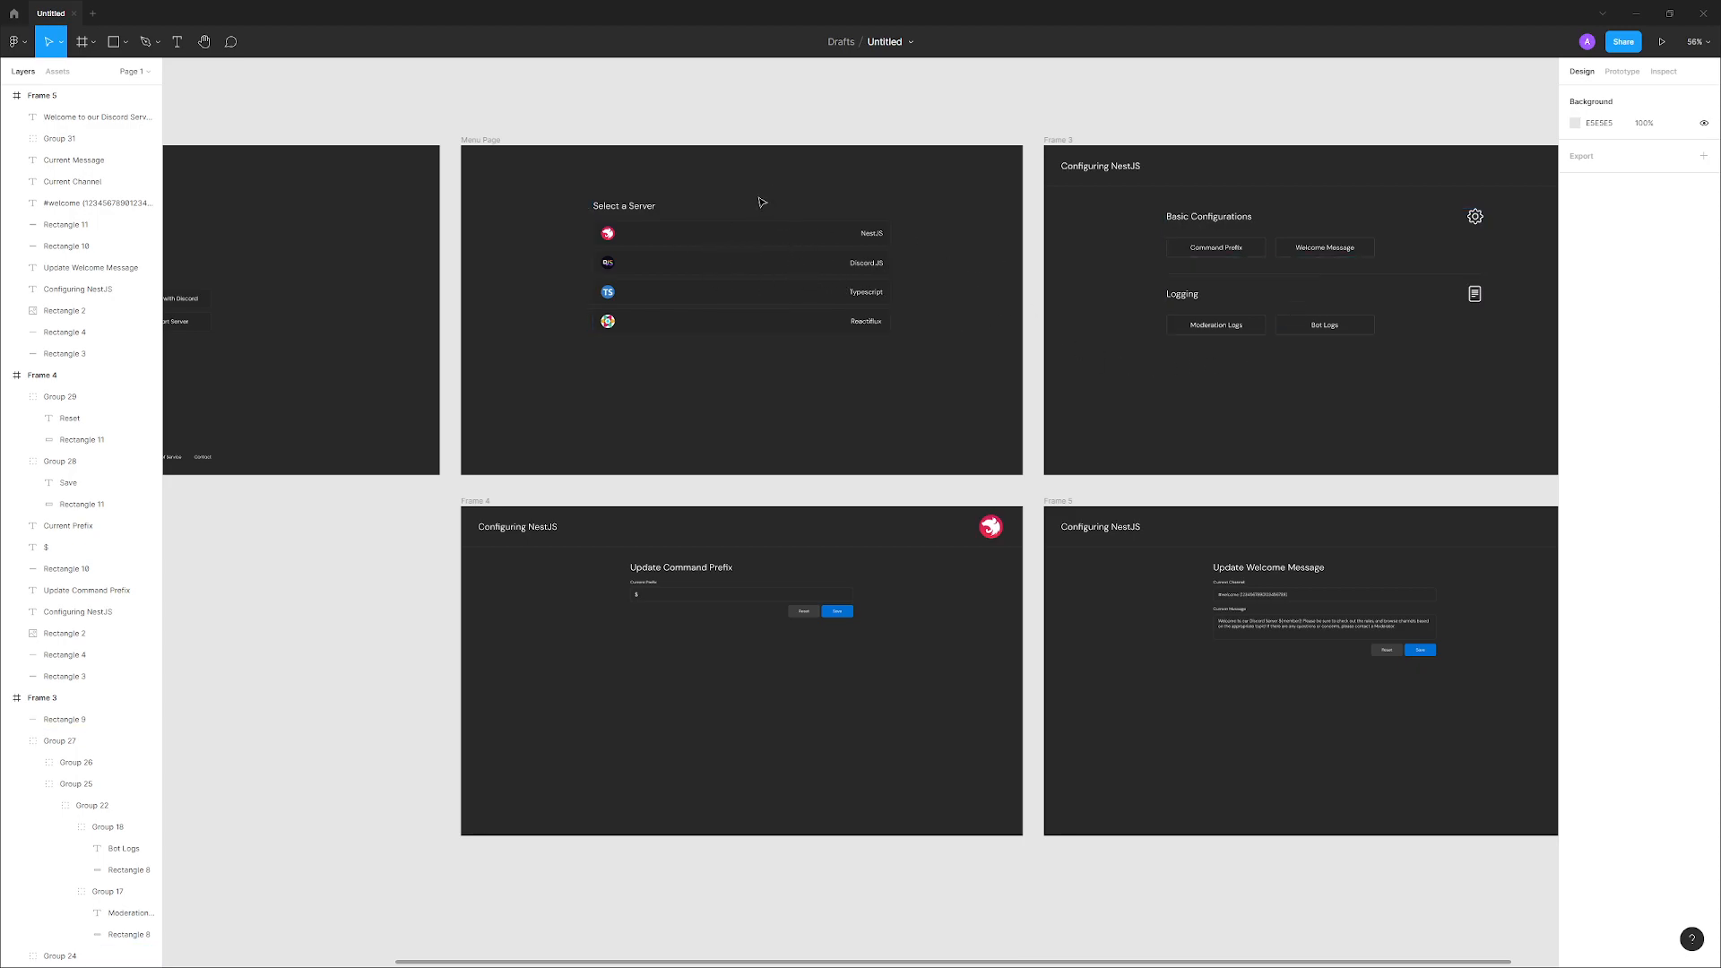
mouse_move(935, 232)
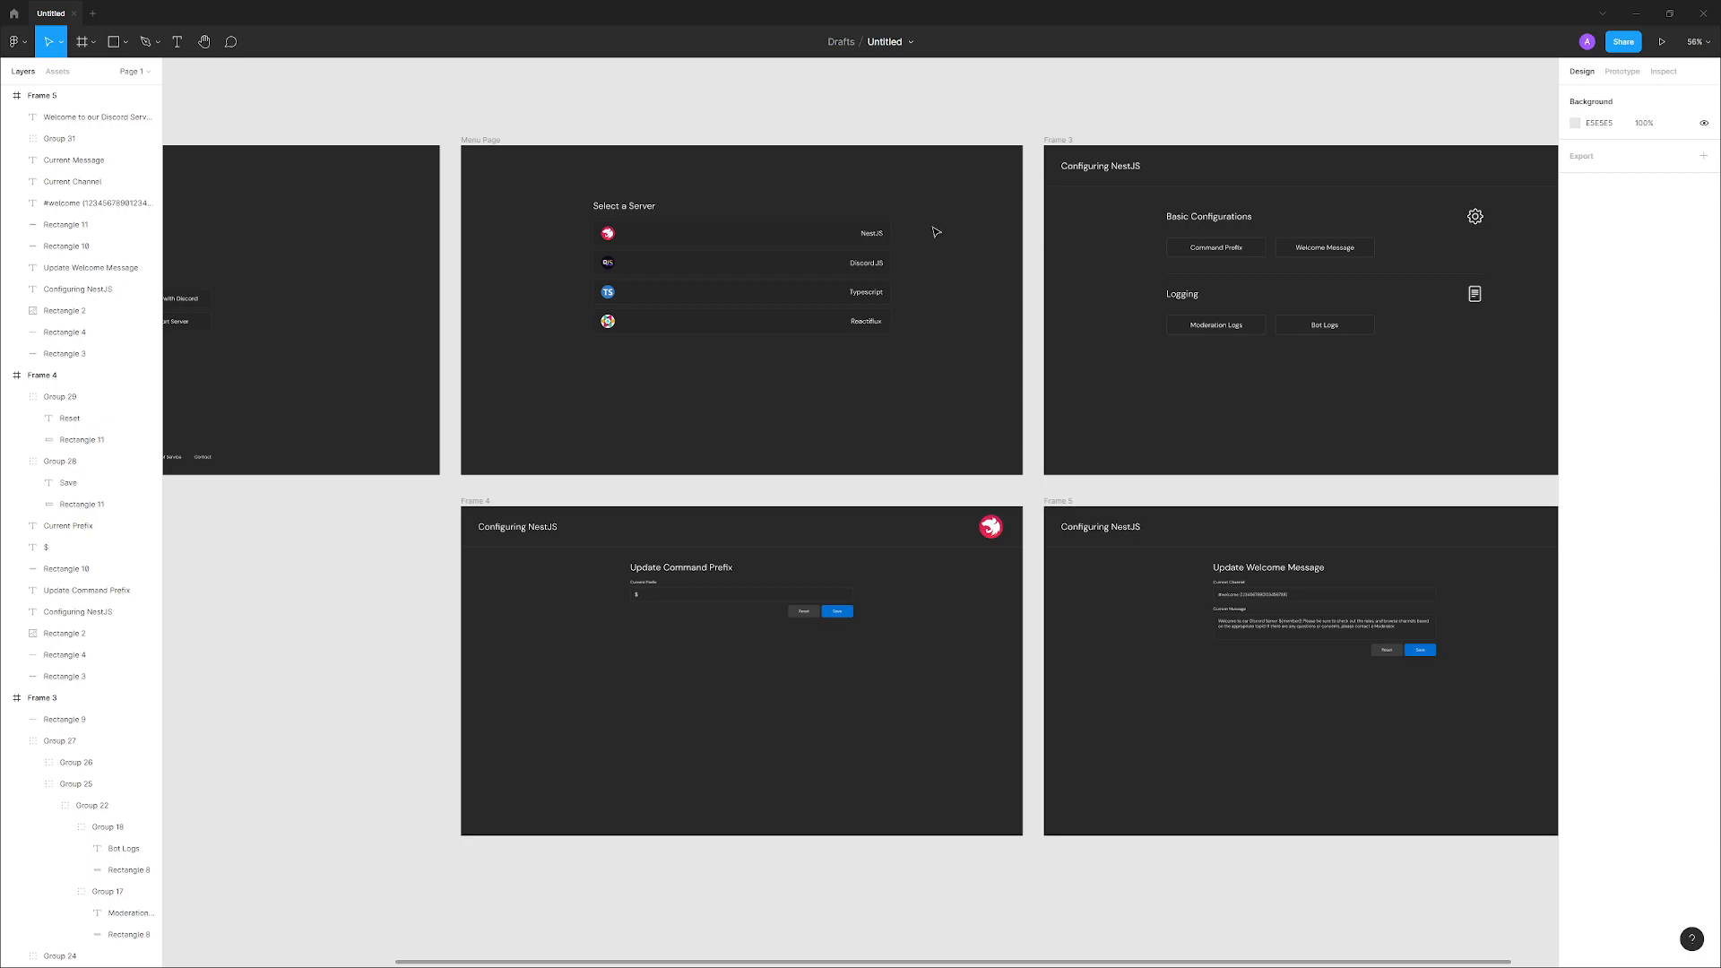
mouse_move(1064, 435)
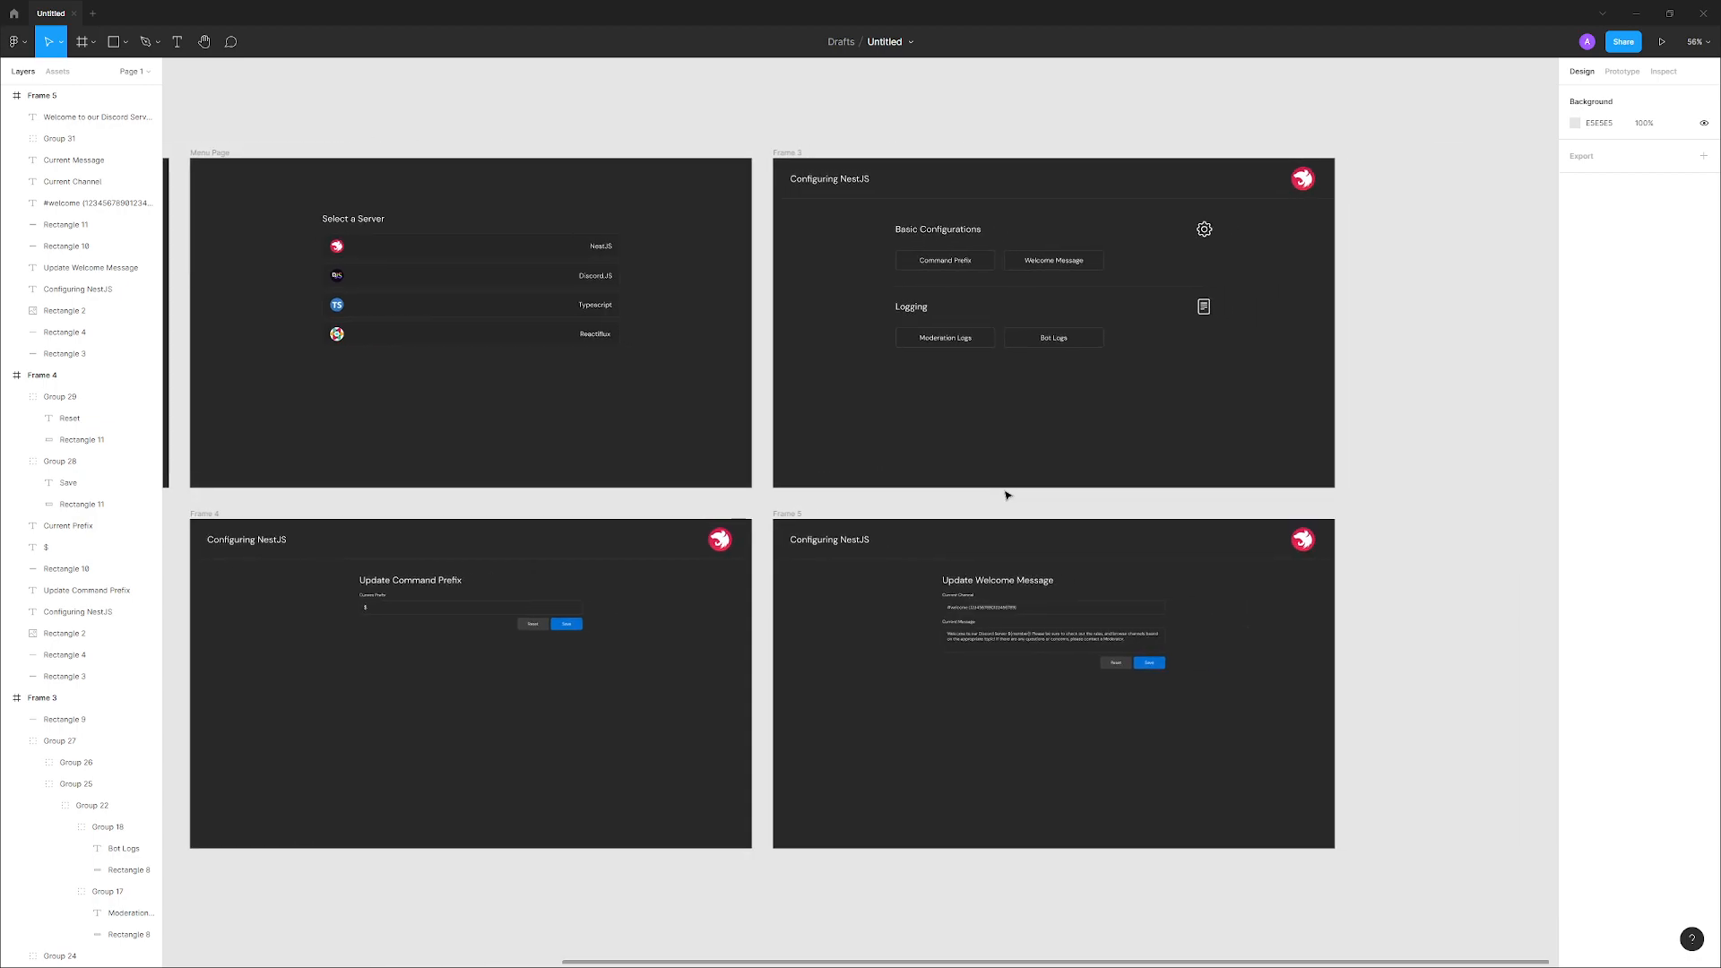
mouse_move(951, 474)
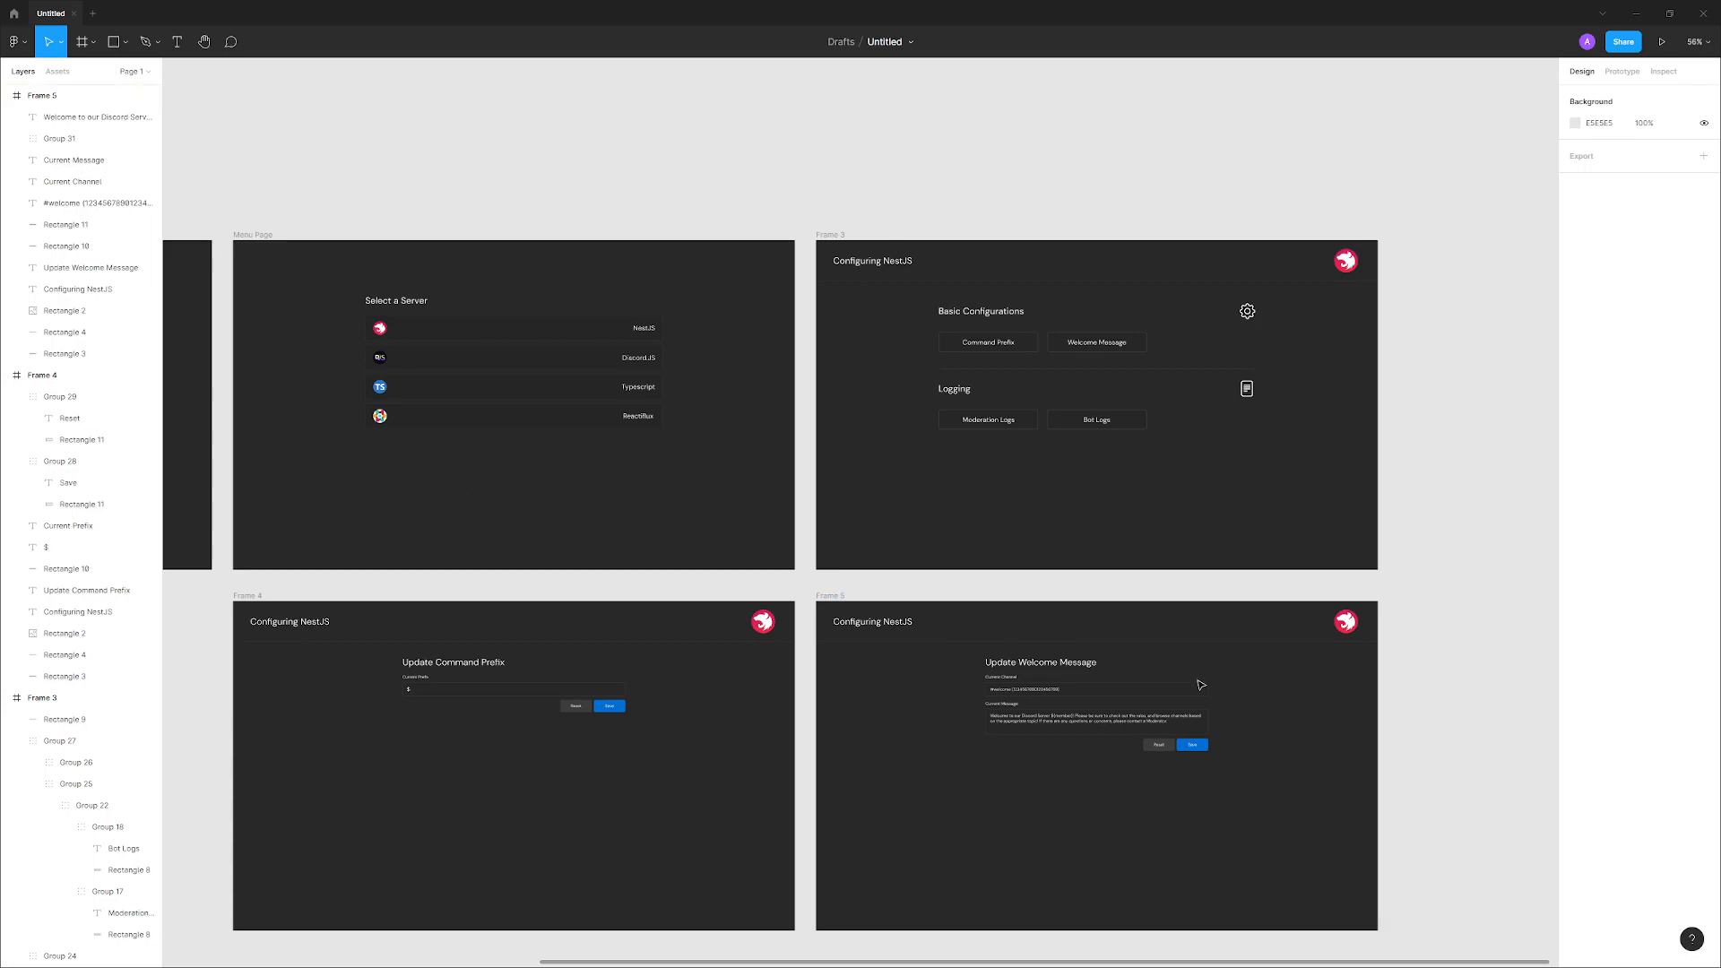
mouse_move(1200, 684)
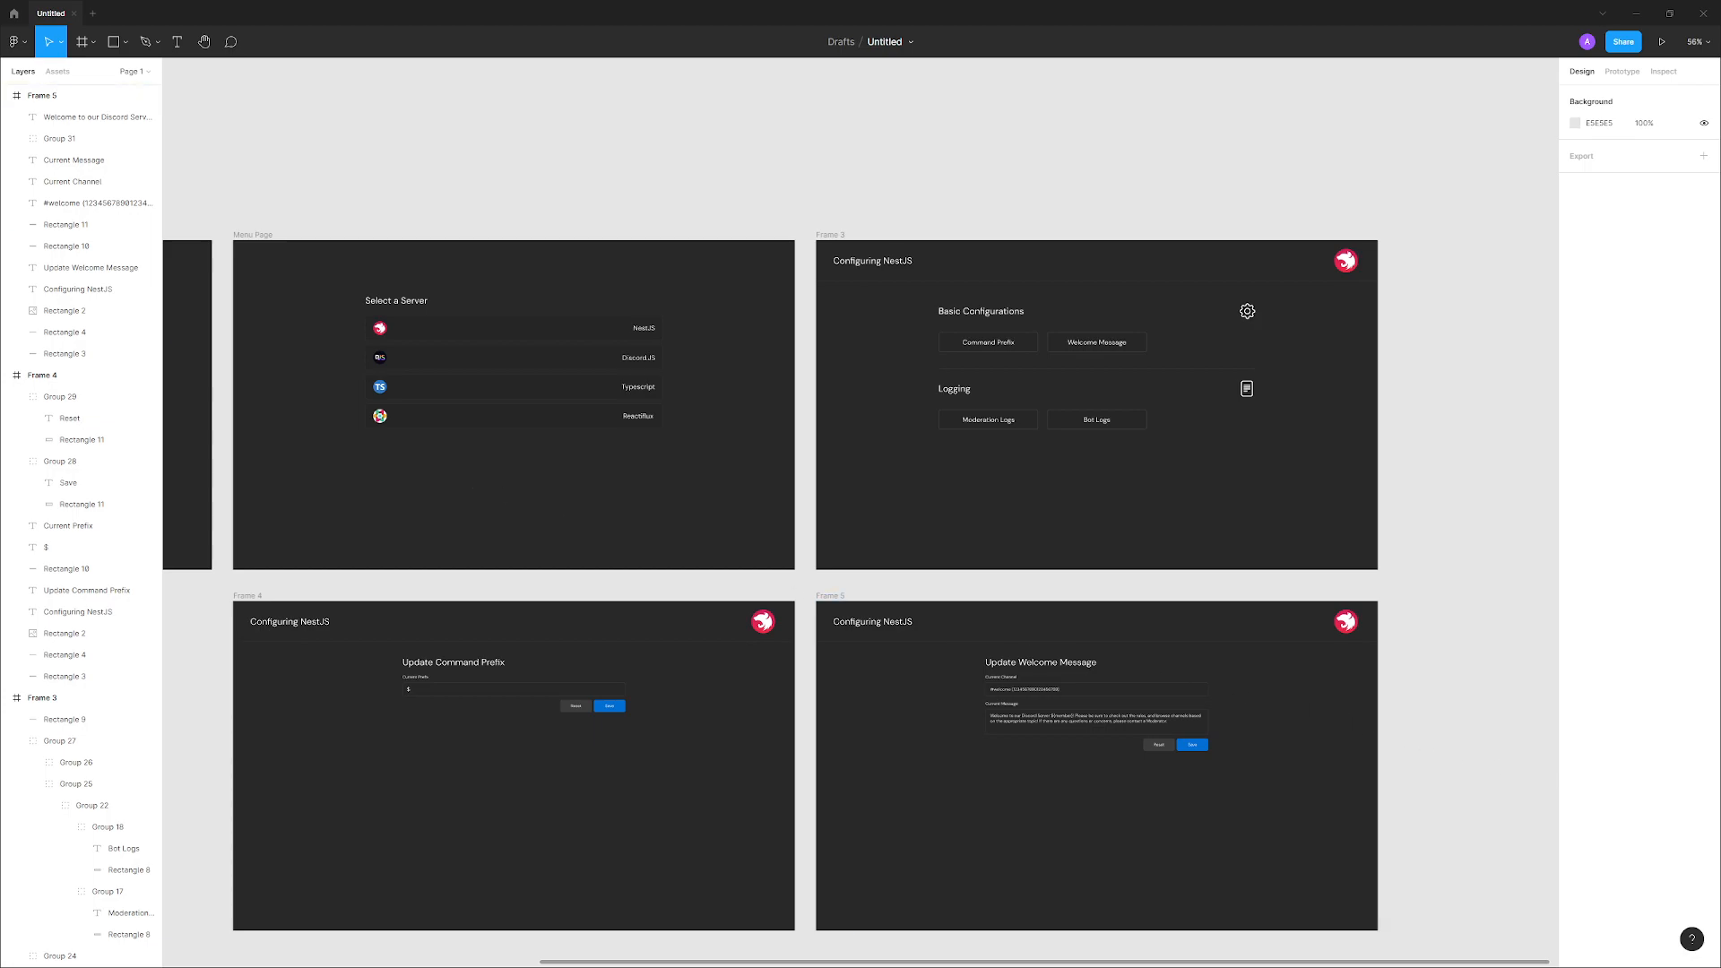